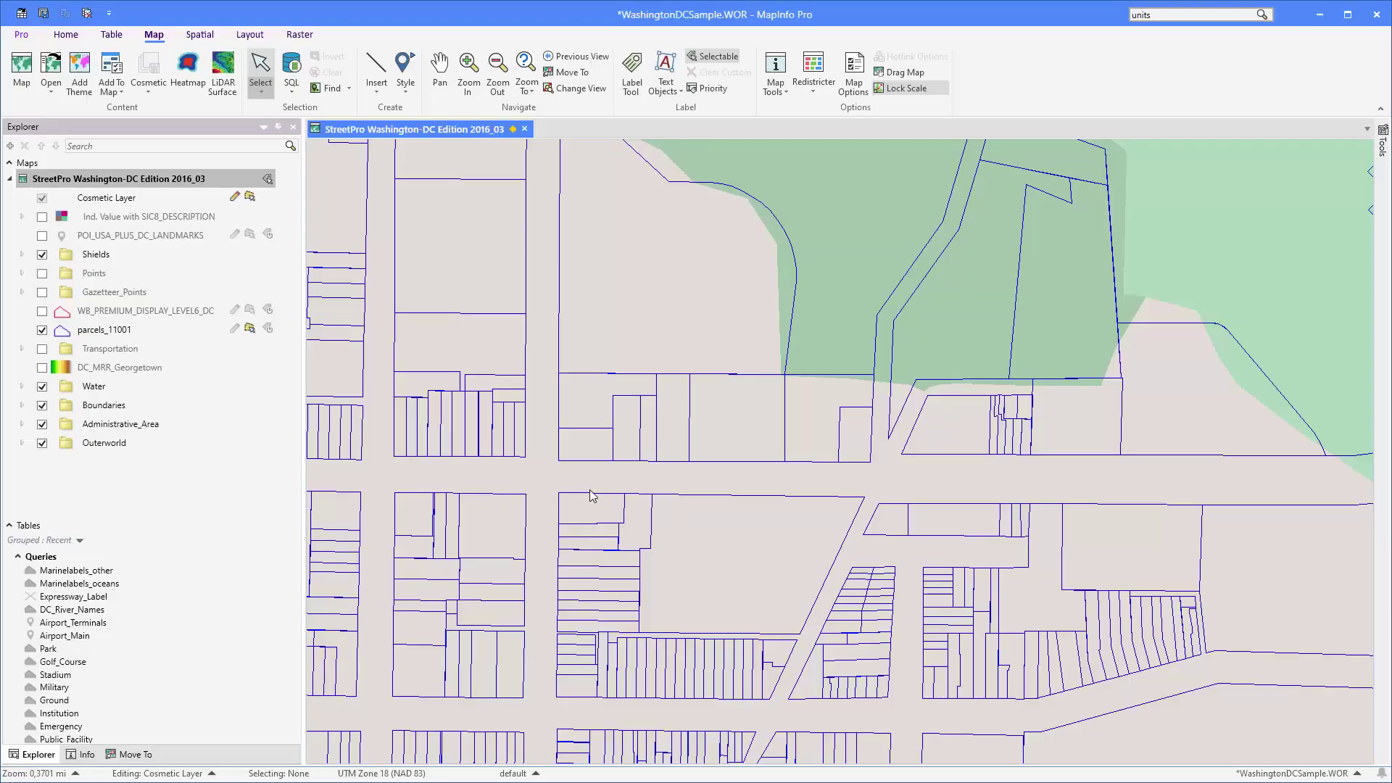
{"action": "mouse_move", "coordinate": [615, 446]}
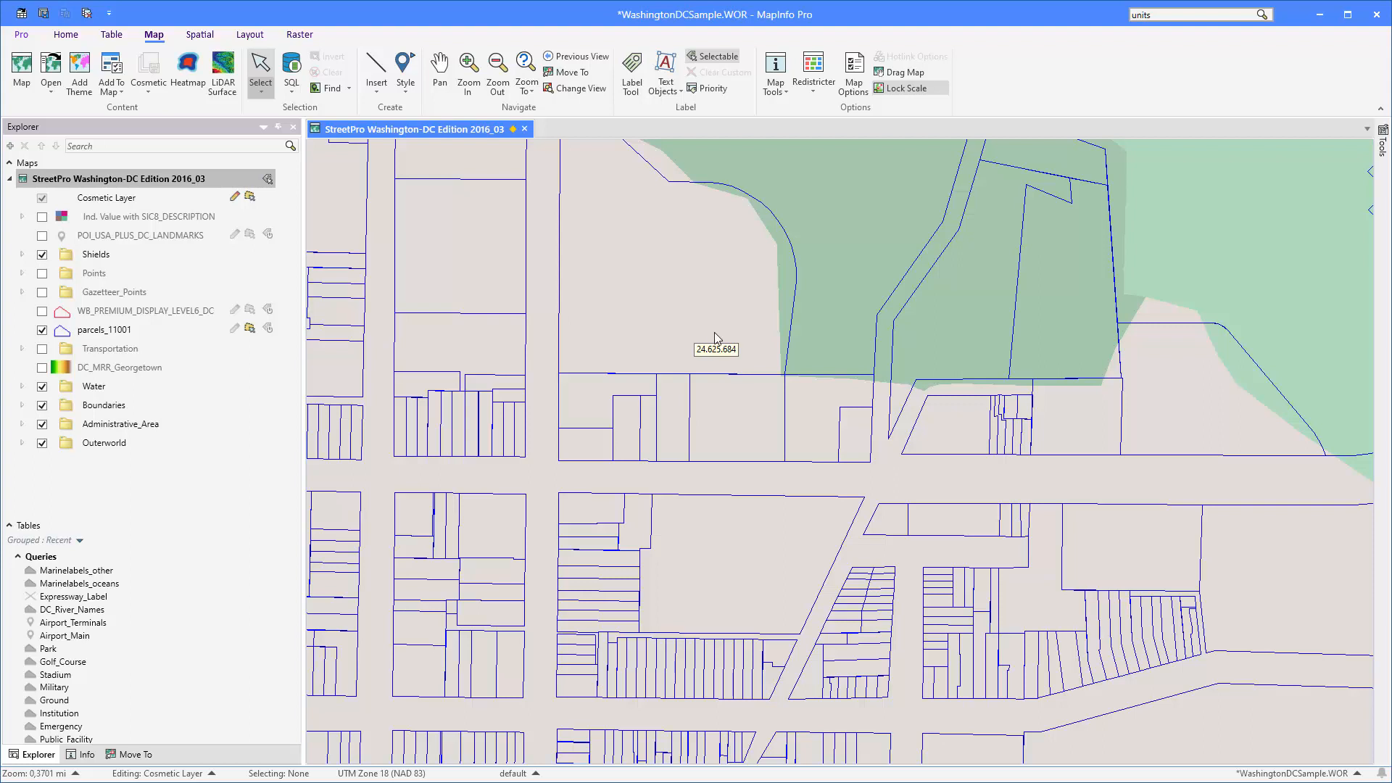
{"action": "mouse_move", "coordinate": [694, 325]}
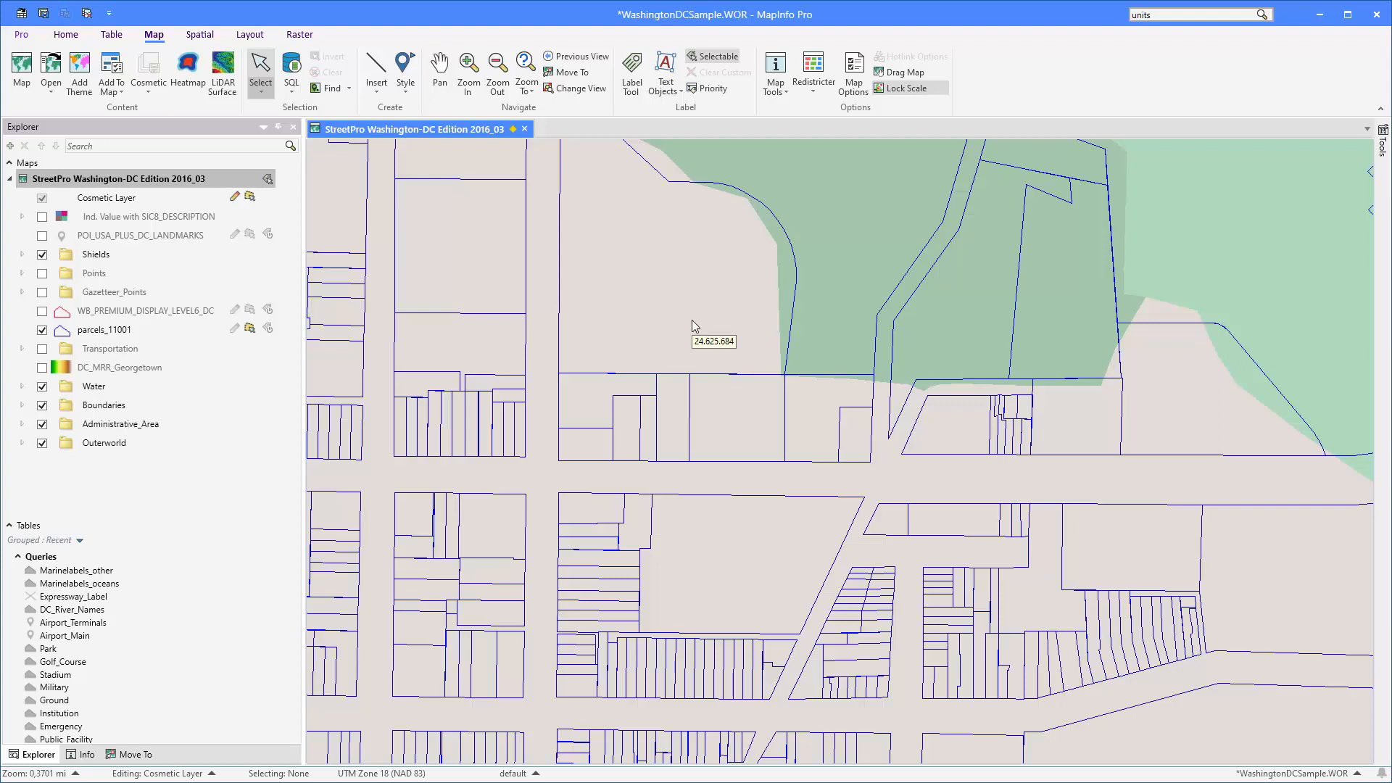
{"action": "mouse_move", "coordinate": [761, 341]}
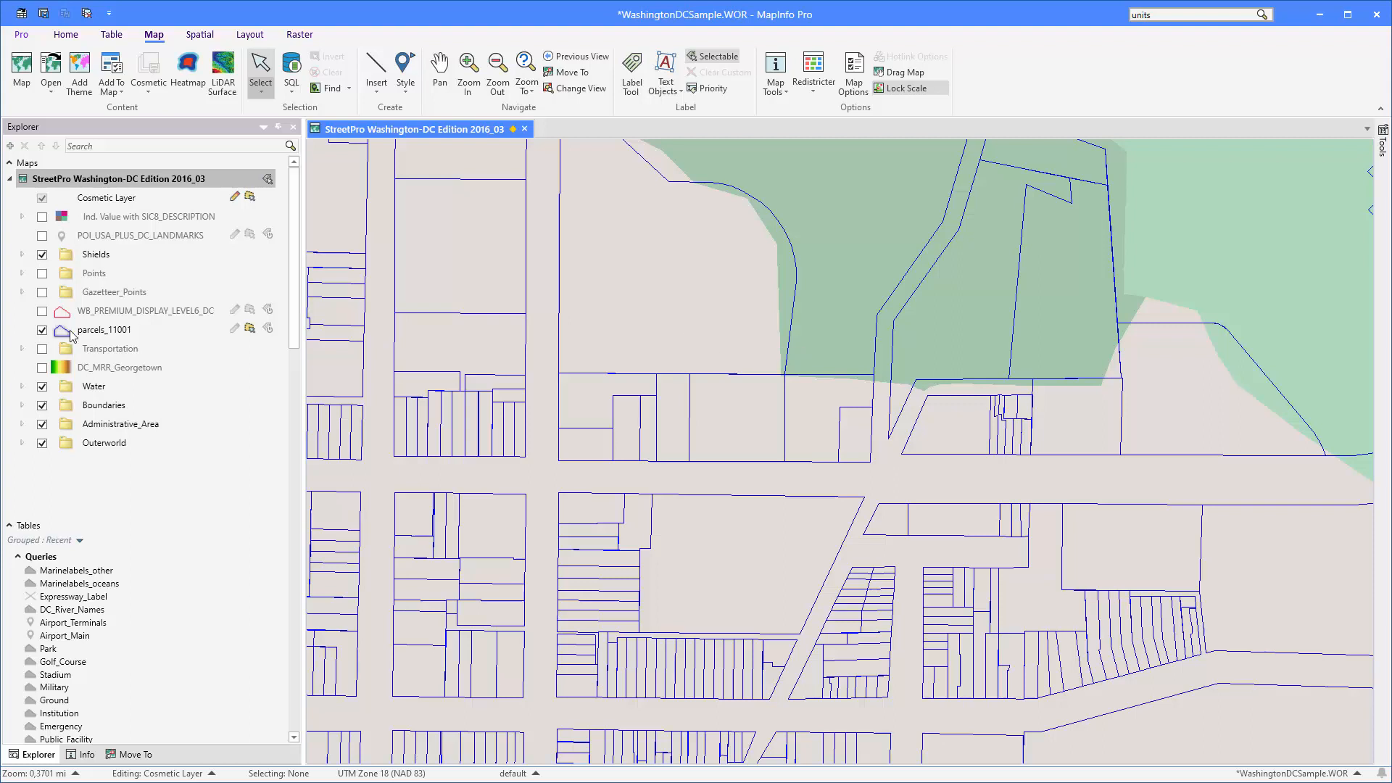
{"action": "mouse_move", "coordinate": [268, 329]}
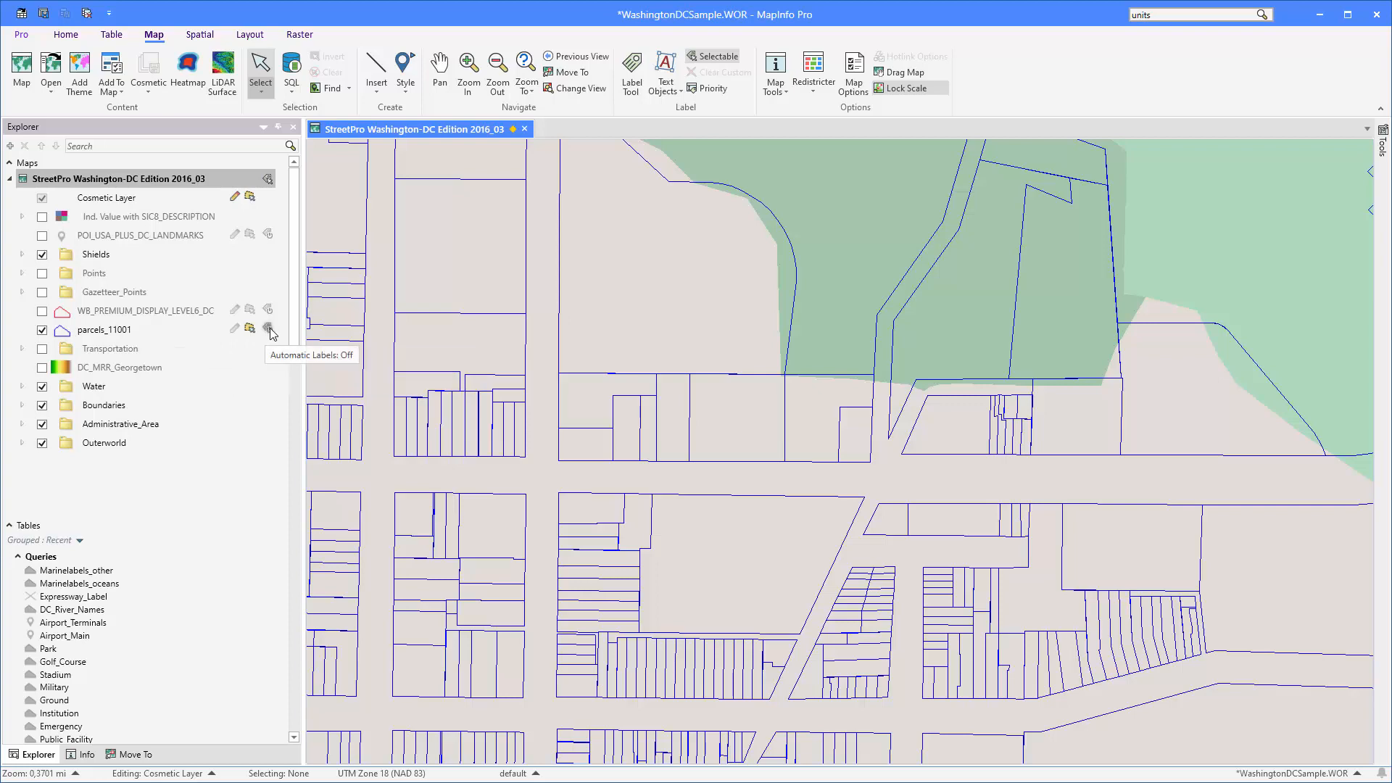
- Turn on automatic ID labels for parcels_11001 and bring up its label settings
{"action": "left_click", "coordinate": [267, 329]}
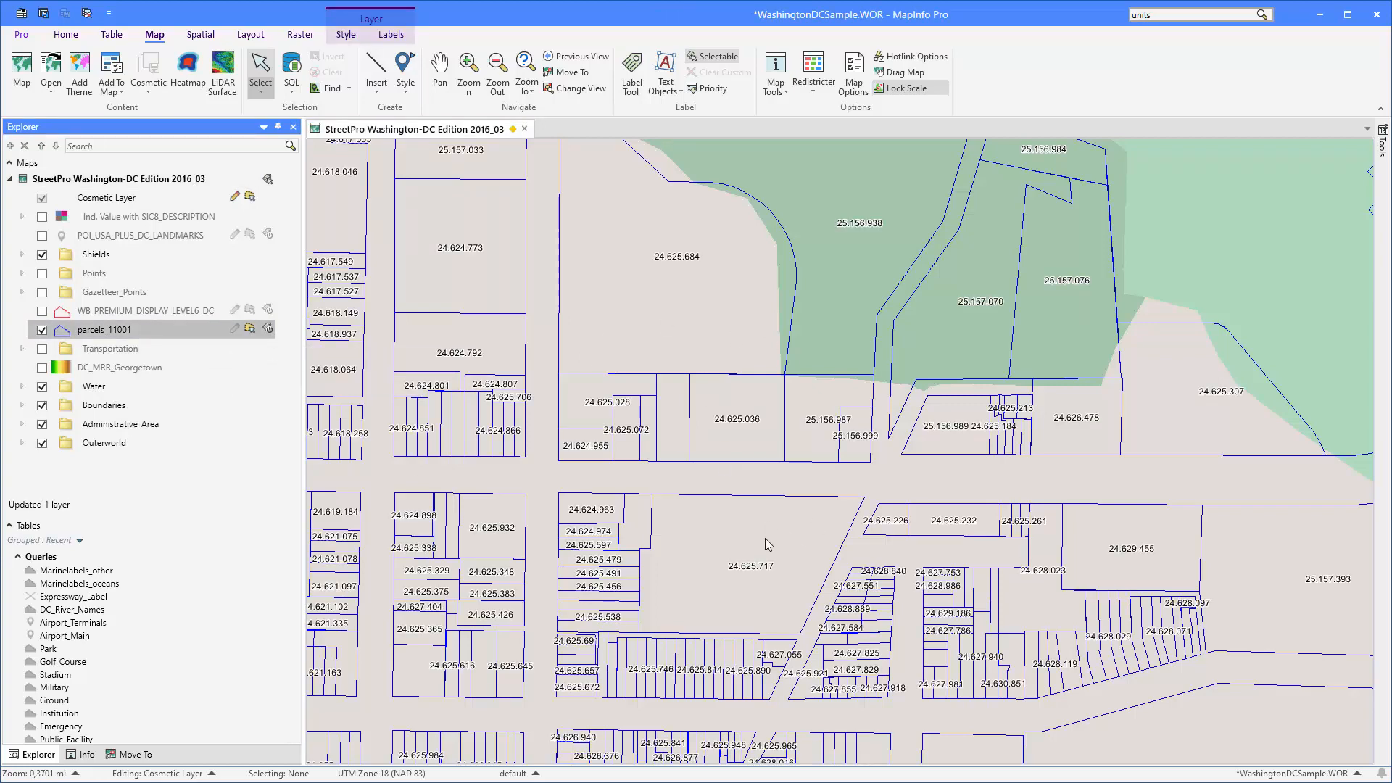
{"action": "mouse_move", "coordinate": [158, 388]}
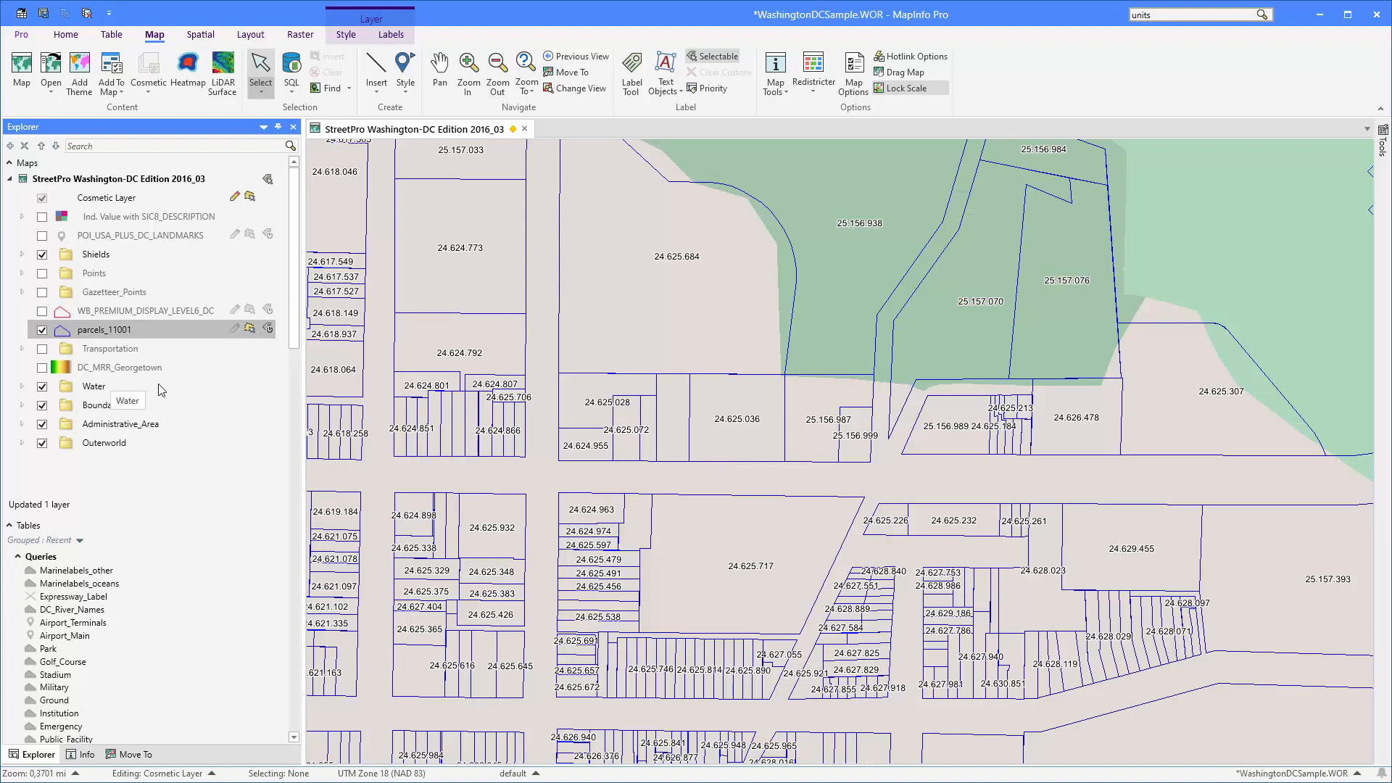
{"action": "mouse_move", "coordinate": [462, 331]}
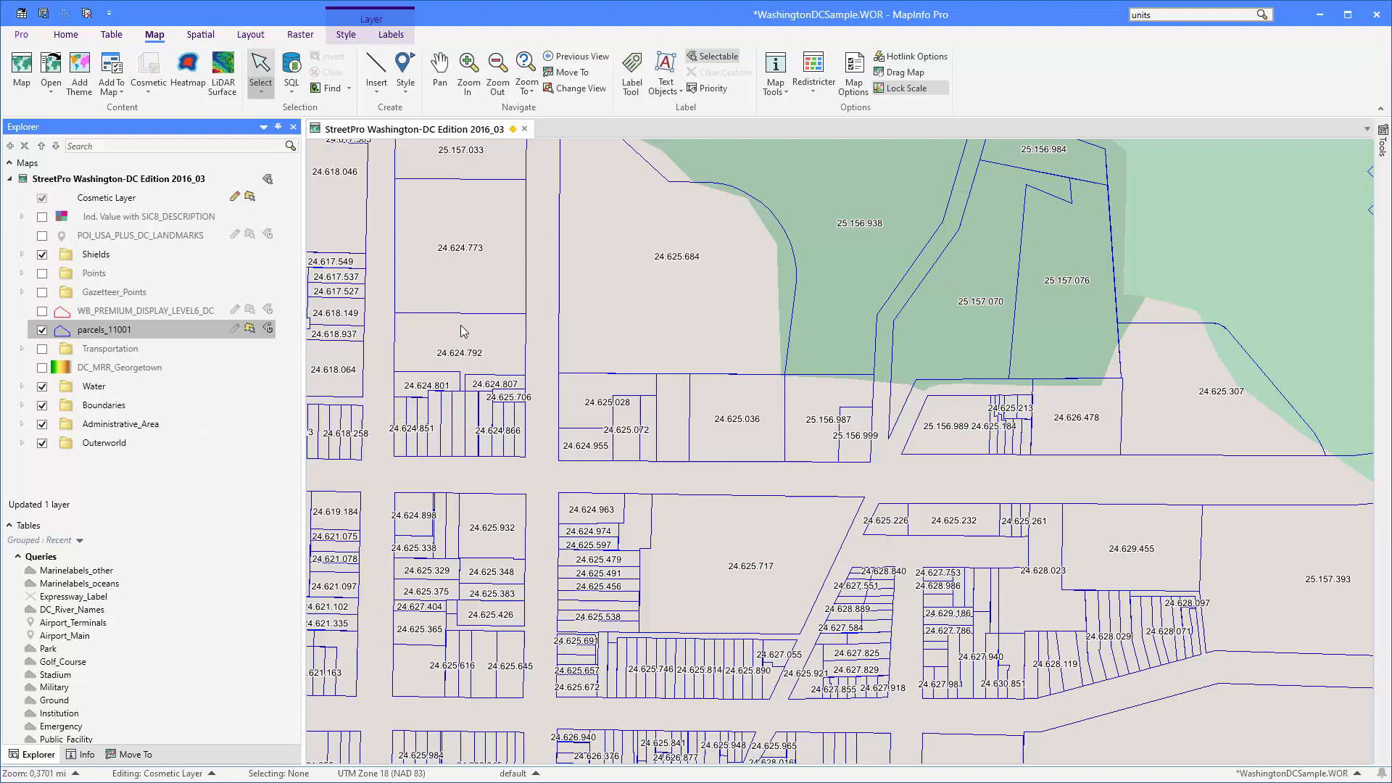
{"action": "mouse_move", "coordinate": [785, 469]}
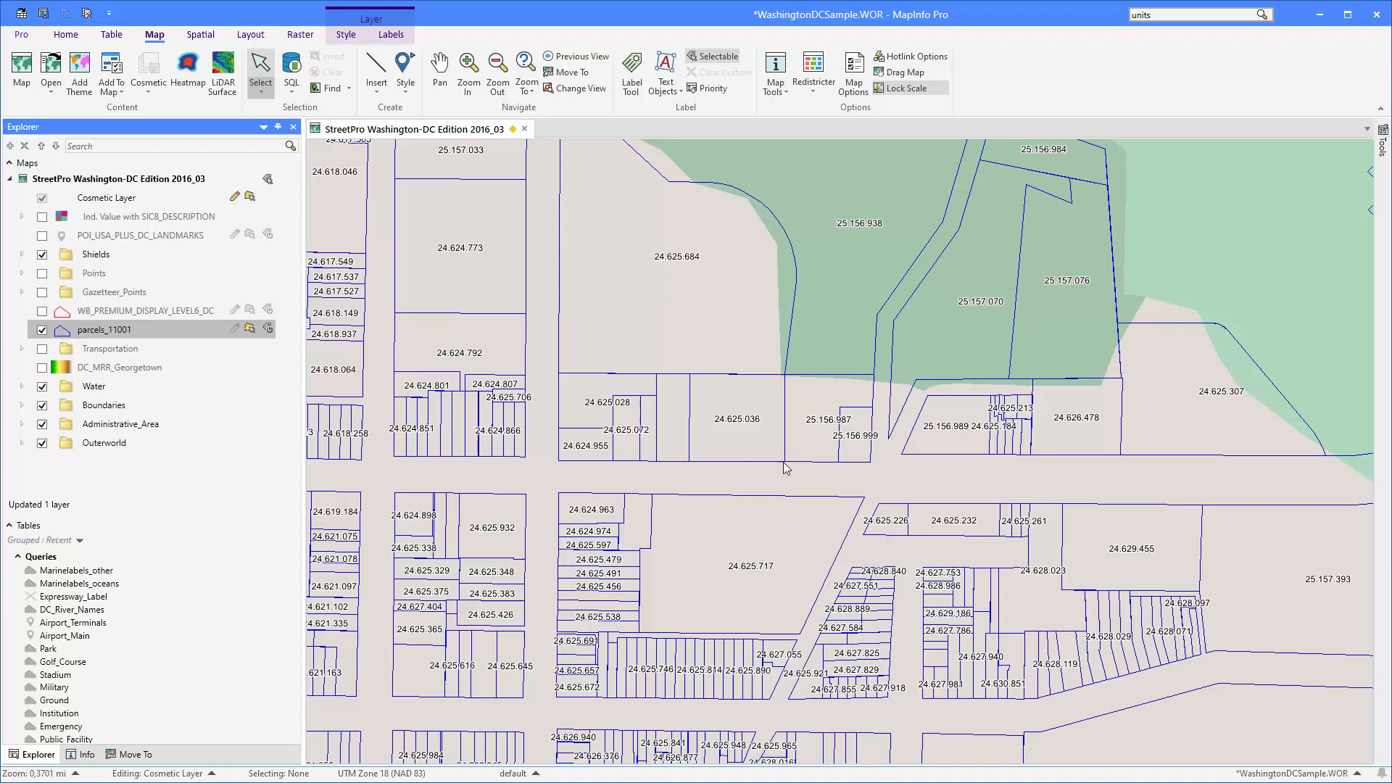
{"action": "mouse_move", "coordinate": [766, 432]}
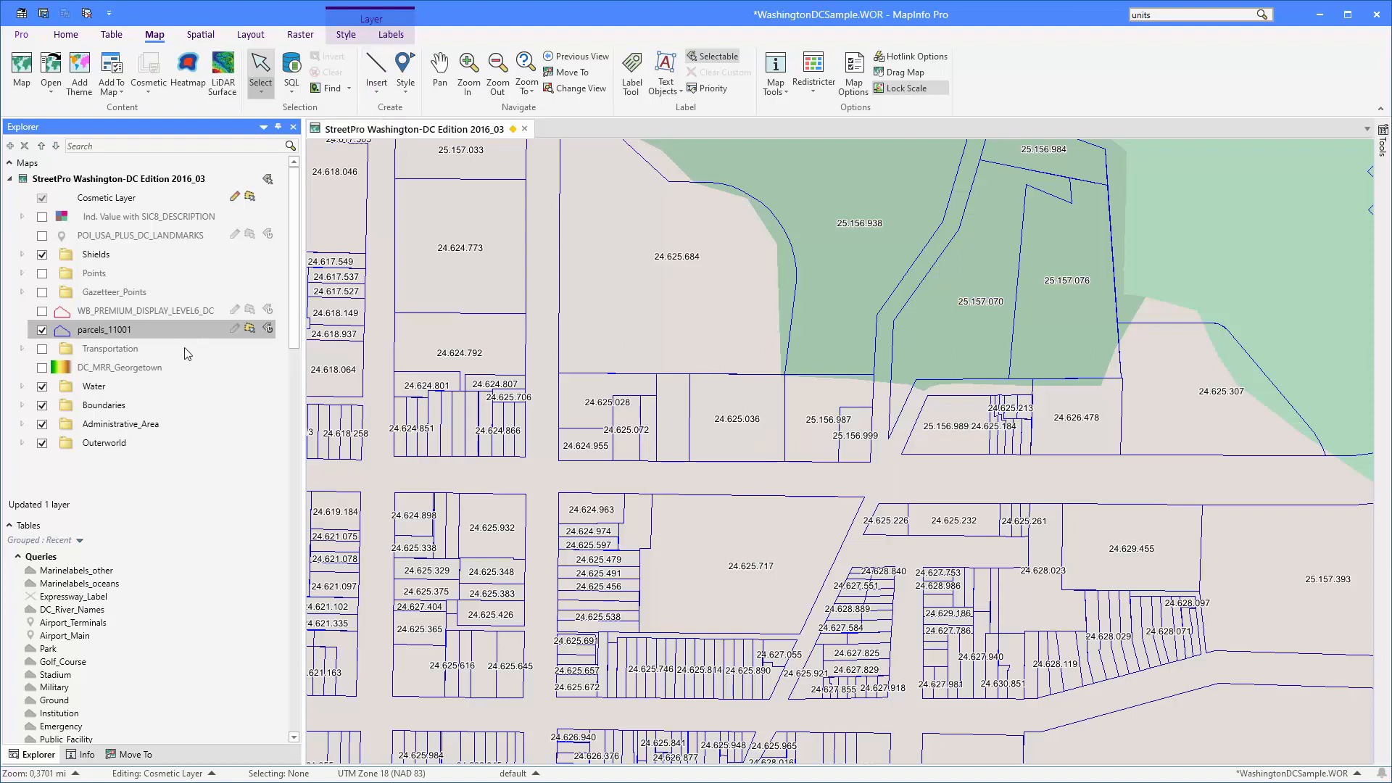
{"action": "left_click", "coordinate": [390, 34]}
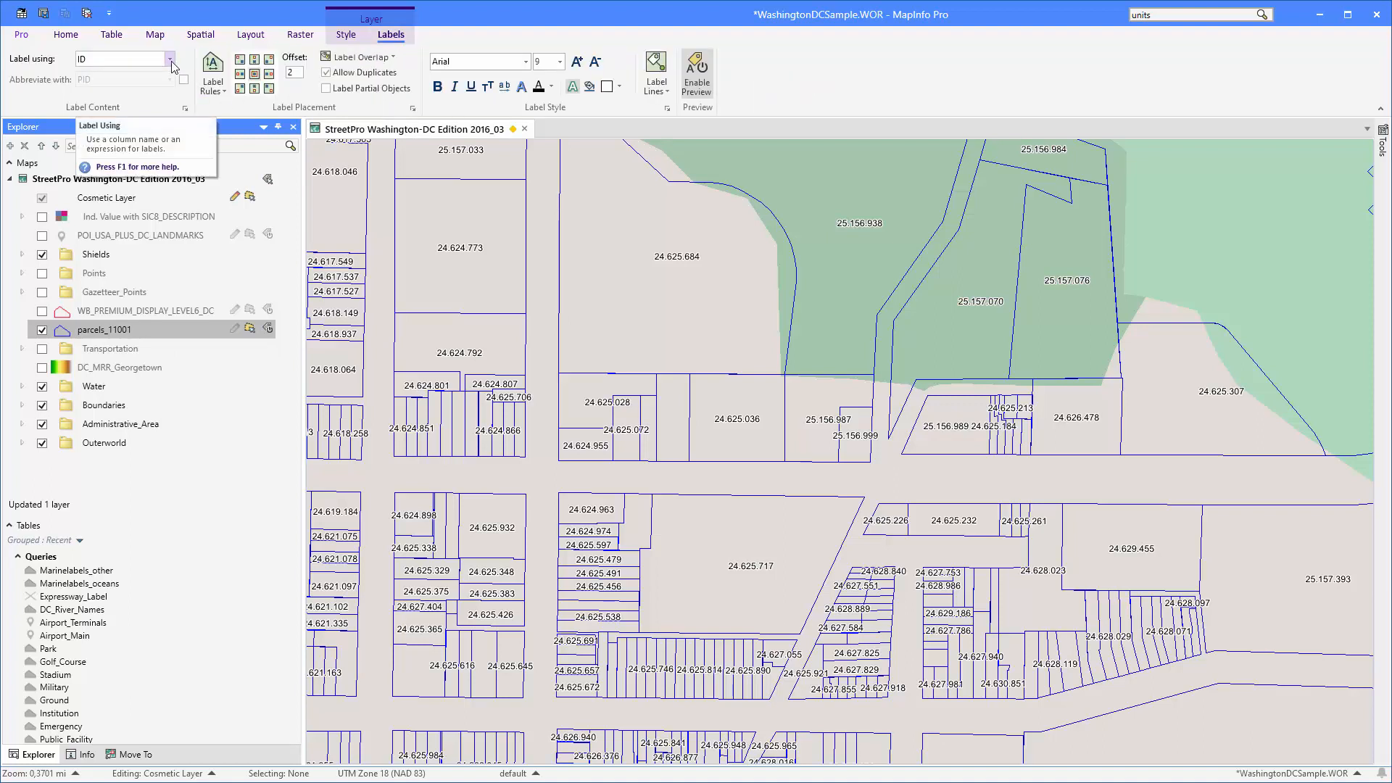
- Label parcels with the expression Area(obj, "sq m") instead of the ID field
{"action": "left_click", "coordinate": [169, 58]}
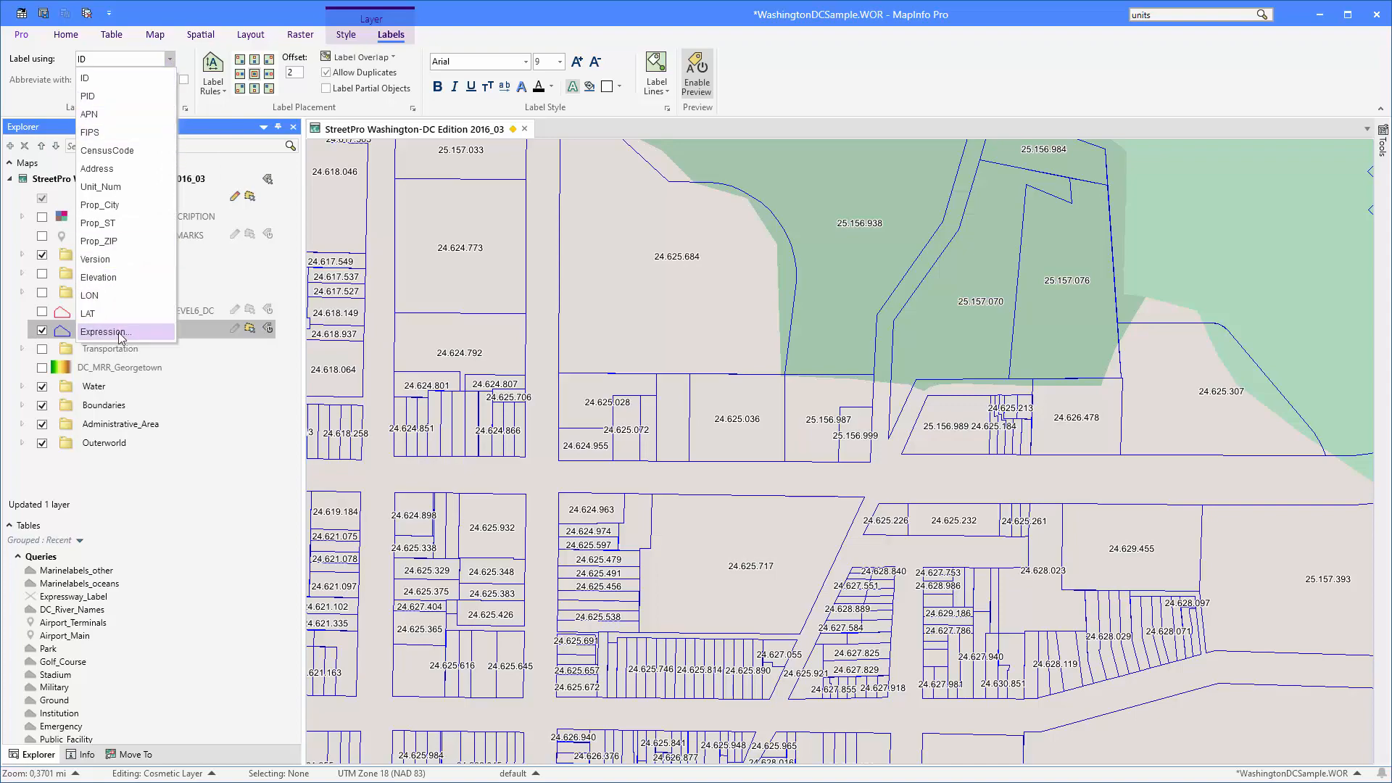
{"action": "left_click", "coordinate": [104, 330]}
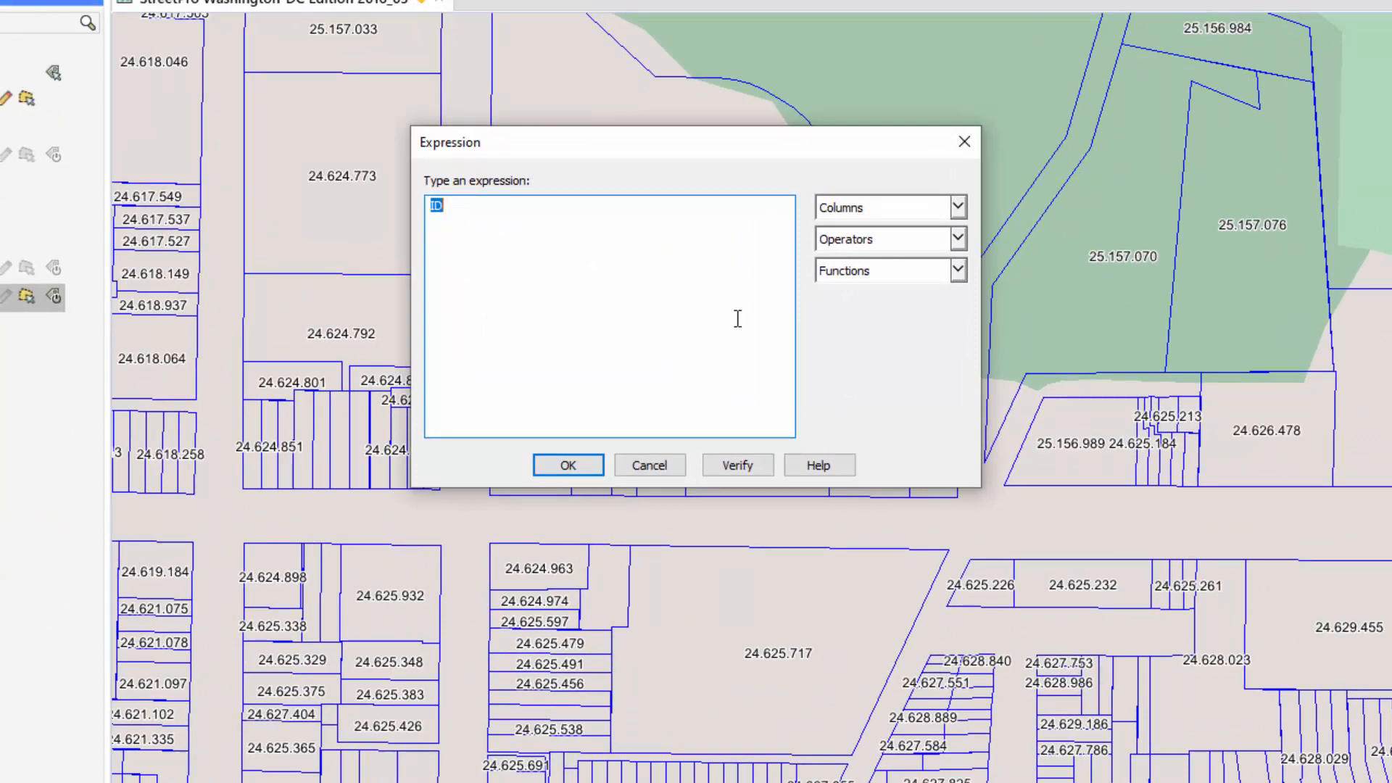
{"action": "mouse_move", "coordinate": [883, 339]}
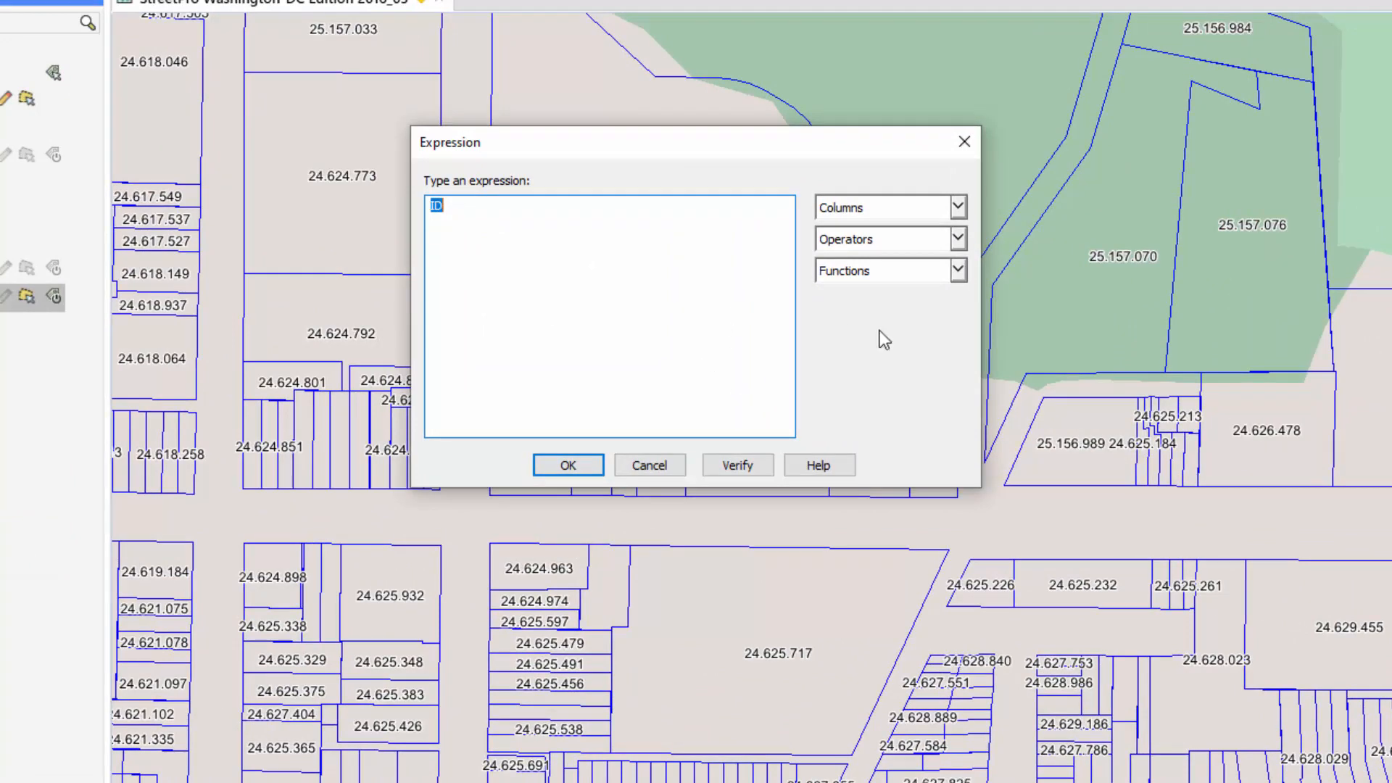
{"action": "mouse_move", "coordinate": [894, 286]}
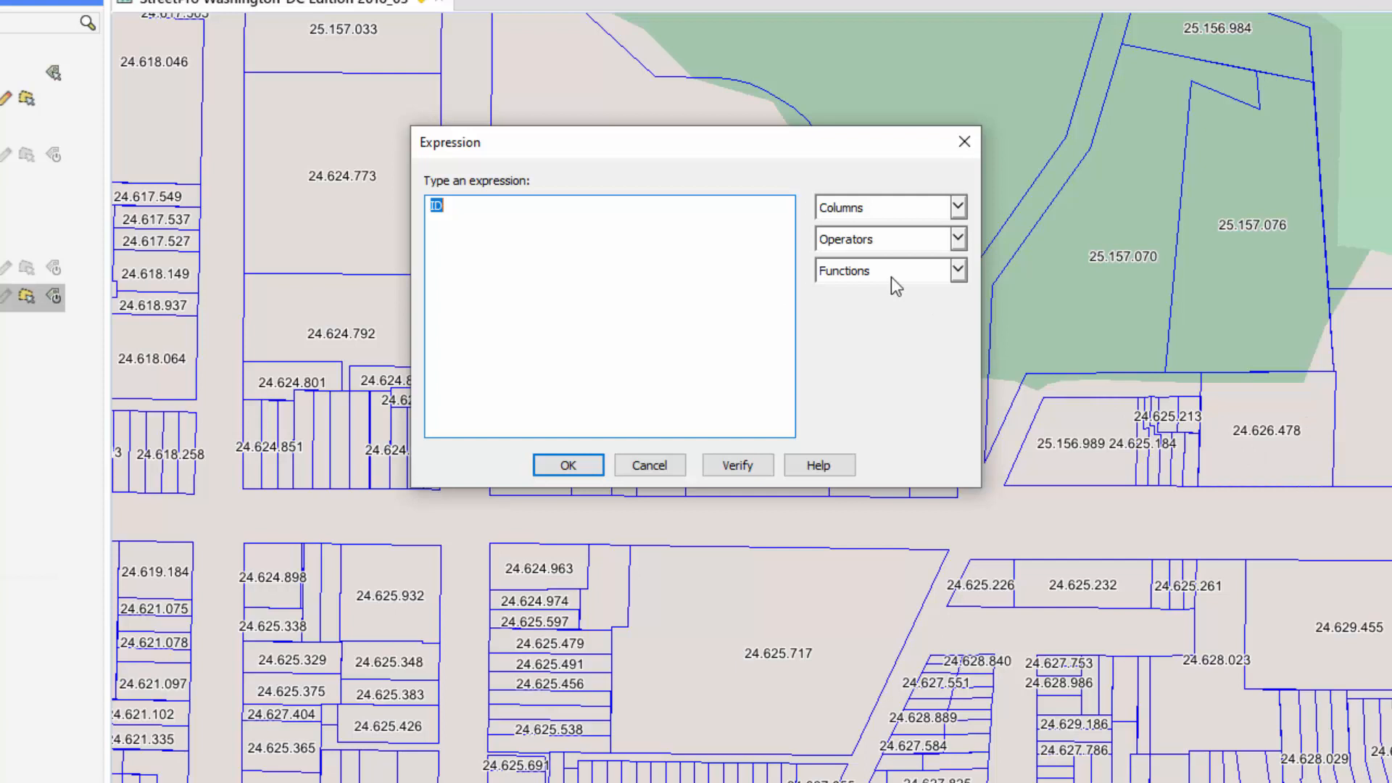
{"action": "left_click", "coordinate": [956, 270]}
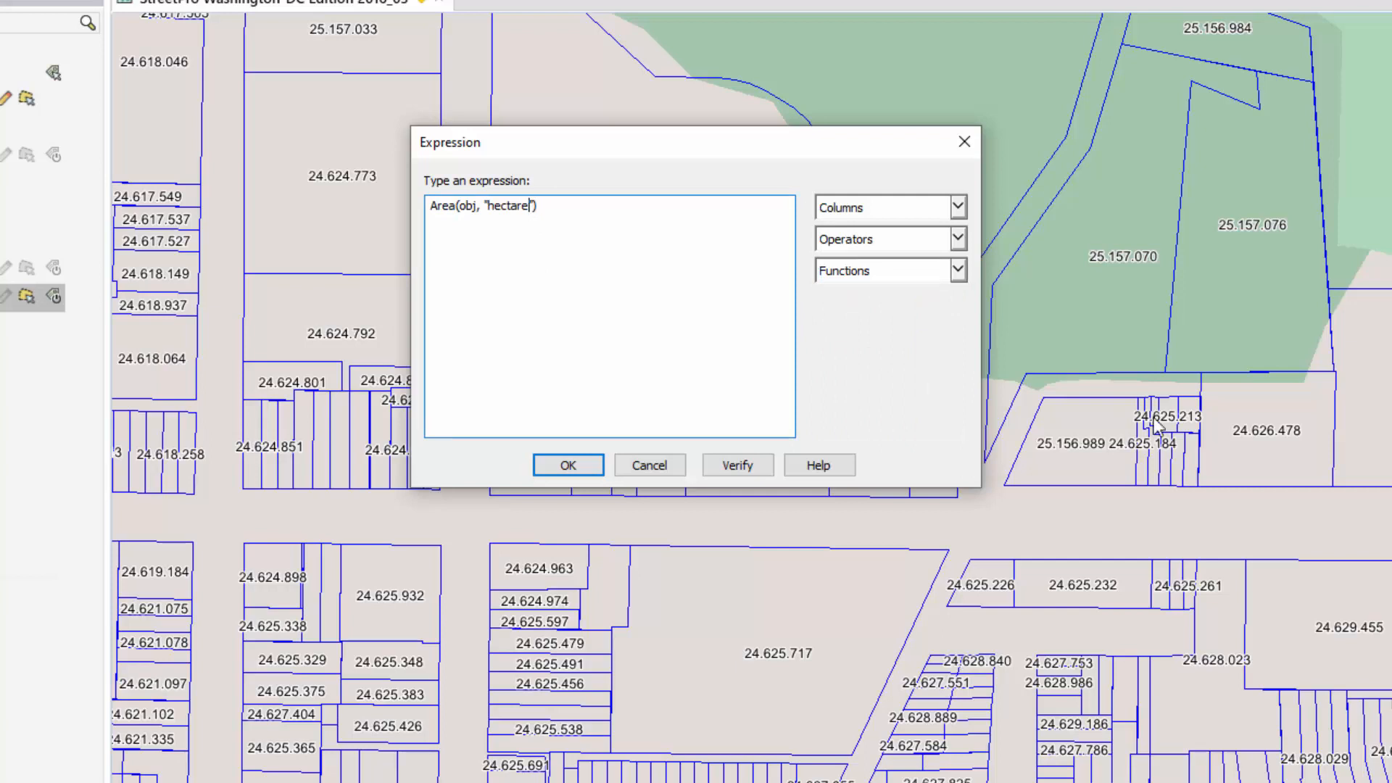
{"action": "double_click", "coordinate": [508, 205]}
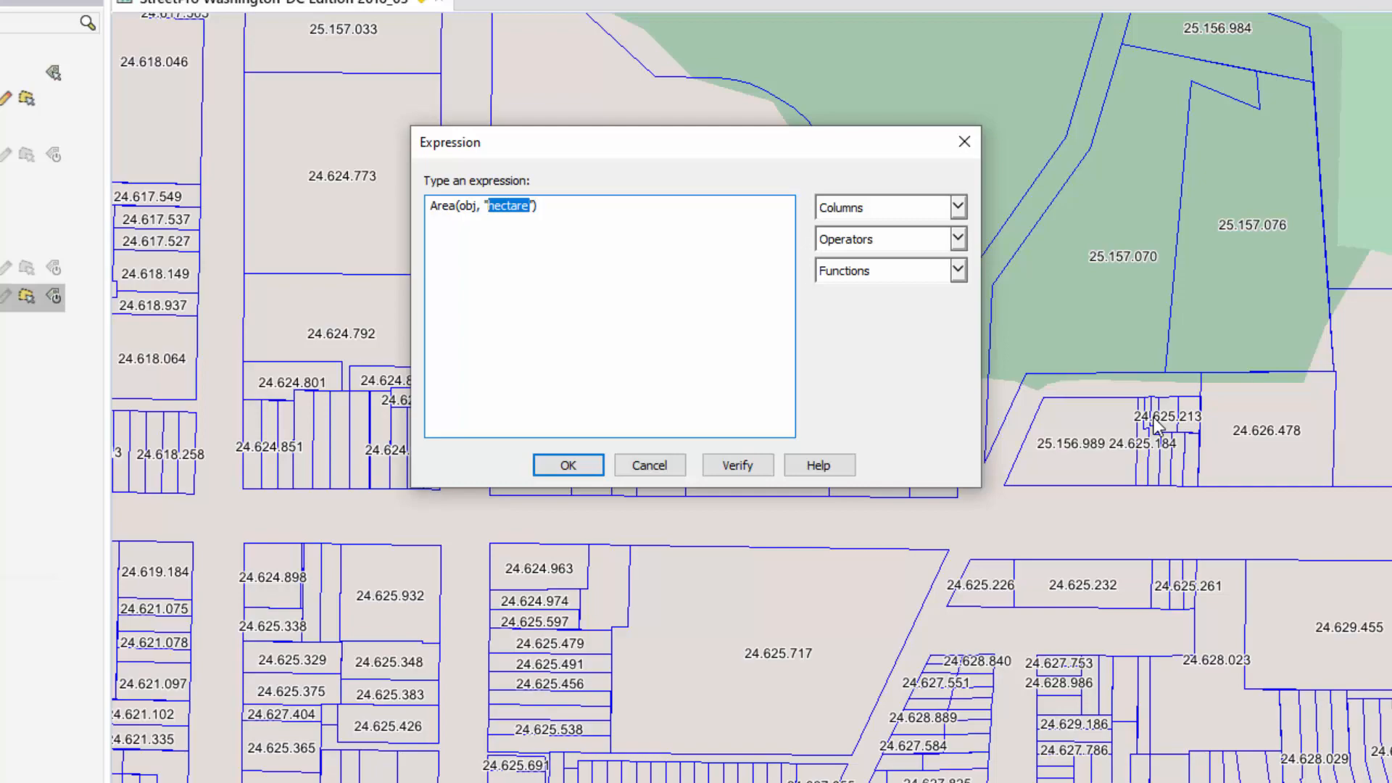
{"action": "type", "text": "sq"}
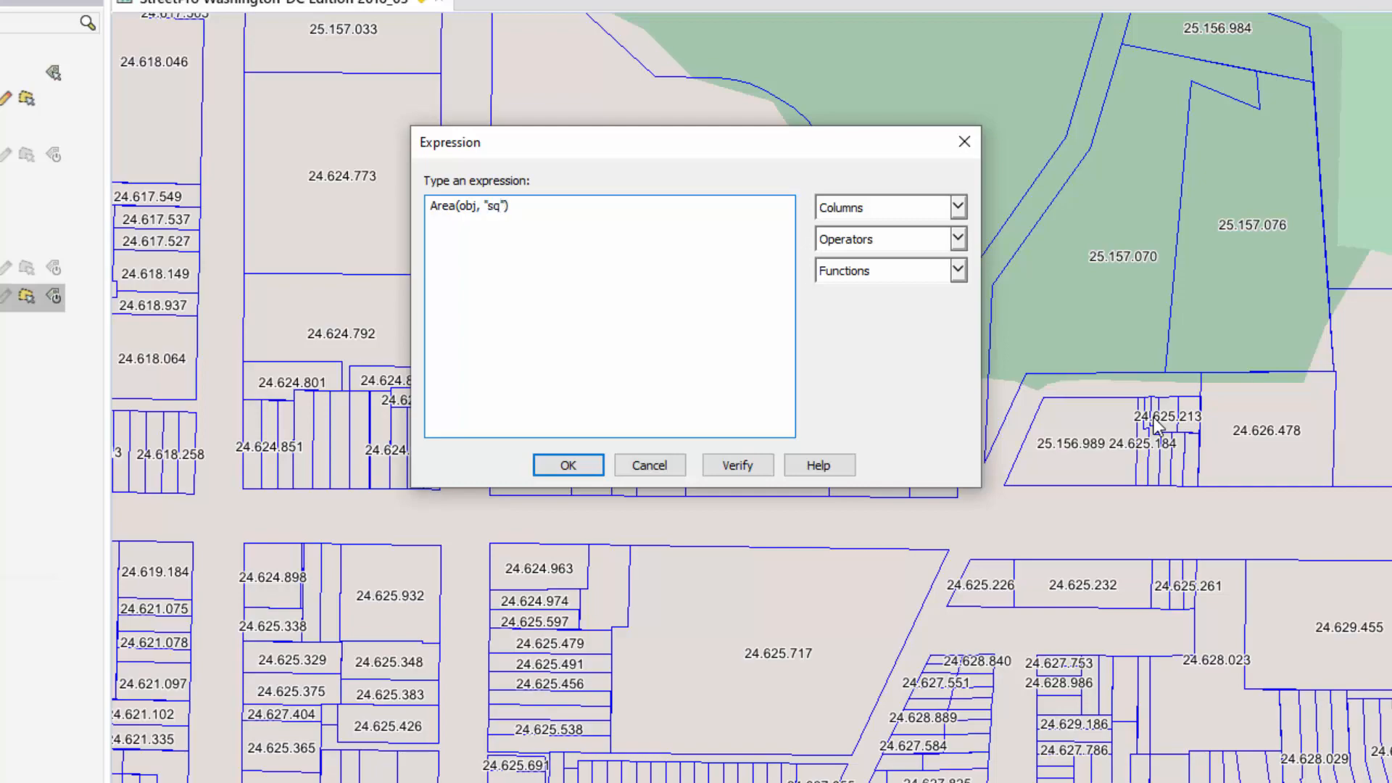
{"action": "type", "text": "m"}
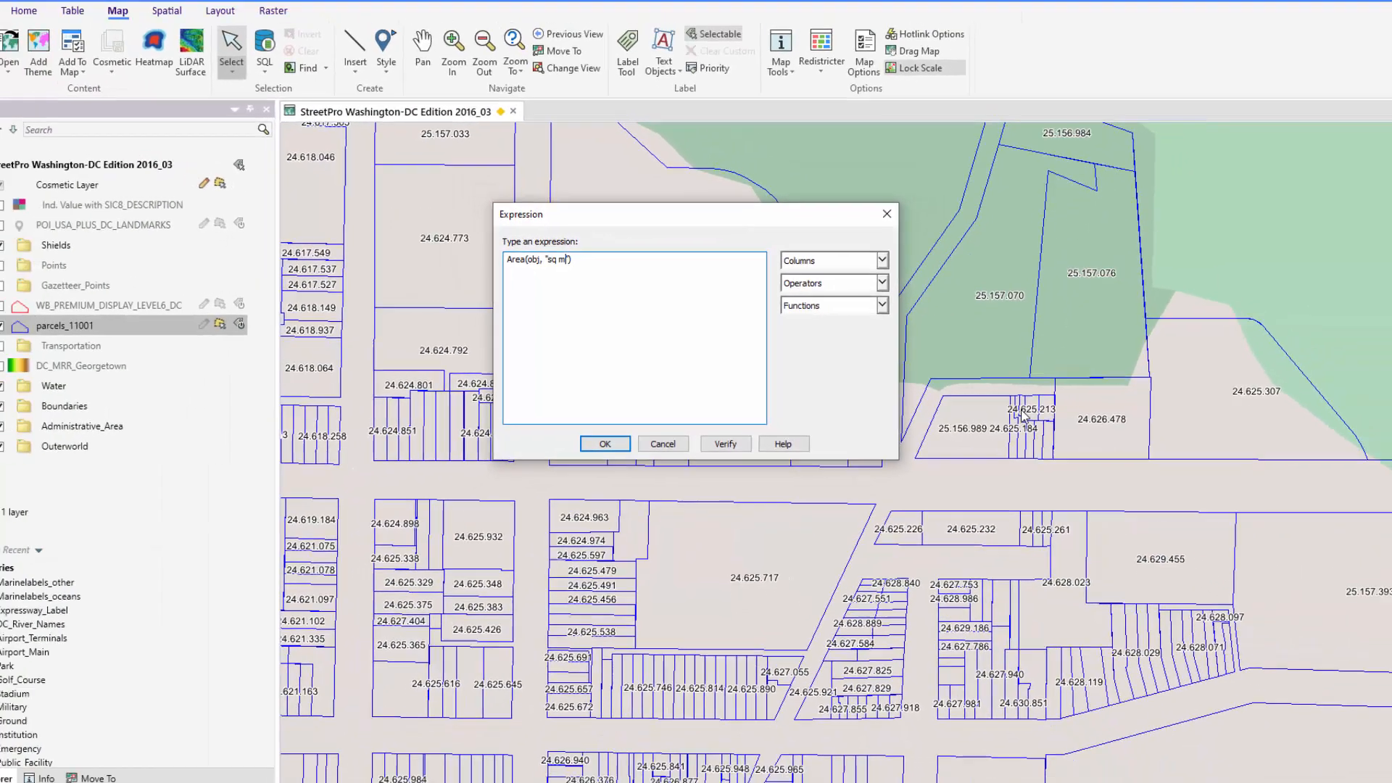
{"action": "left_click", "coordinate": [604, 444]}
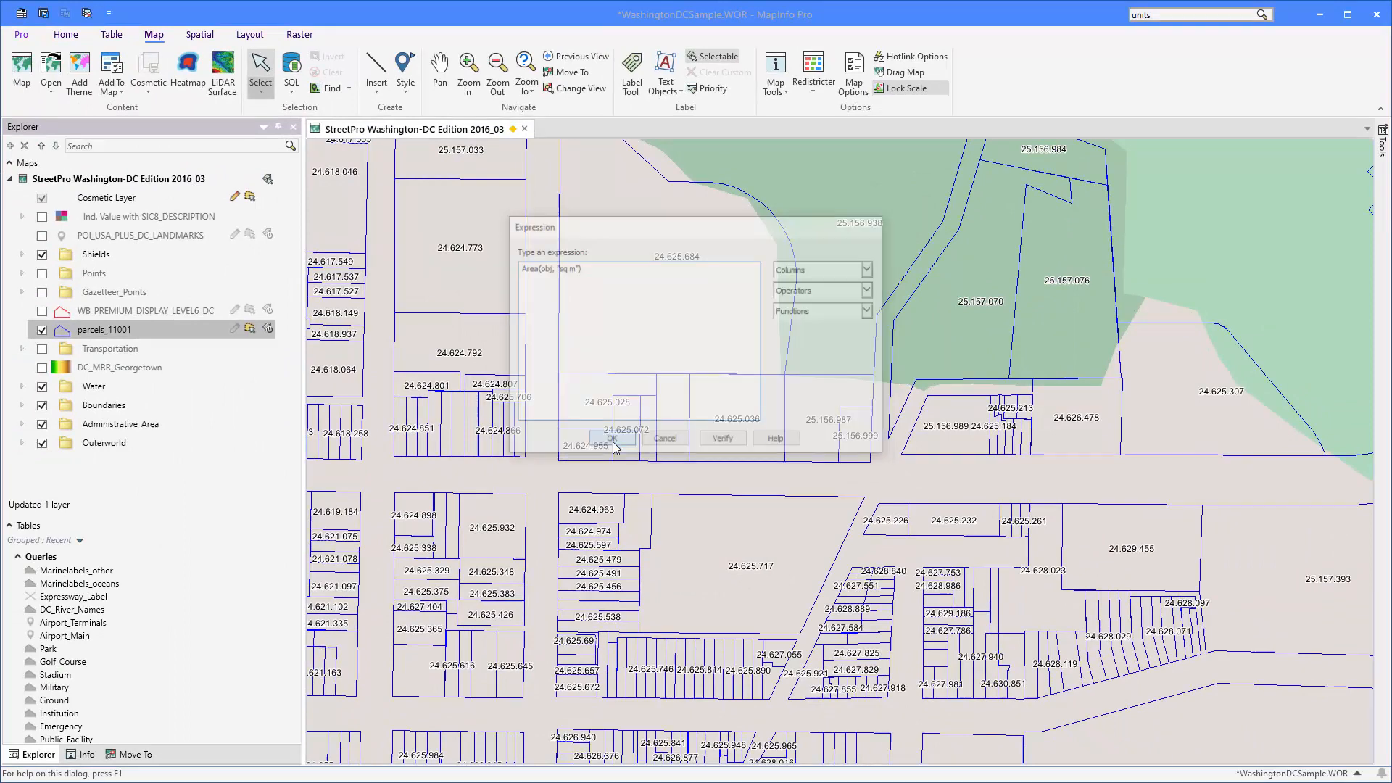
- Confirm the expression so parcels show square-metre areas with two decimals
{"action": "left_click", "coordinate": [612, 438]}
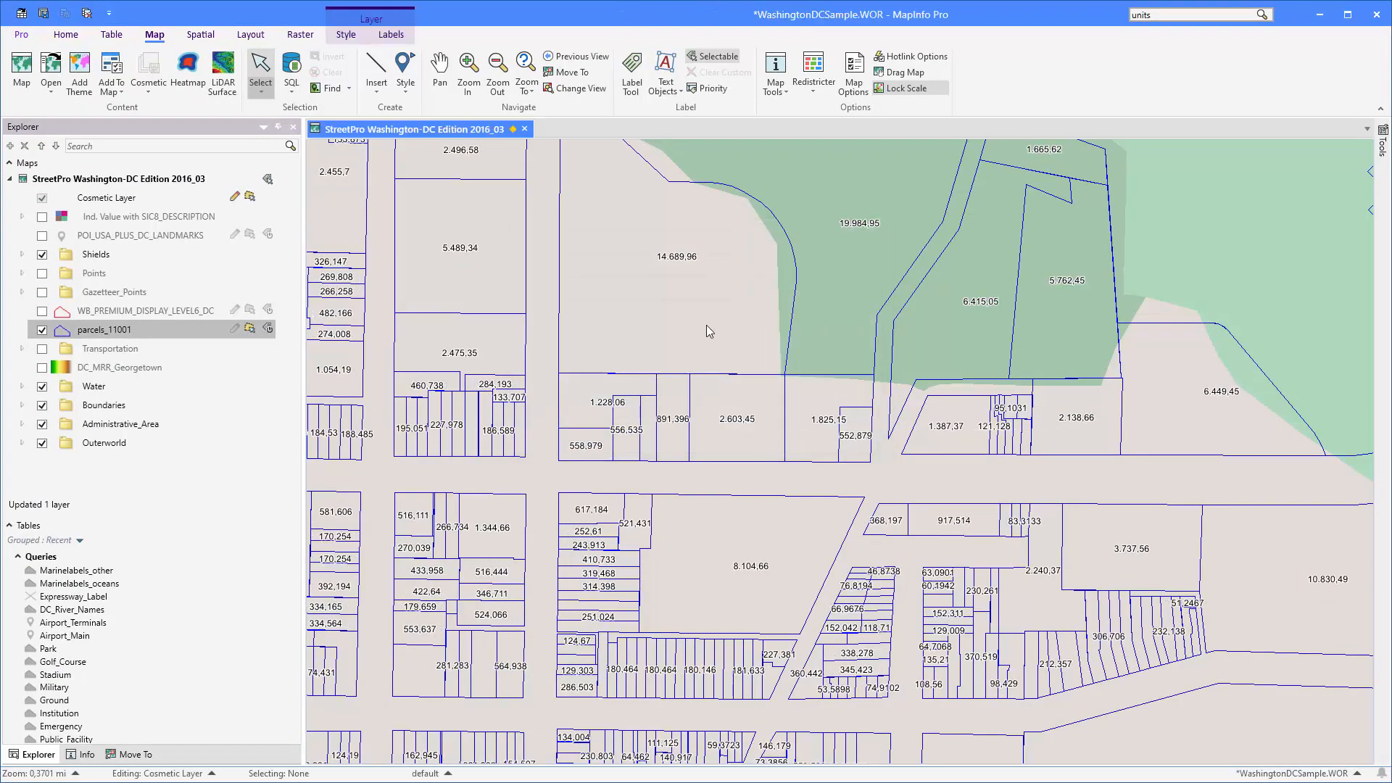
{"action": "mouse_move", "coordinate": [710, 331]}
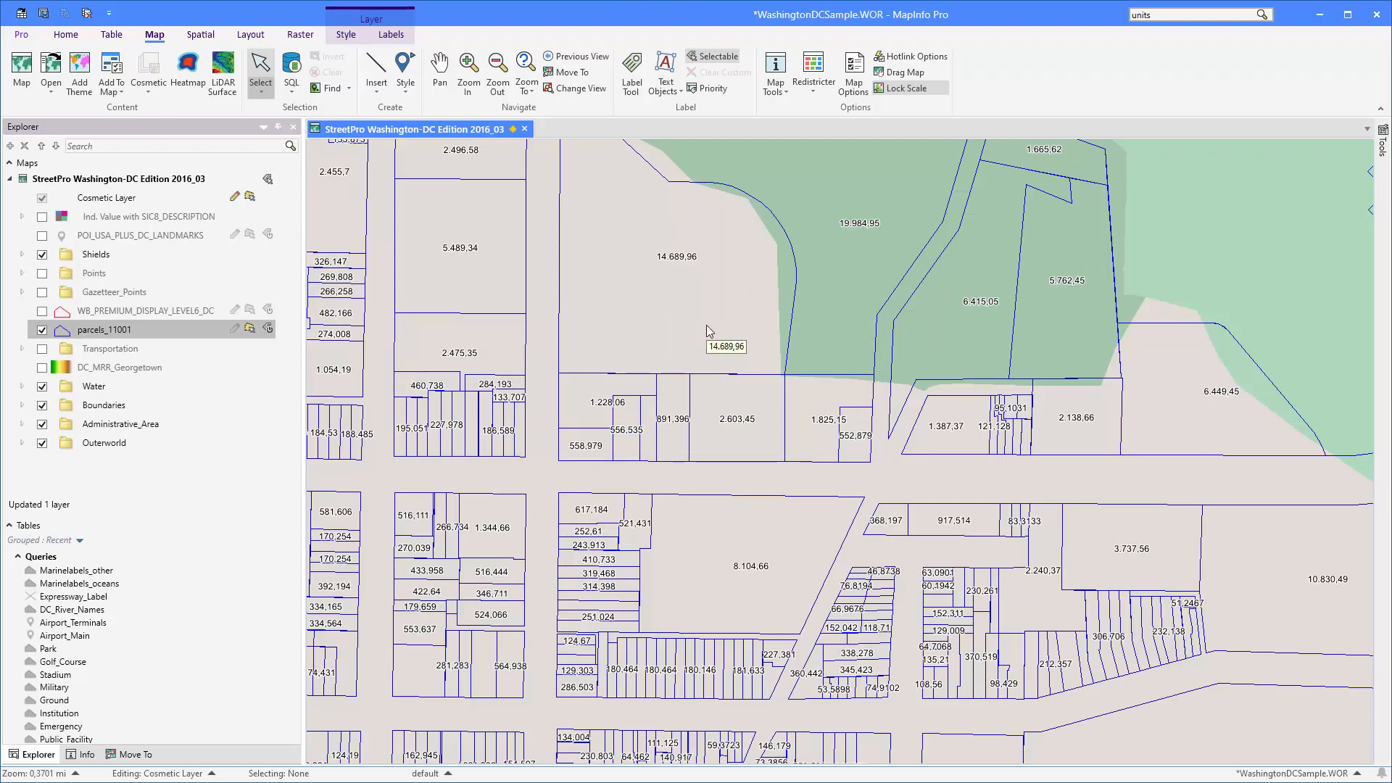
{"action": "mouse_move", "coordinate": [749, 419]}
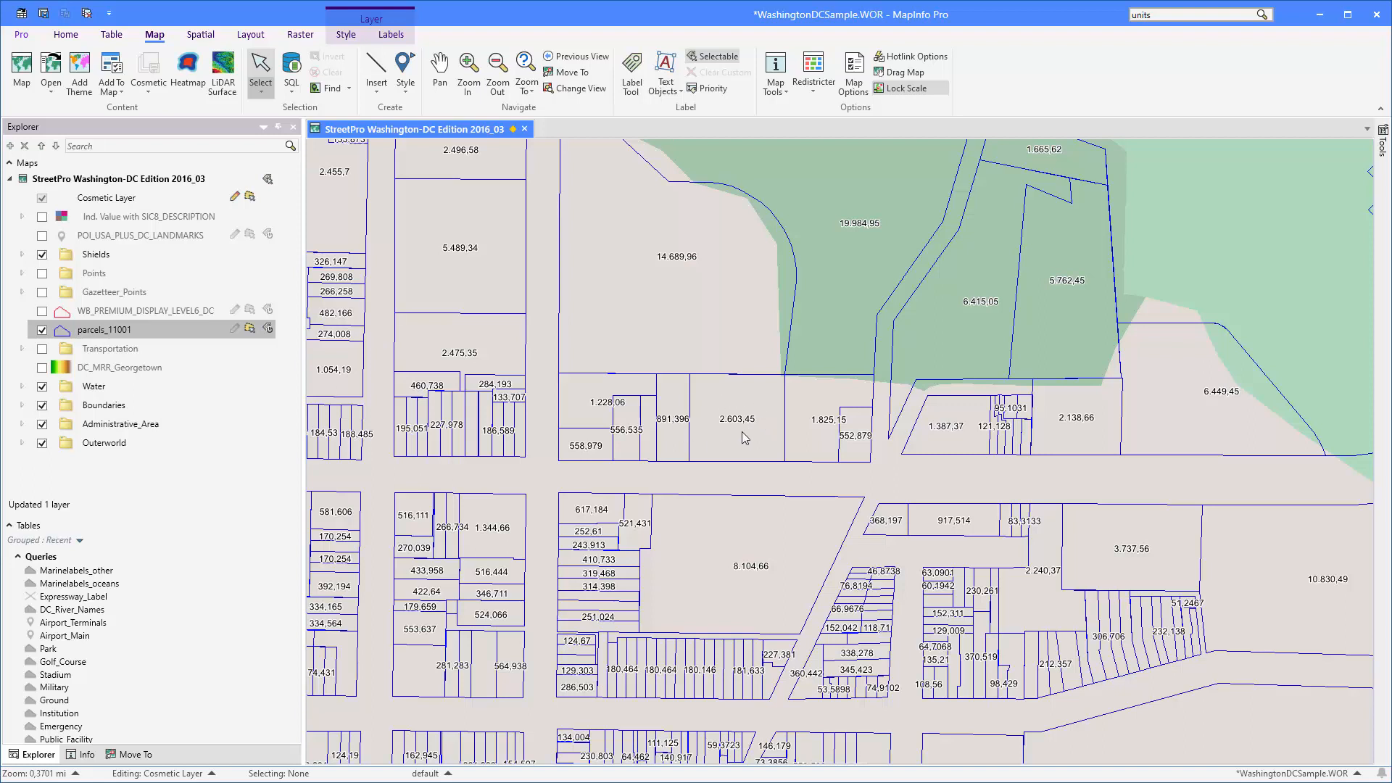
{"action": "mouse_move", "coordinate": [744, 436]}
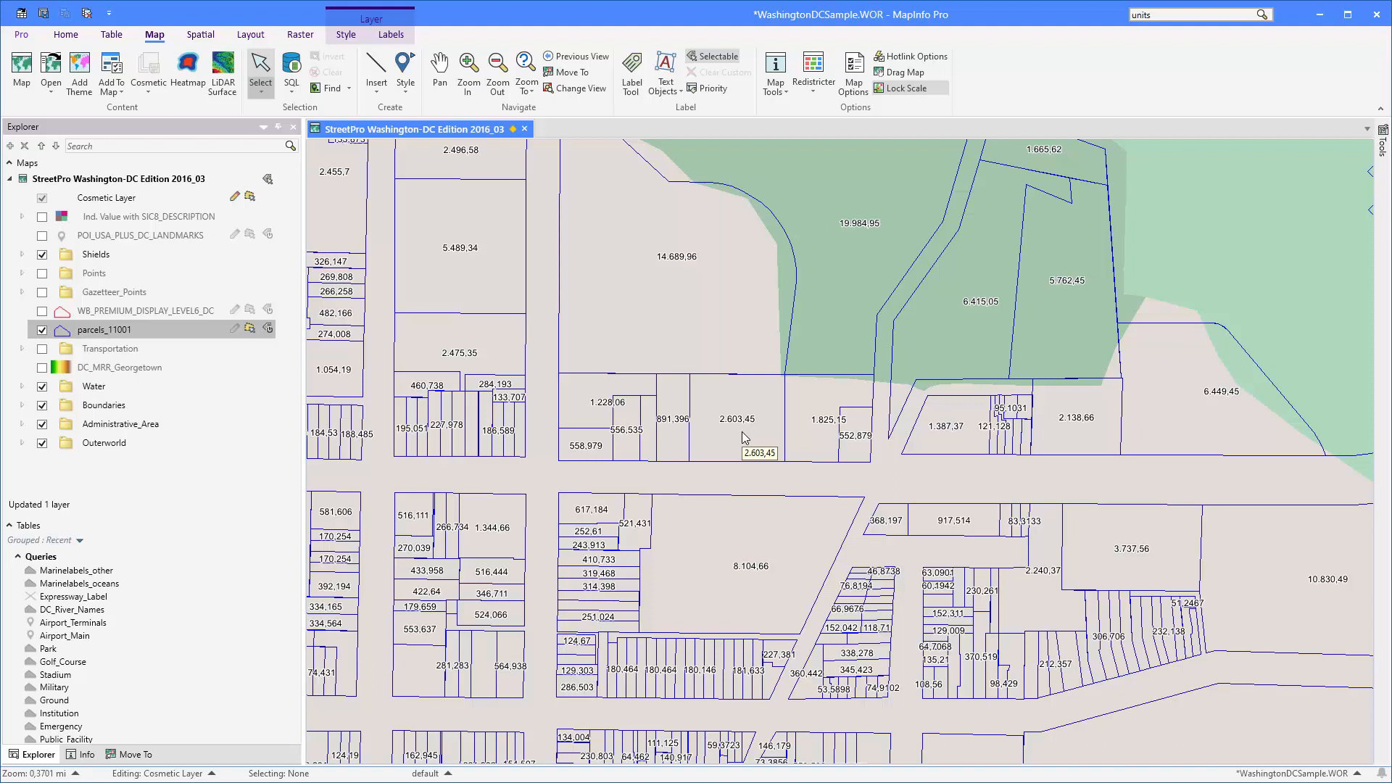
{"action": "mouse_move", "coordinate": [790, 432]}
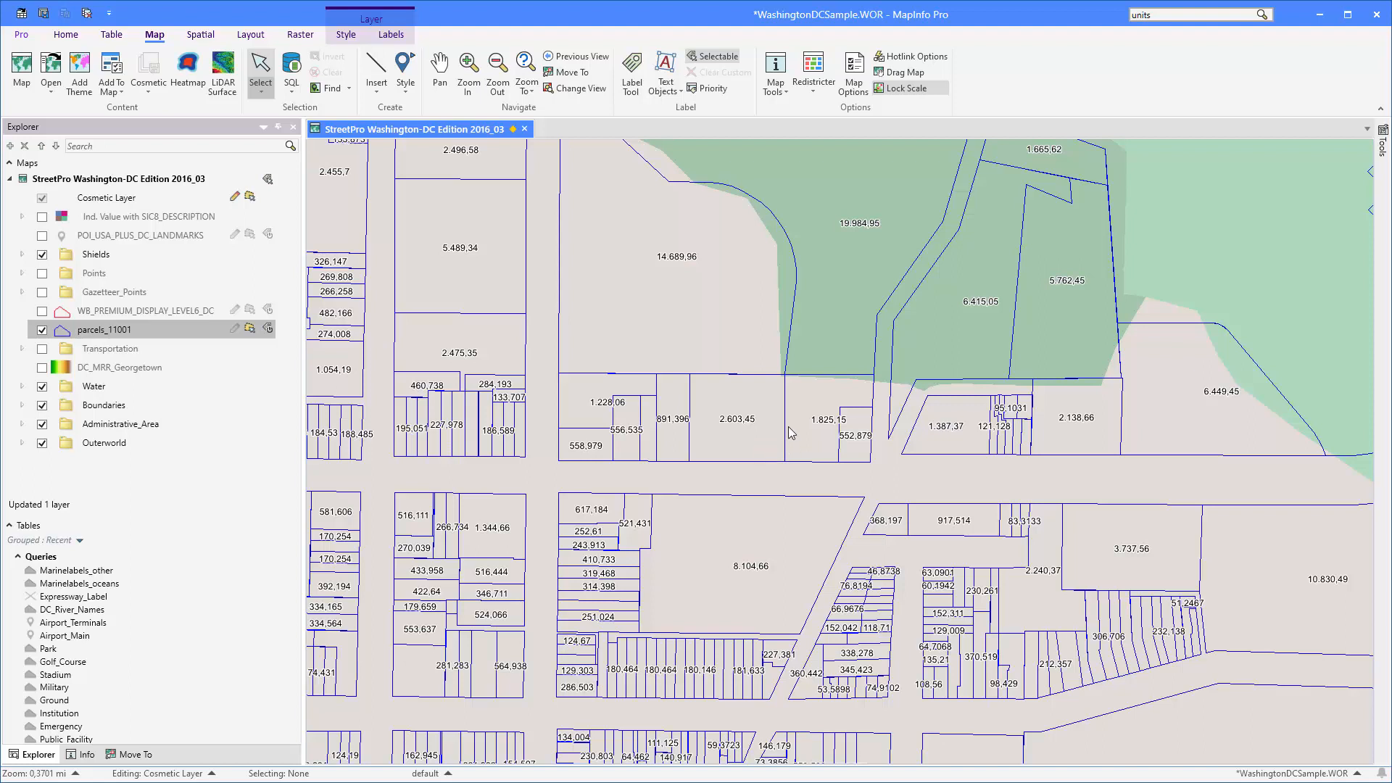
{"action": "mouse_move", "coordinate": [753, 435]}
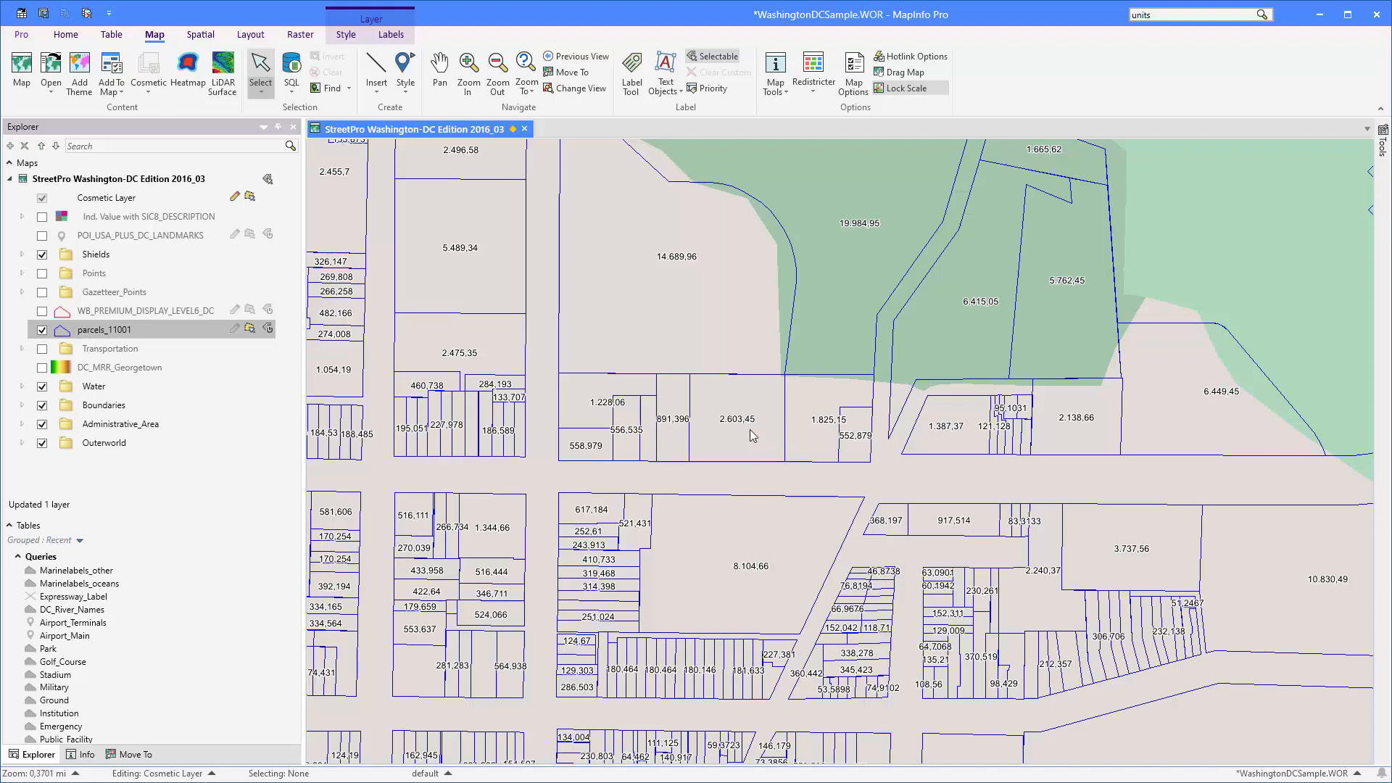
{"action": "mouse_move", "coordinate": [754, 426]}
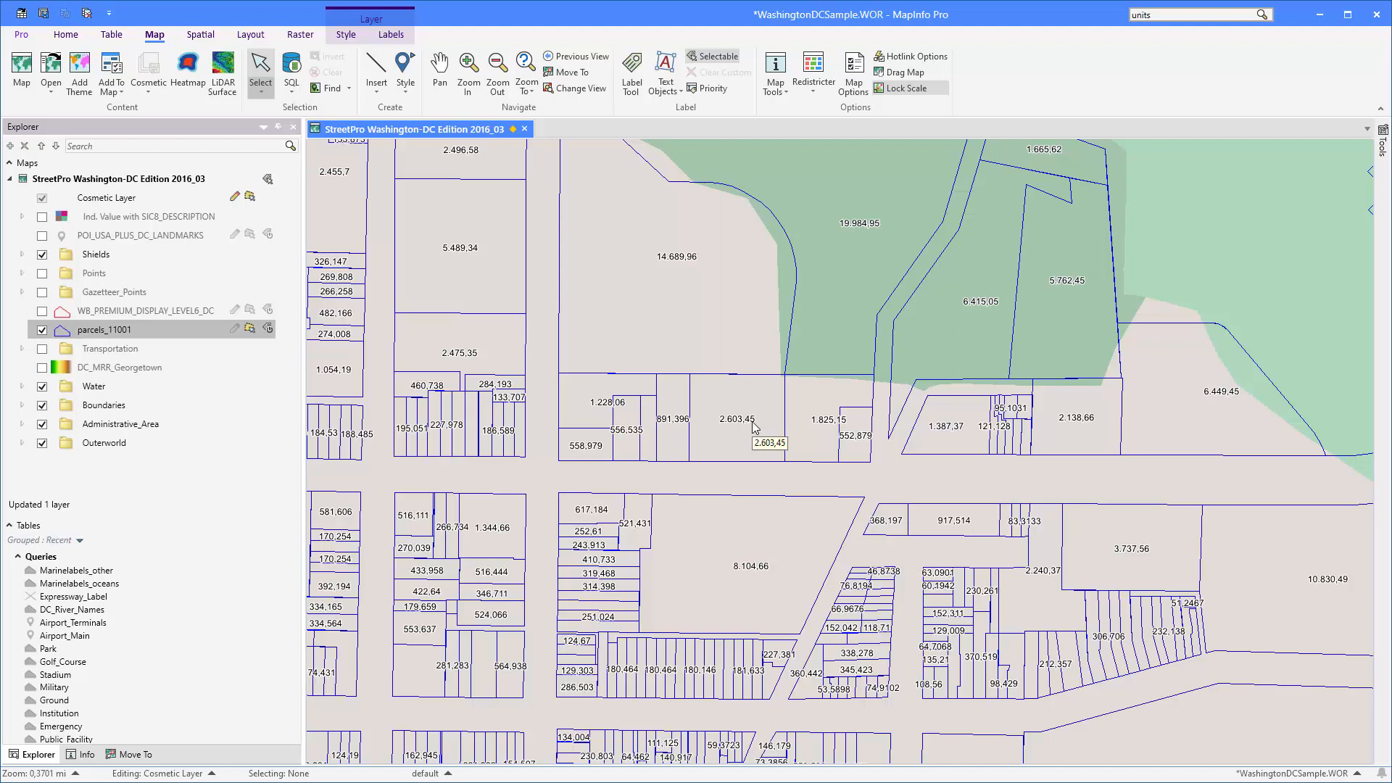
{"action": "mouse_move", "coordinate": [793, 433]}
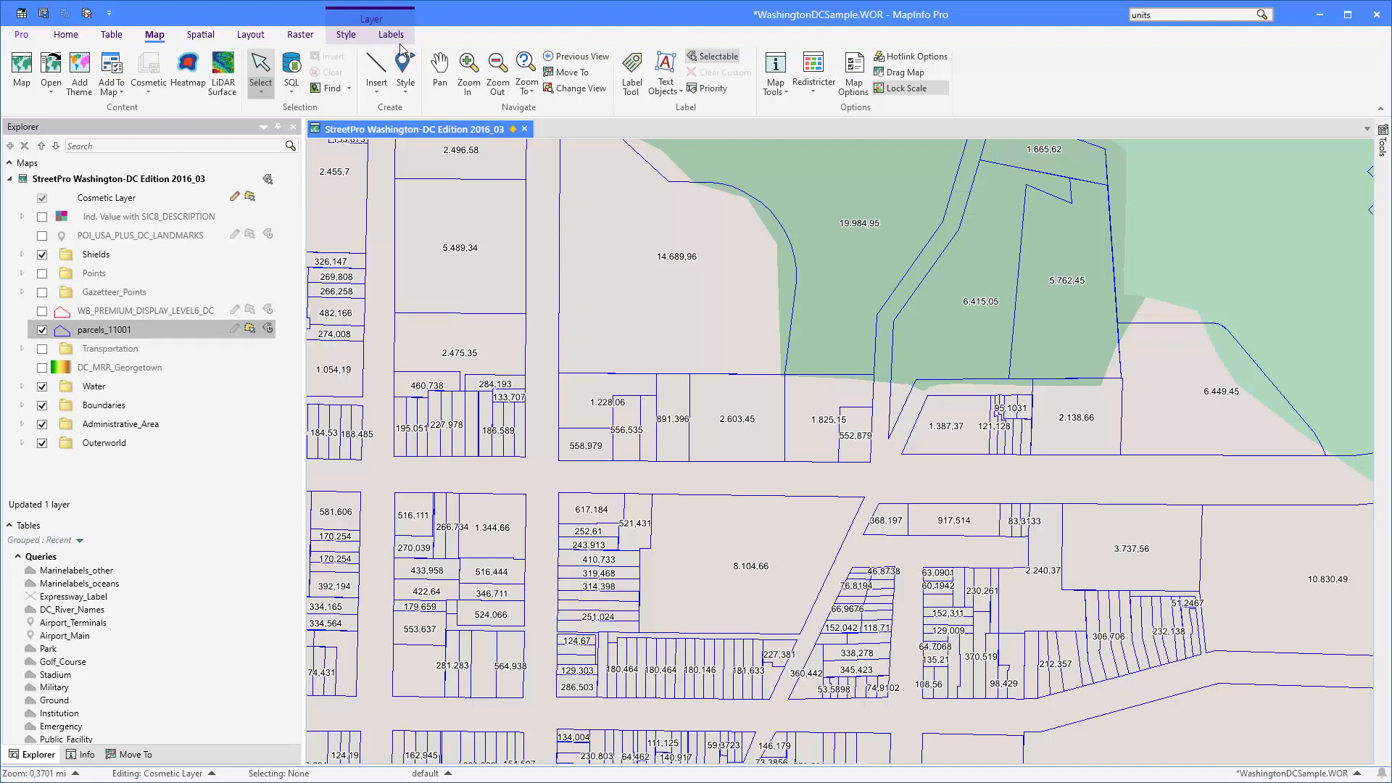
- Start a new label expression and wrap the square-metre area in the Round function
{"action": "left_click", "coordinate": [392, 33]}
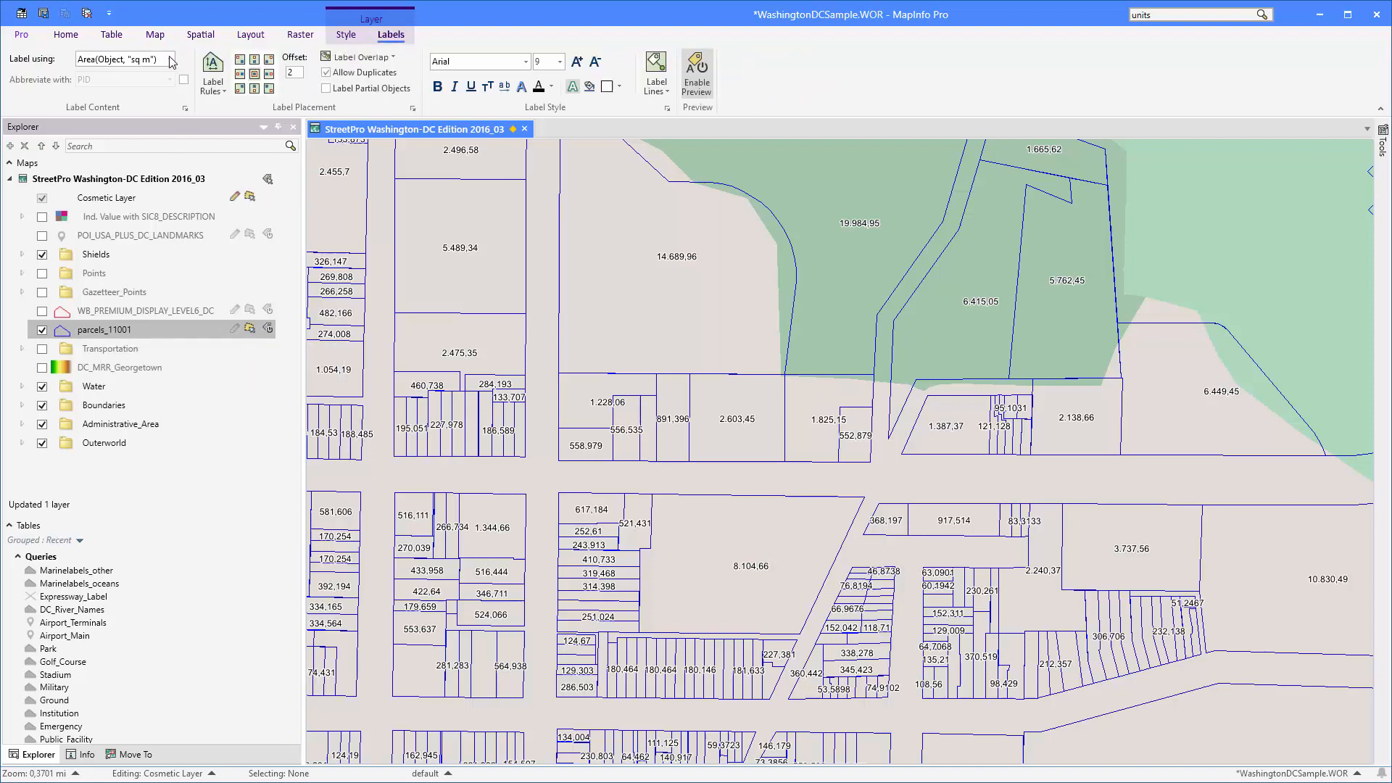
{"action": "left_click", "coordinate": [170, 59]}
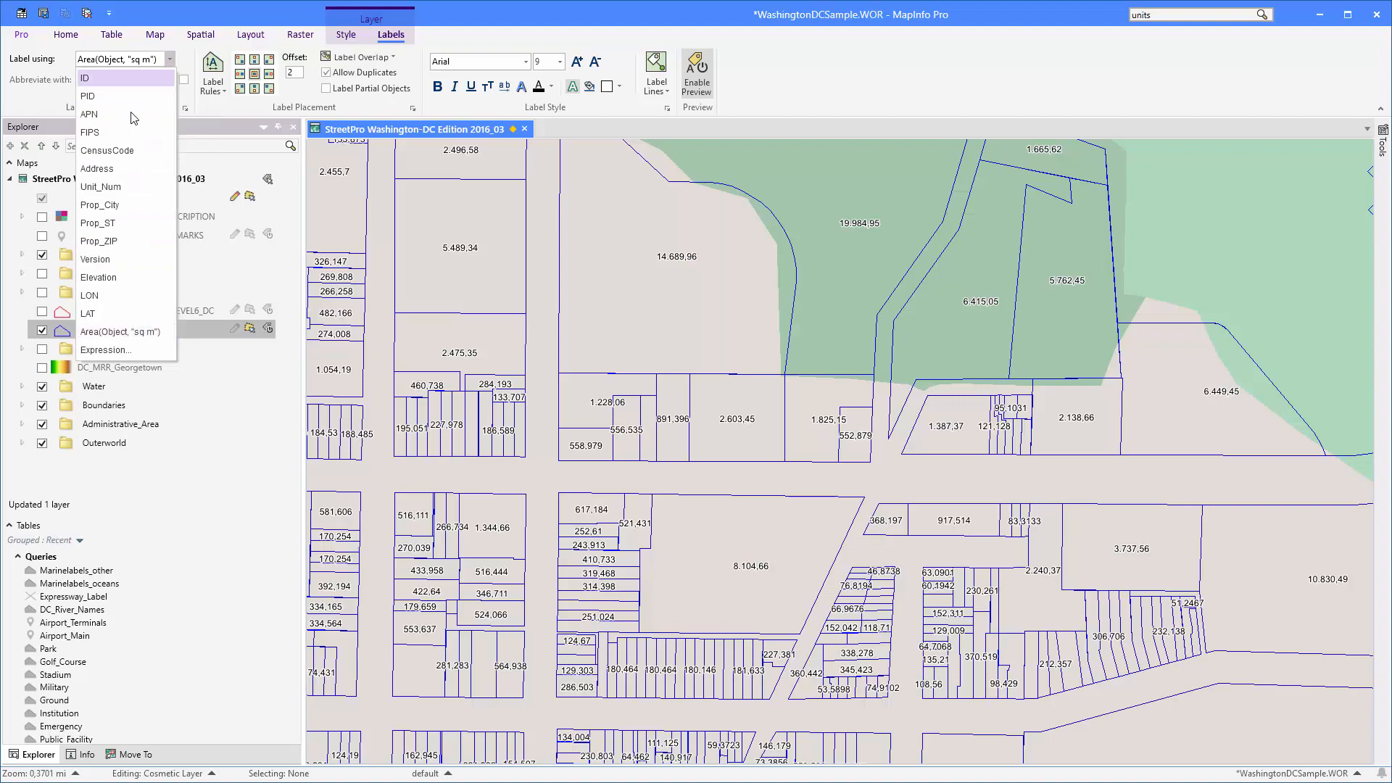
{"action": "left_click", "coordinate": [106, 350]}
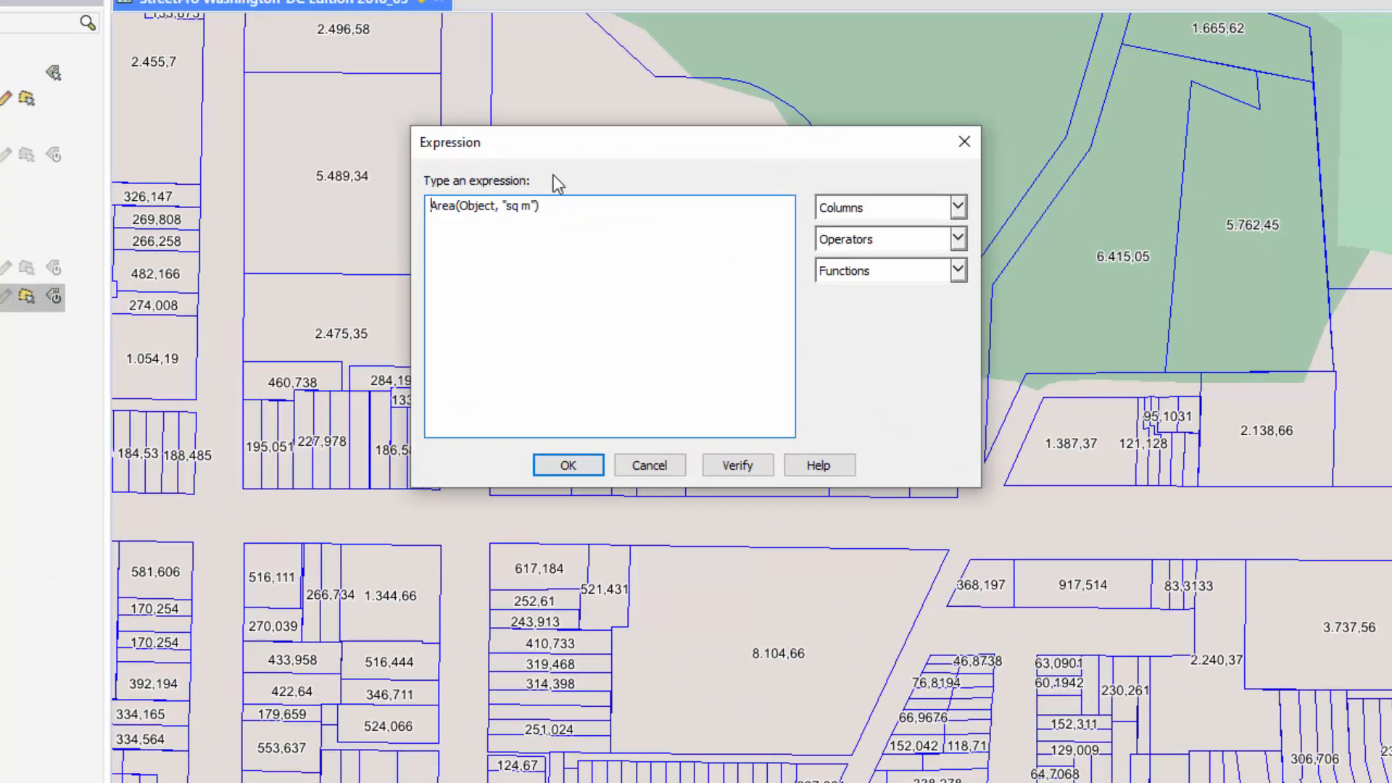
{"action": "mouse_move", "coordinate": [888, 290]}
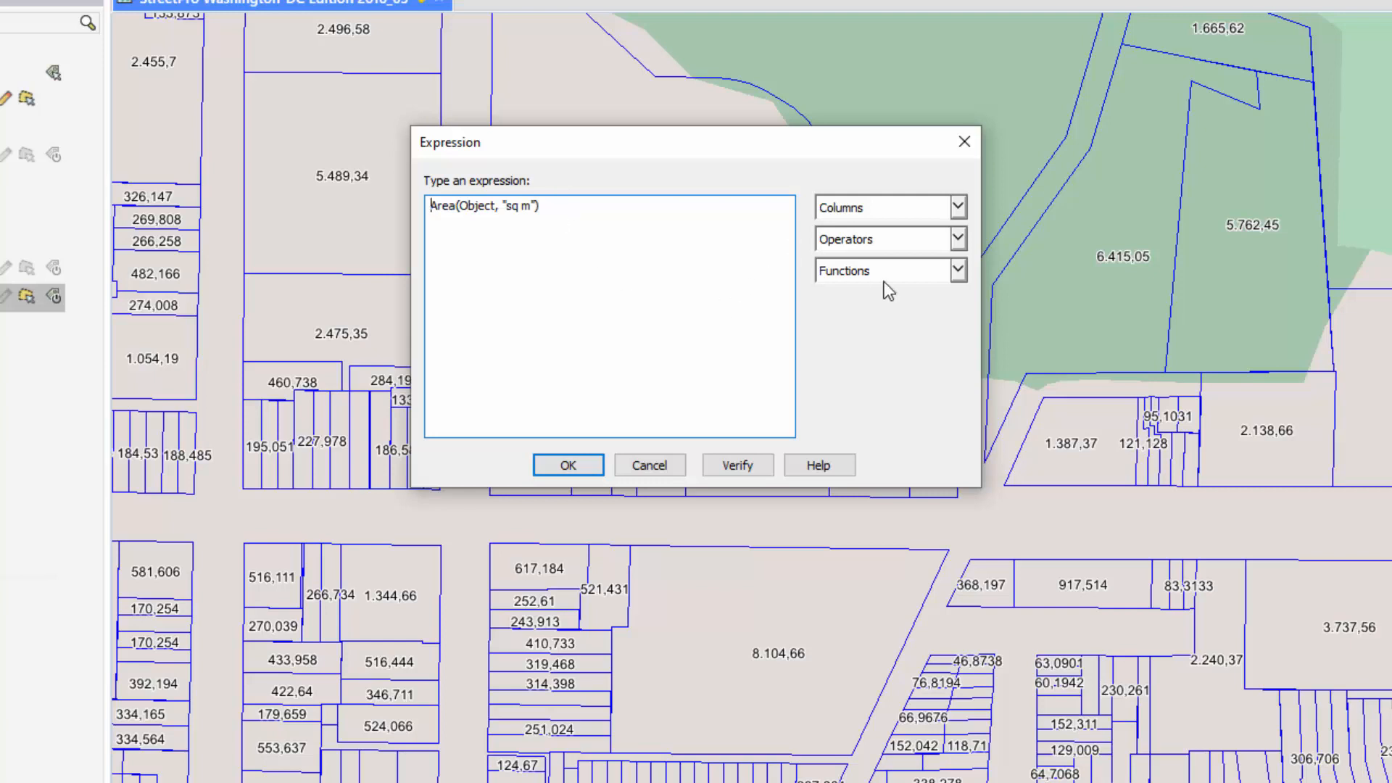
{"action": "left_click", "coordinate": [957, 270]}
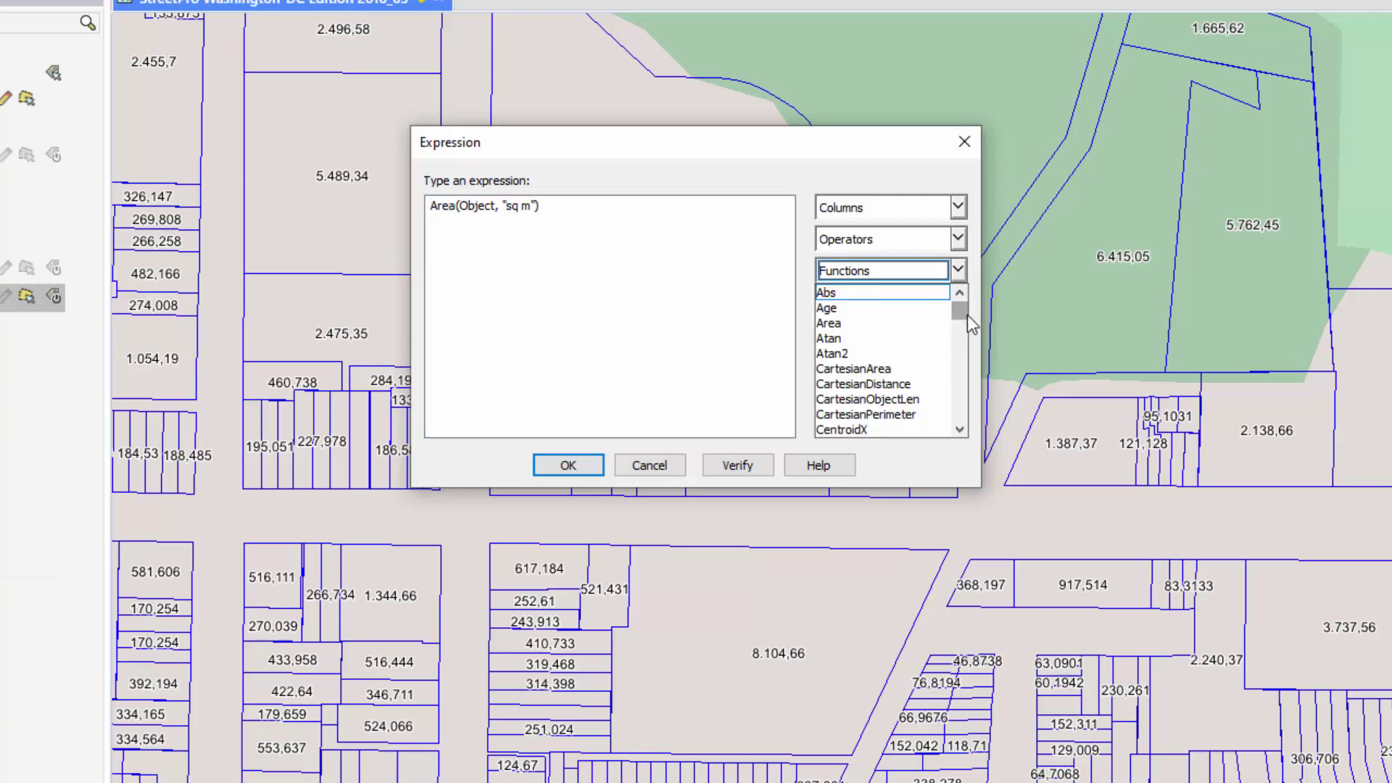
{"action": "scroll", "scroll_direction": "down", "scroll_amount": 3}
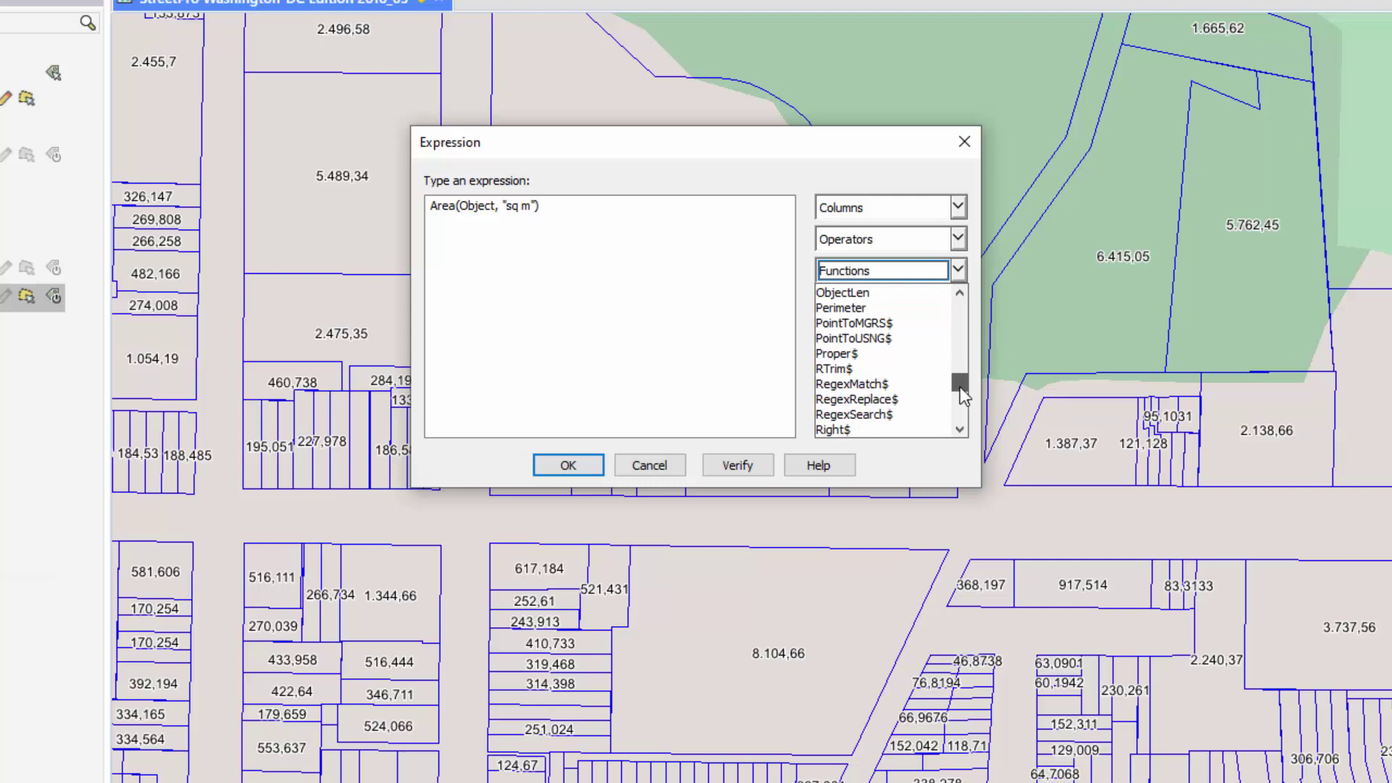
{"action": "scroll", "scroll_direction": "down", "scroll_amount": 3}
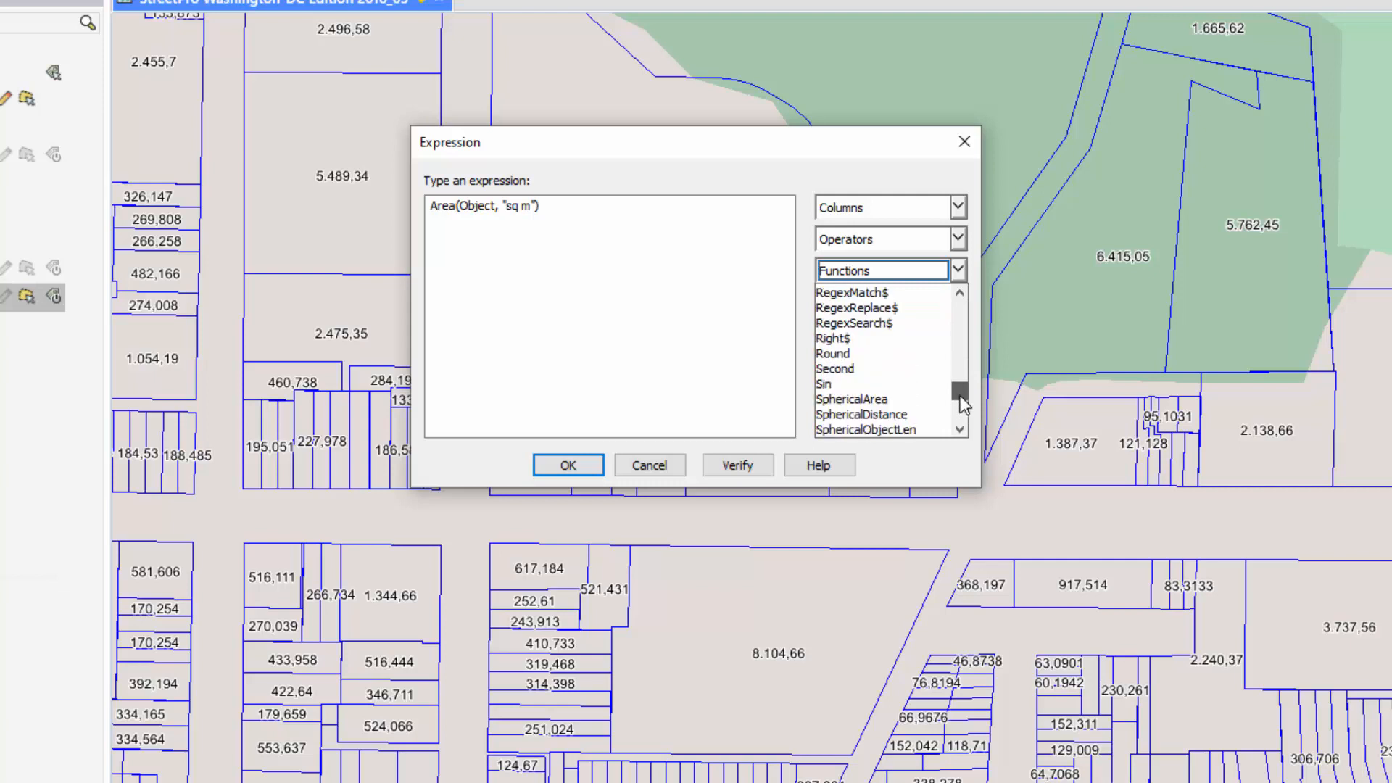
{"action": "double_click", "coordinate": [833, 353]}
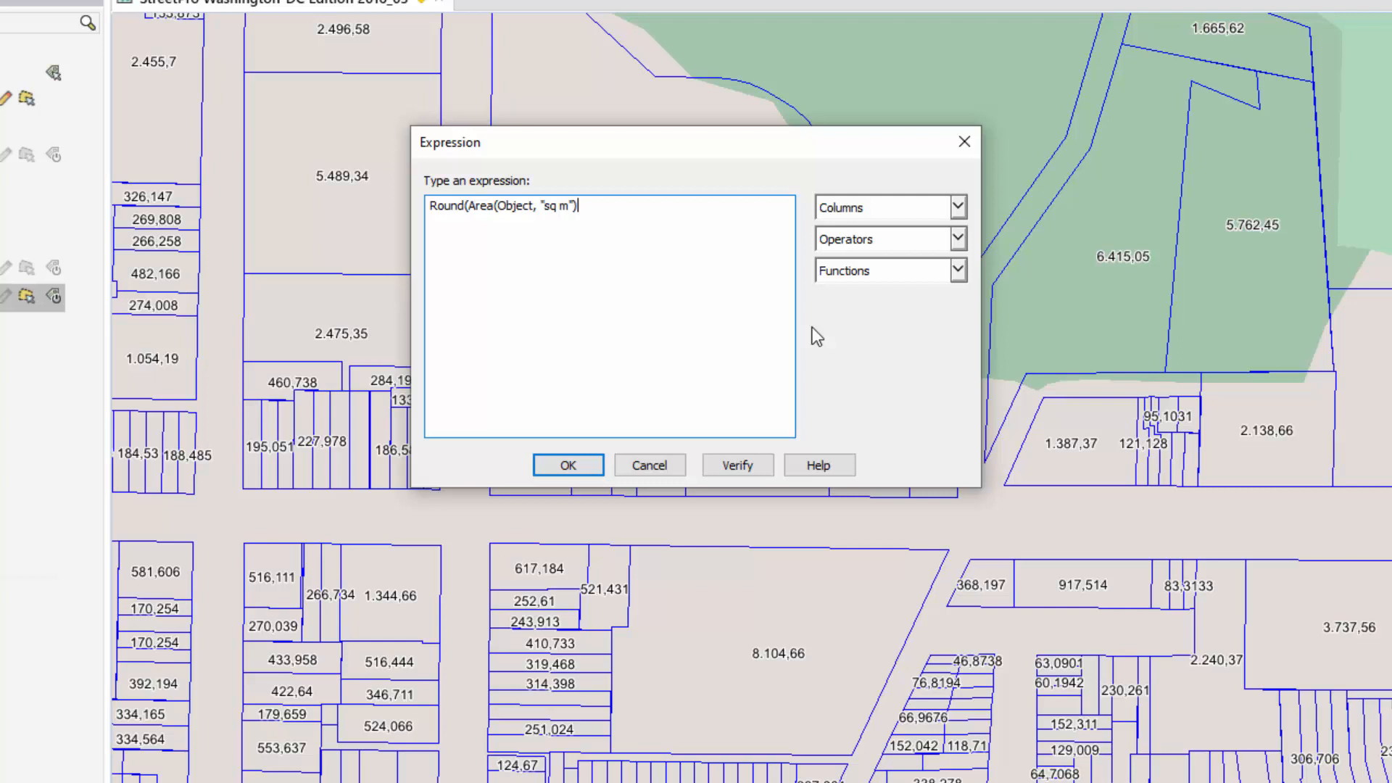
- Edit the expression to Round(Area(Object, "sq m"), 1) for whole-number areas
{"action": "type", "text": ","}
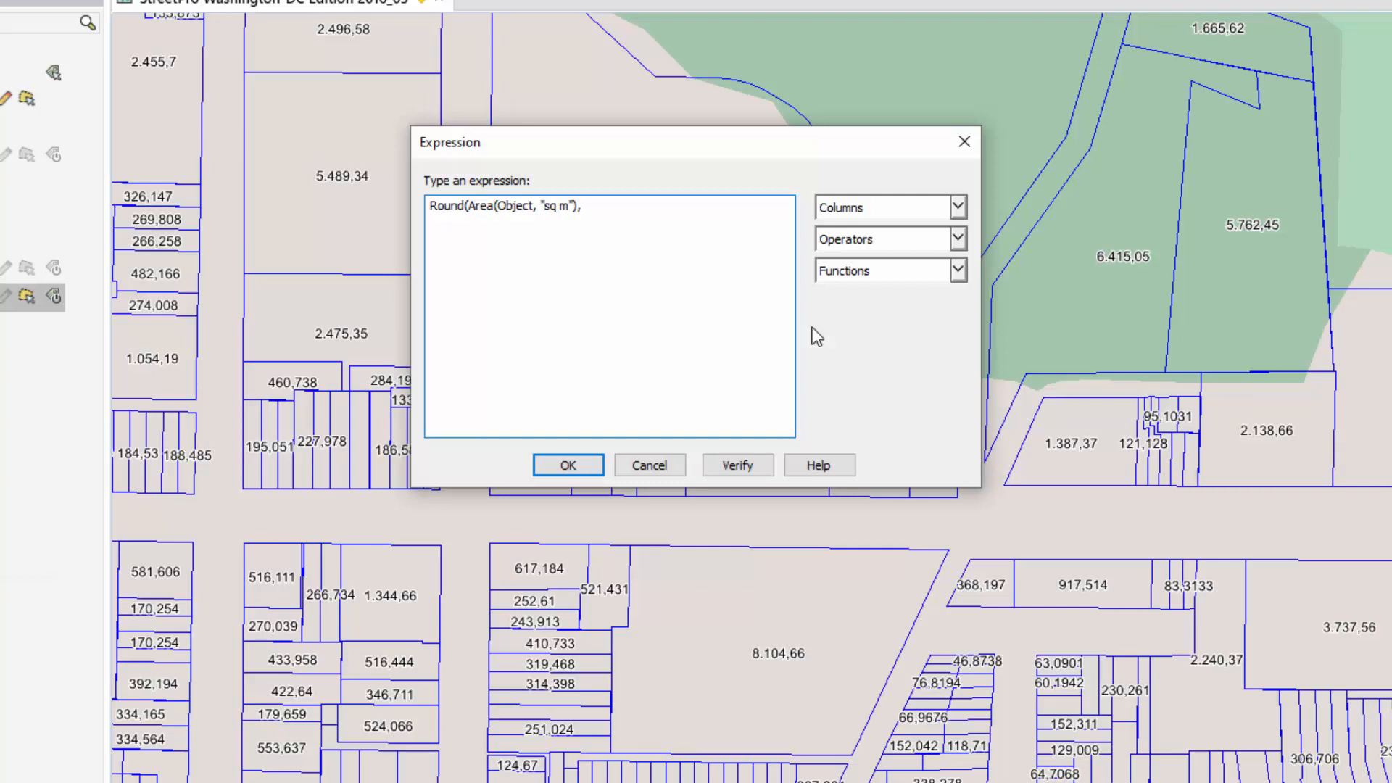
{"action": "type", "text": "1)"}
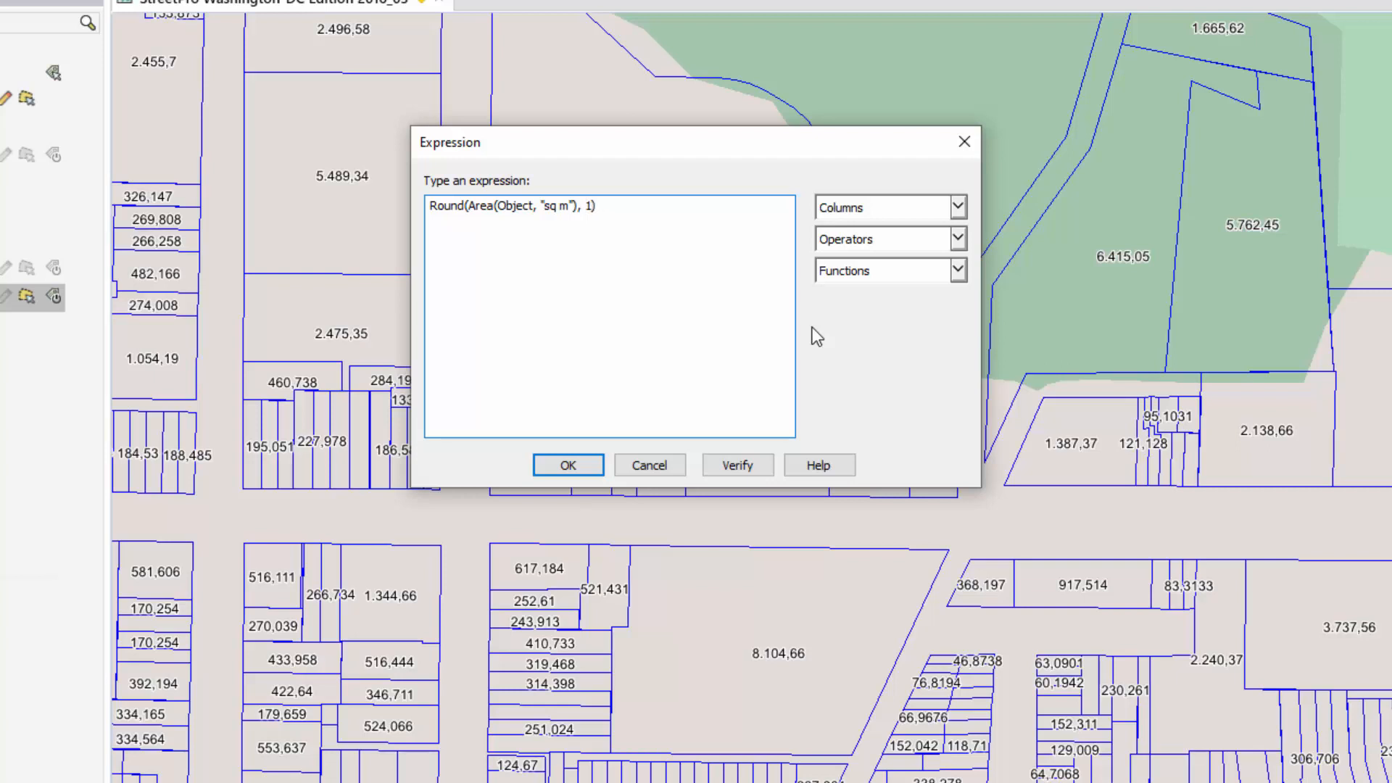
{"action": "left_click", "coordinate": [585, 204]}
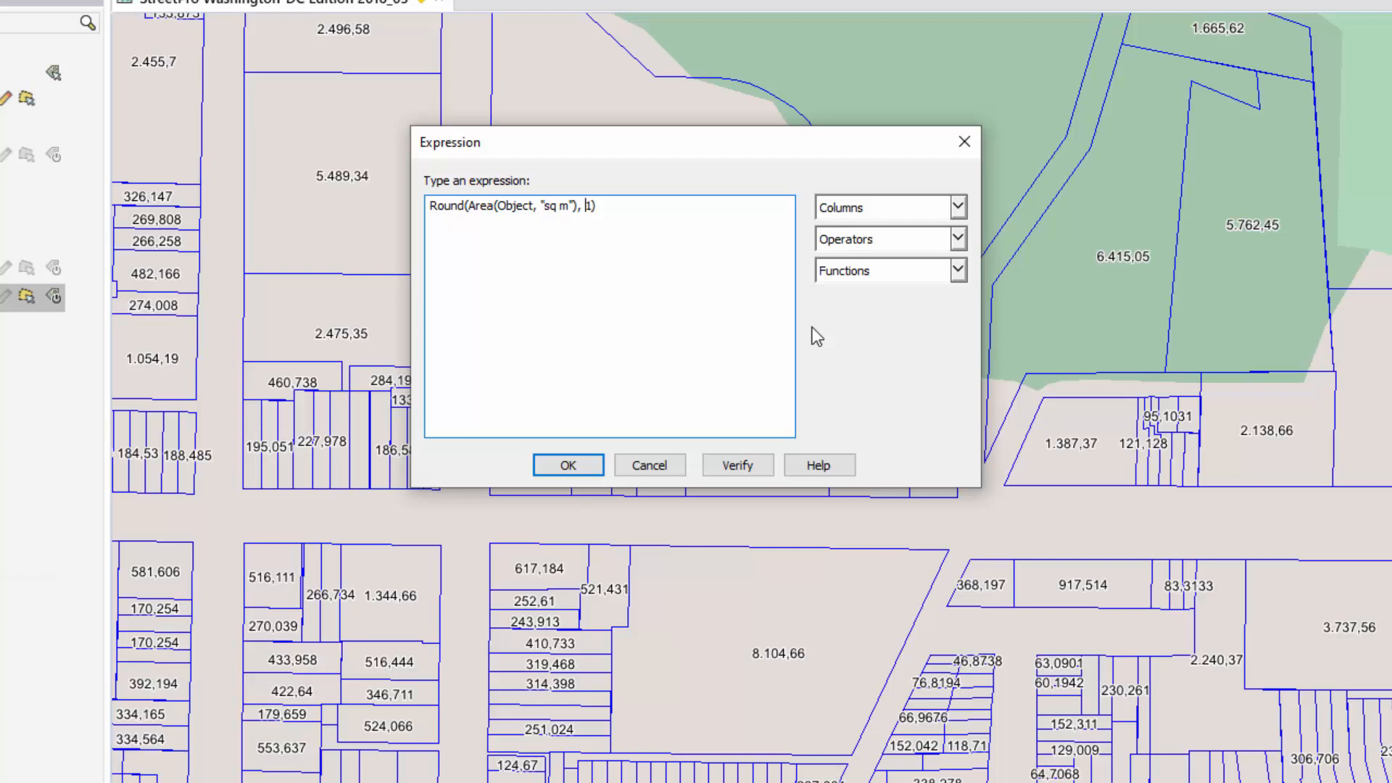
{"action": "type", "text": "0."}
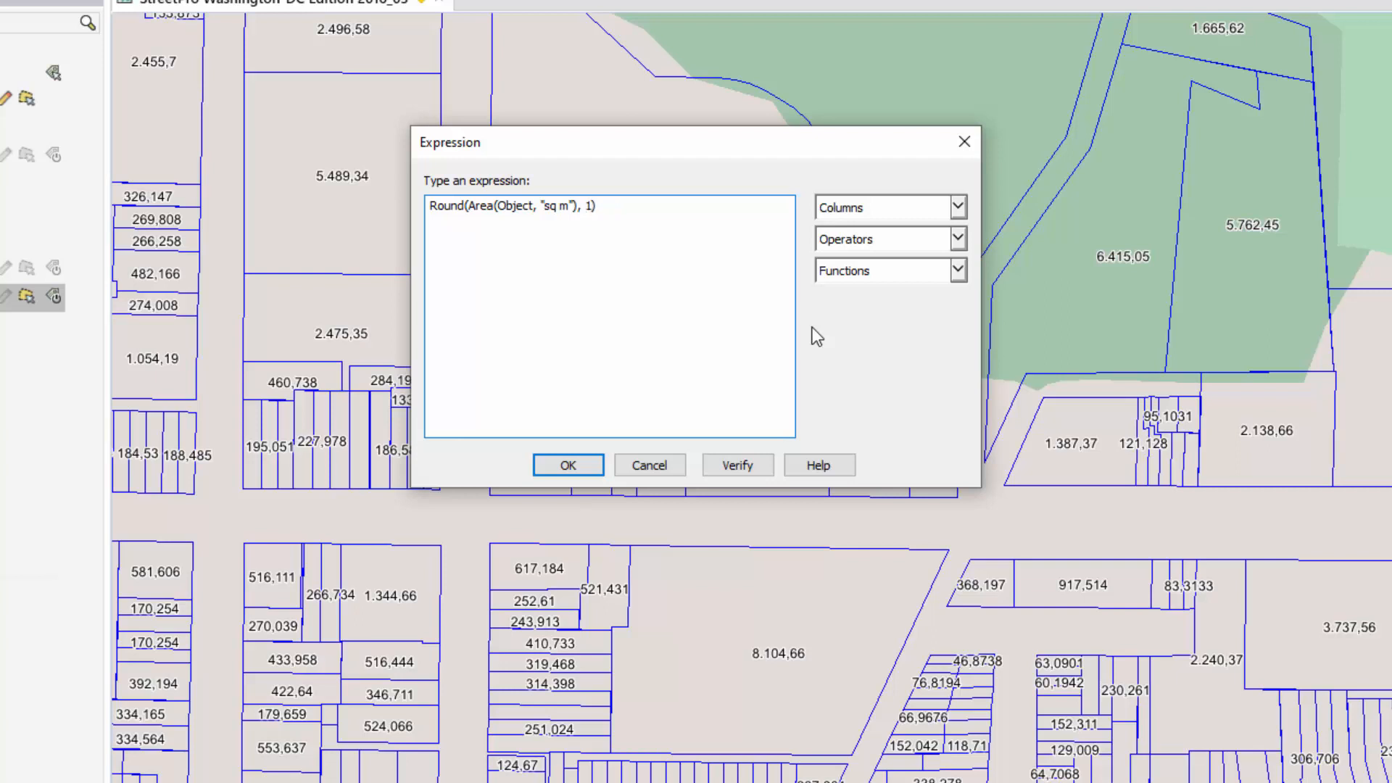
{"action": "type", "text": "0"}
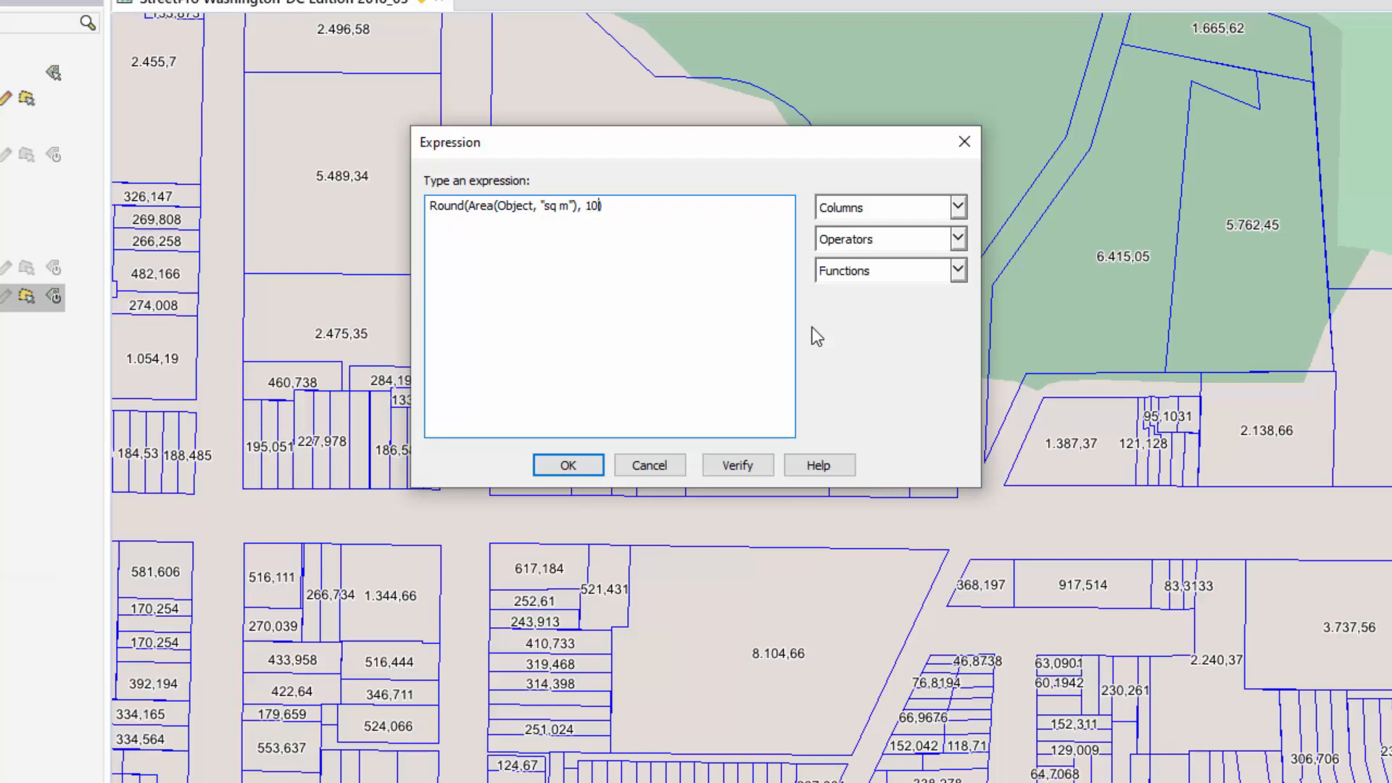
{"action": "key", "text": "Backspace"}
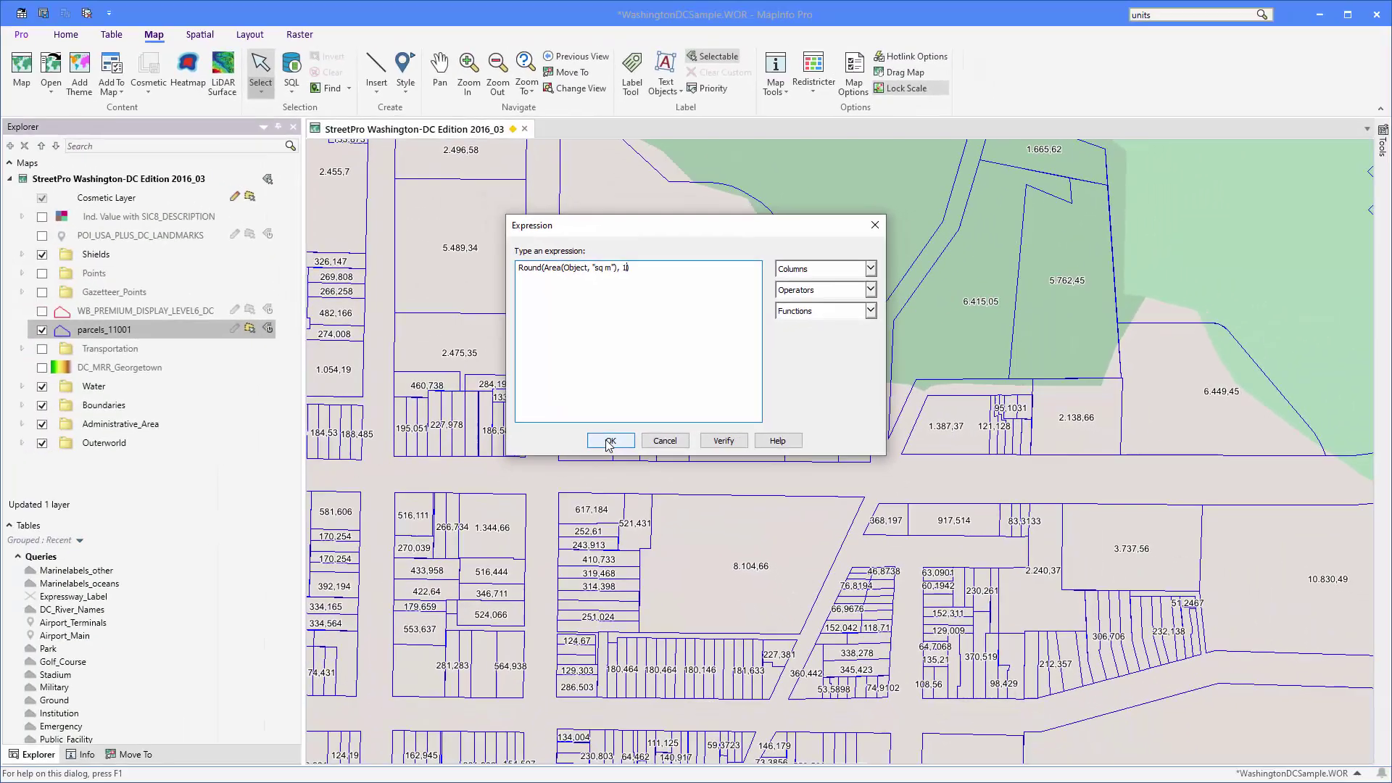
- Apply the rounded-area labels and select the parcel labelled 553
{"action": "left_click", "coordinate": [609, 440]}
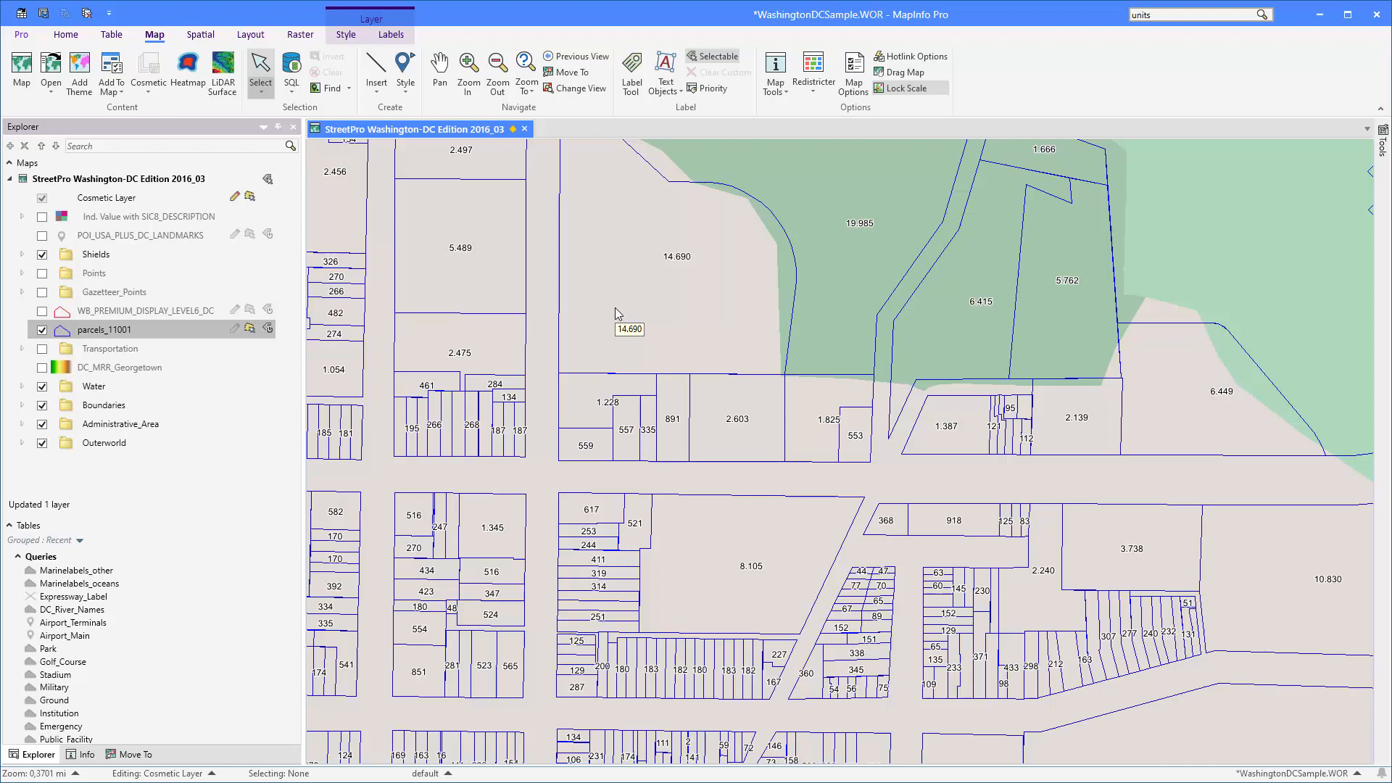
{"action": "left_click", "coordinate": [853, 434]}
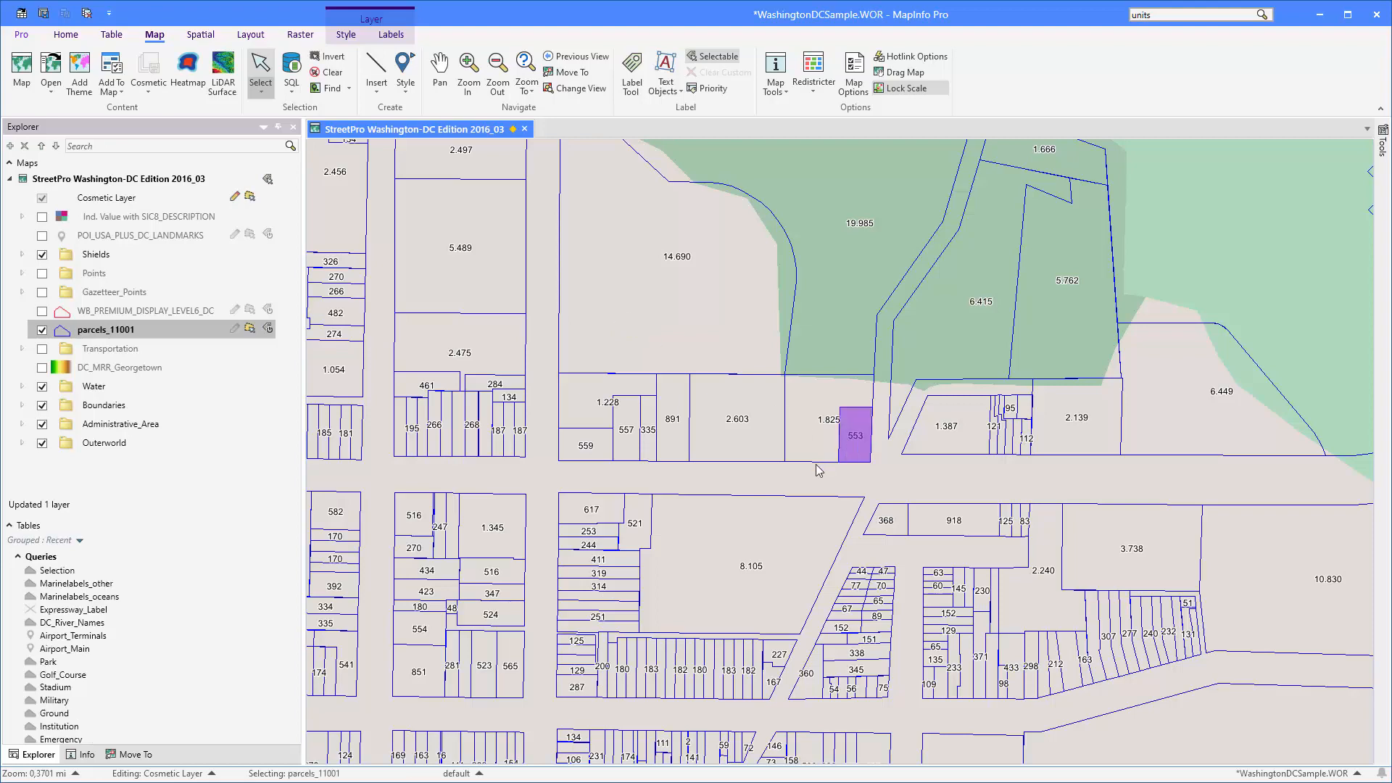
{"action": "mouse_move", "coordinate": [709, 270]}
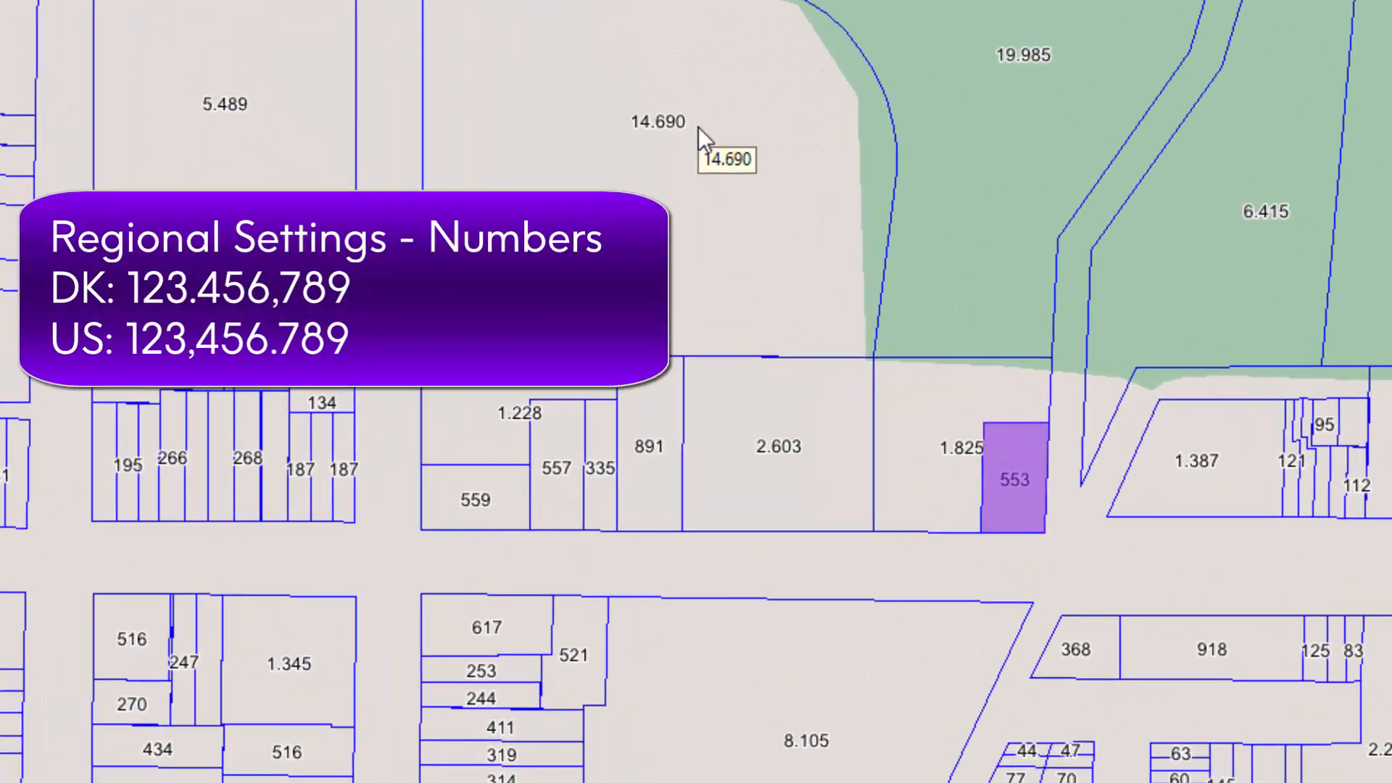
{"action": "mouse_move", "coordinate": [652, 125]}
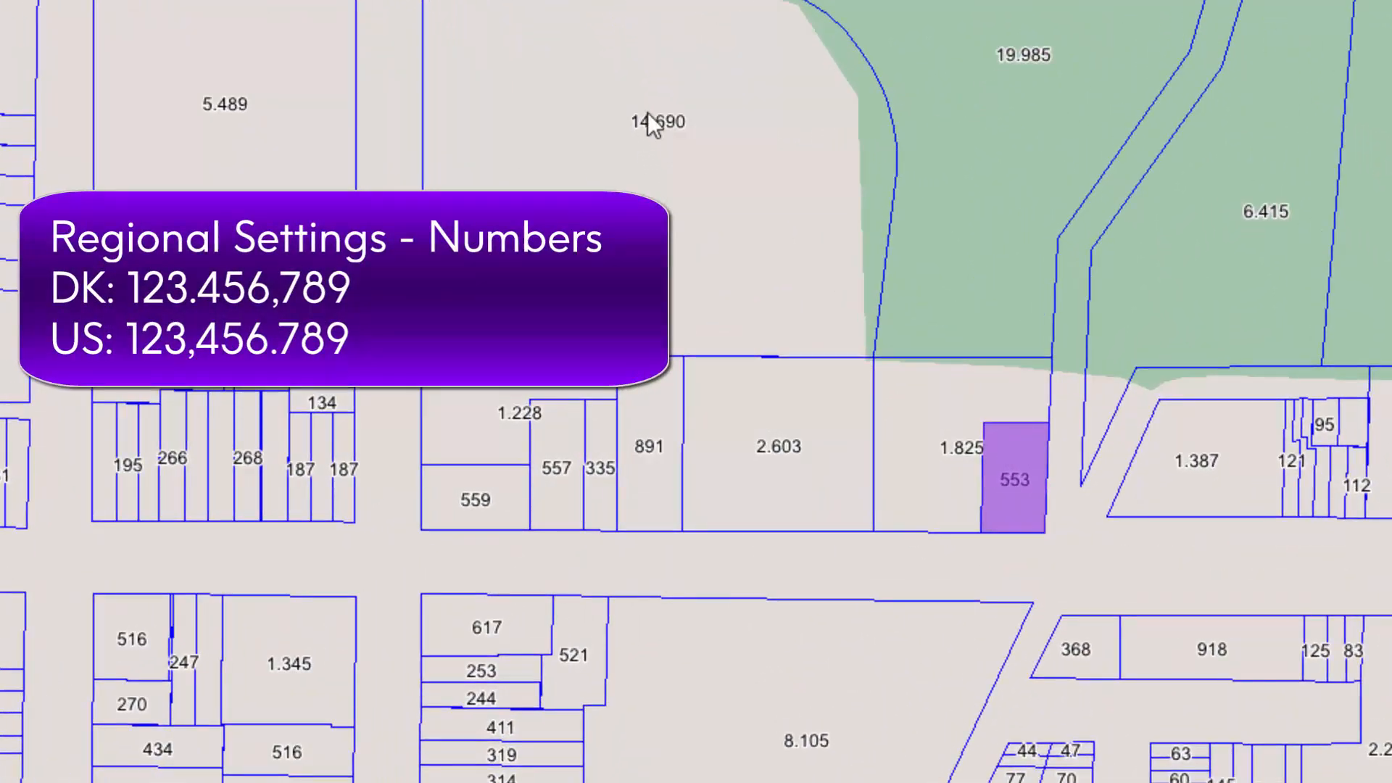
{"action": "mouse_move", "coordinate": [717, 161]}
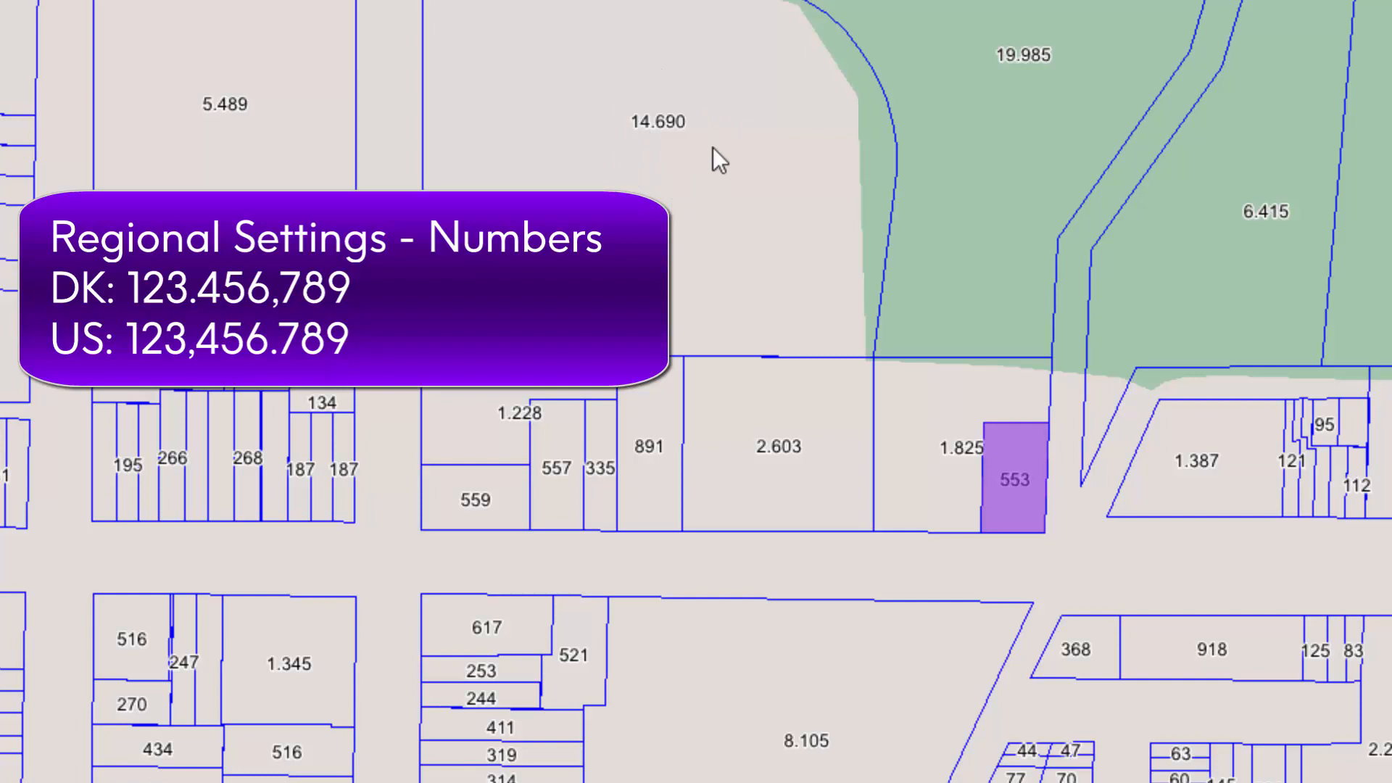
{"action": "mouse_move", "coordinate": [717, 159]}
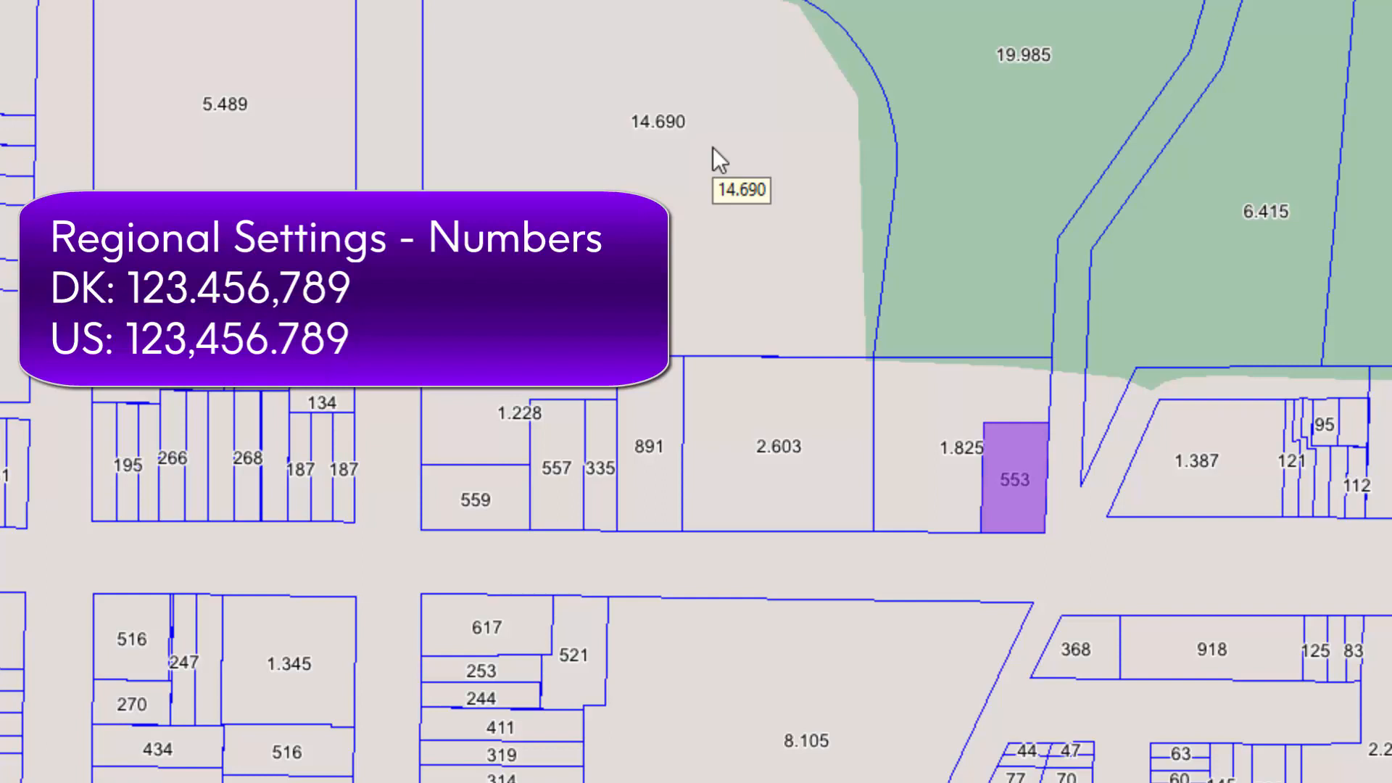
{"action": "mouse_move", "coordinate": [673, 184]}
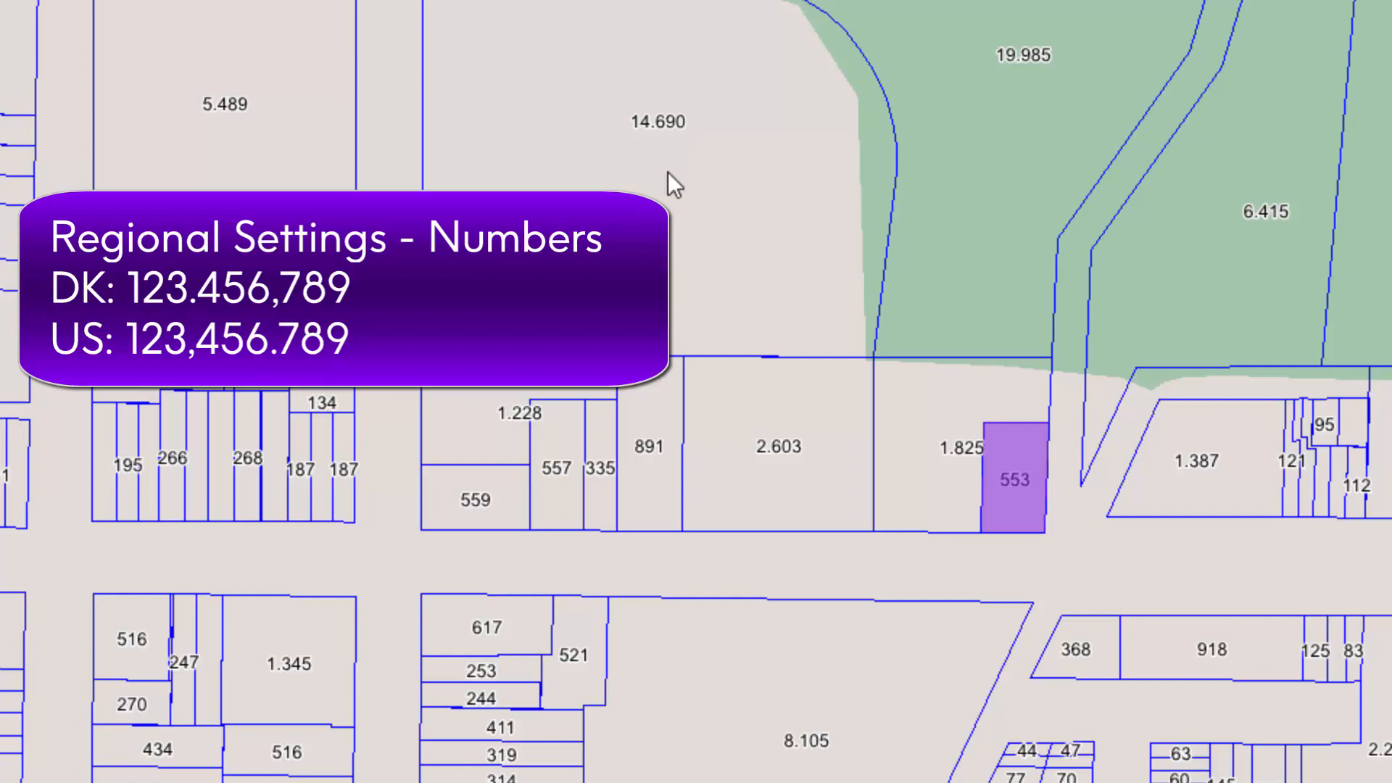
{"action": "mouse_move", "coordinate": [664, 134]}
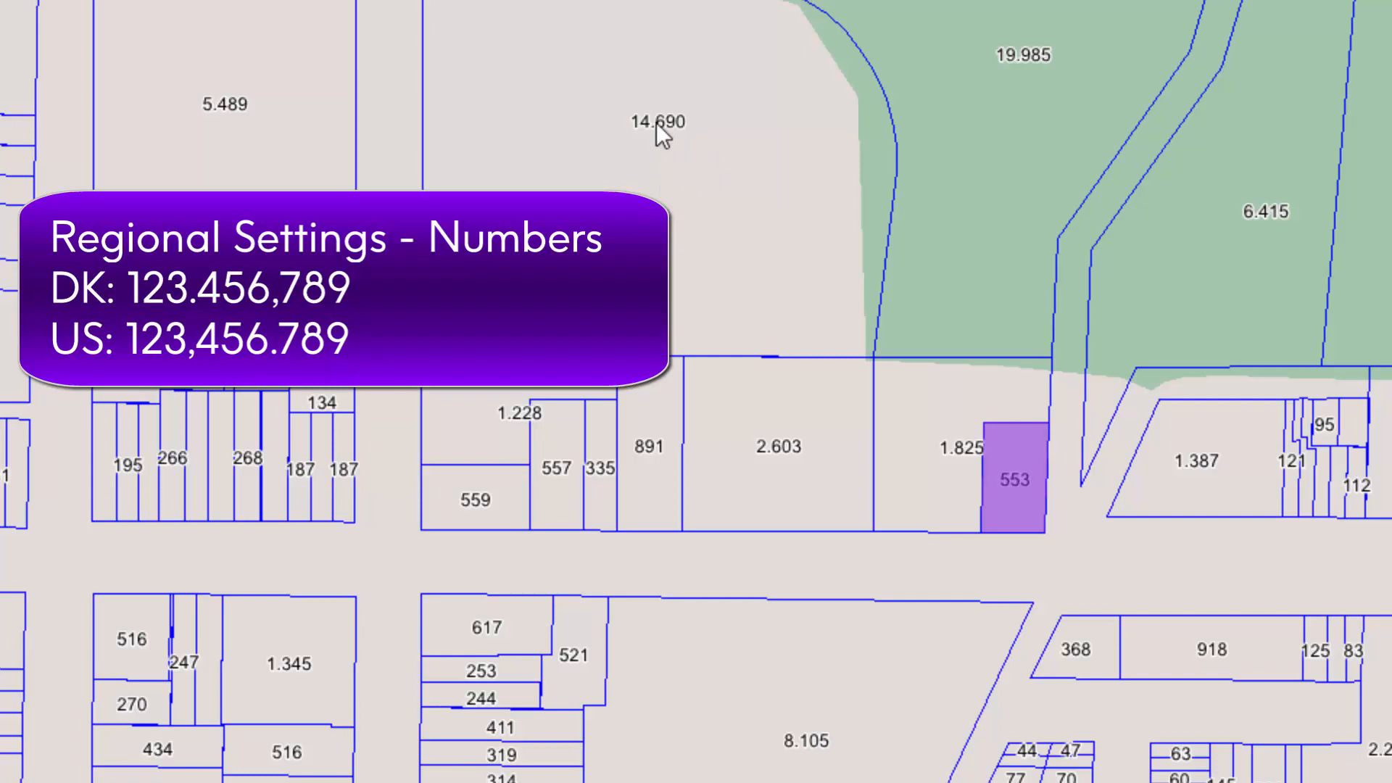
{"action": "mouse_move", "coordinate": [661, 142]}
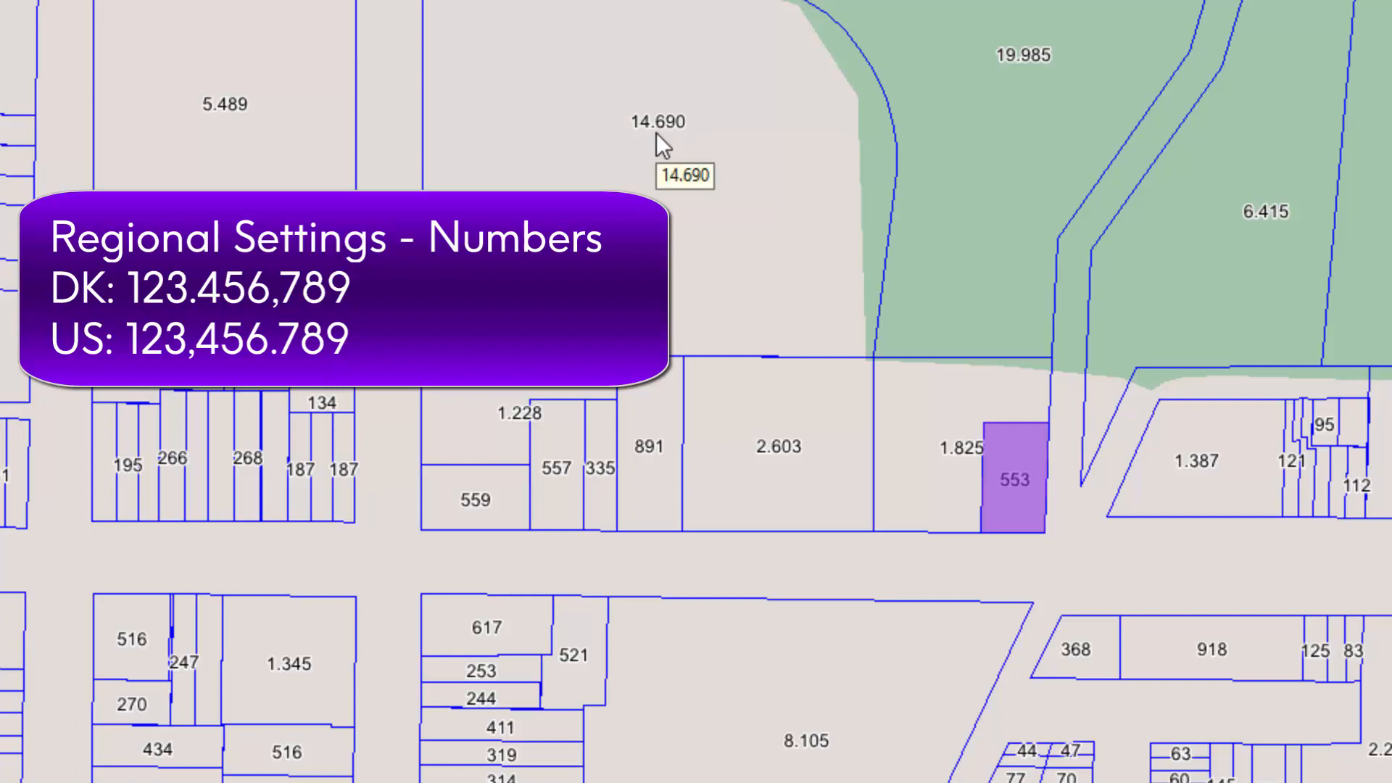
{"action": "mouse_move", "coordinate": [631, 147]}
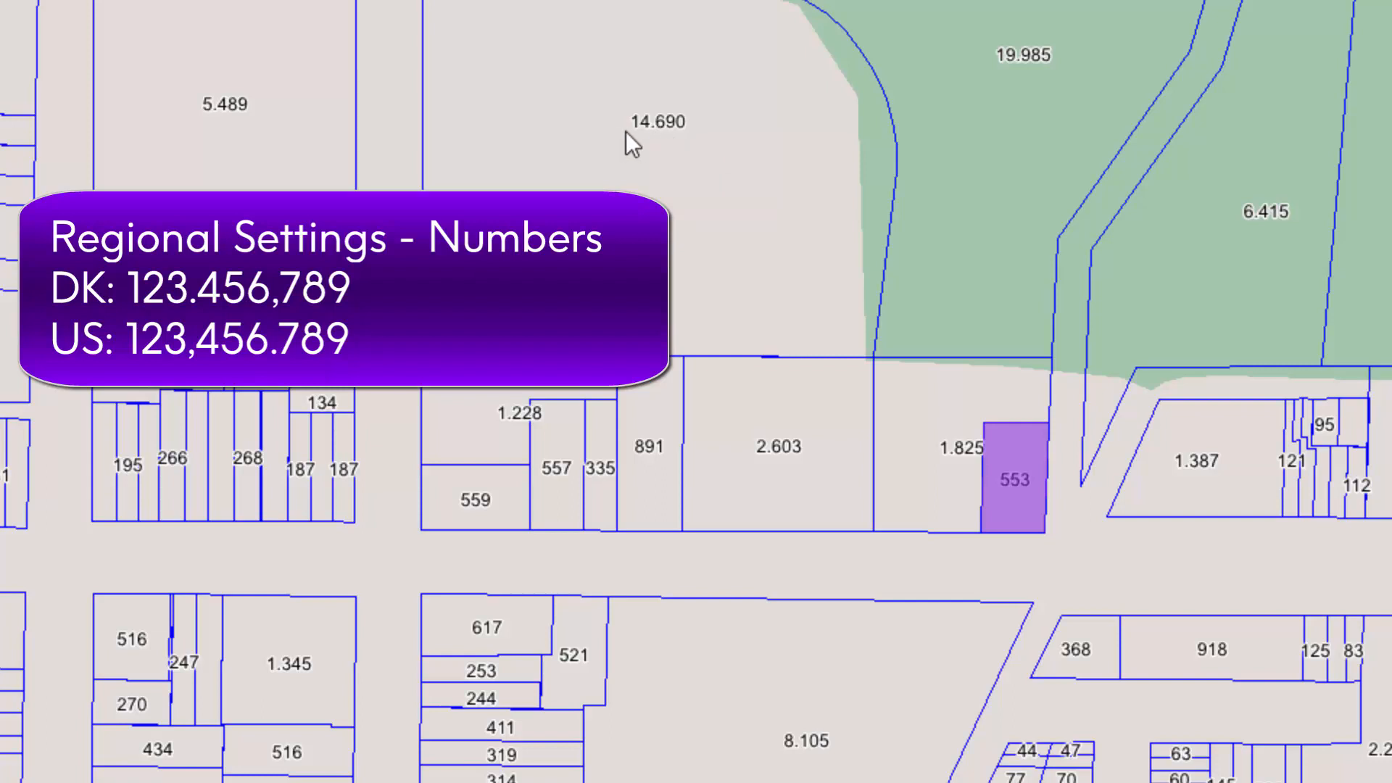
{"action": "mouse_move", "coordinate": [656, 155]}
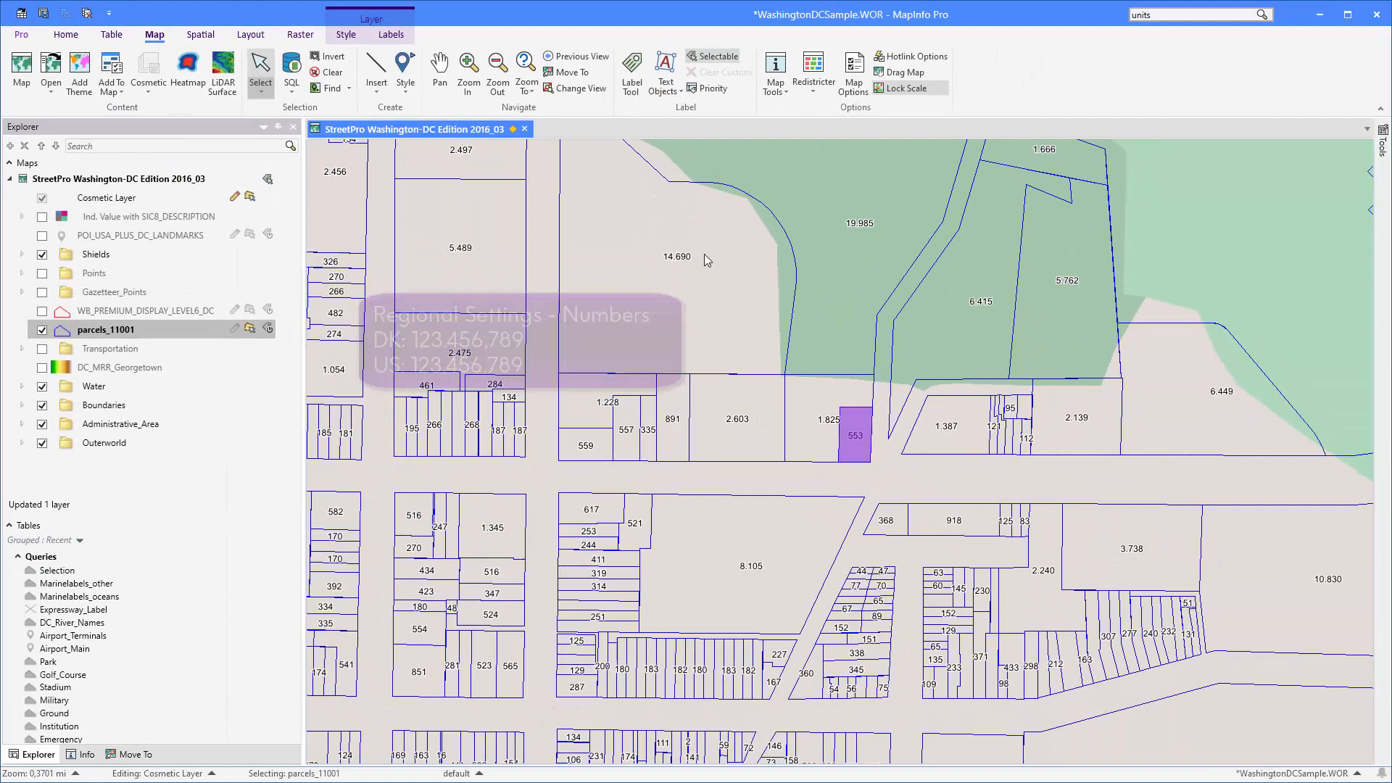
{"action": "mouse_move", "coordinate": [706, 258]}
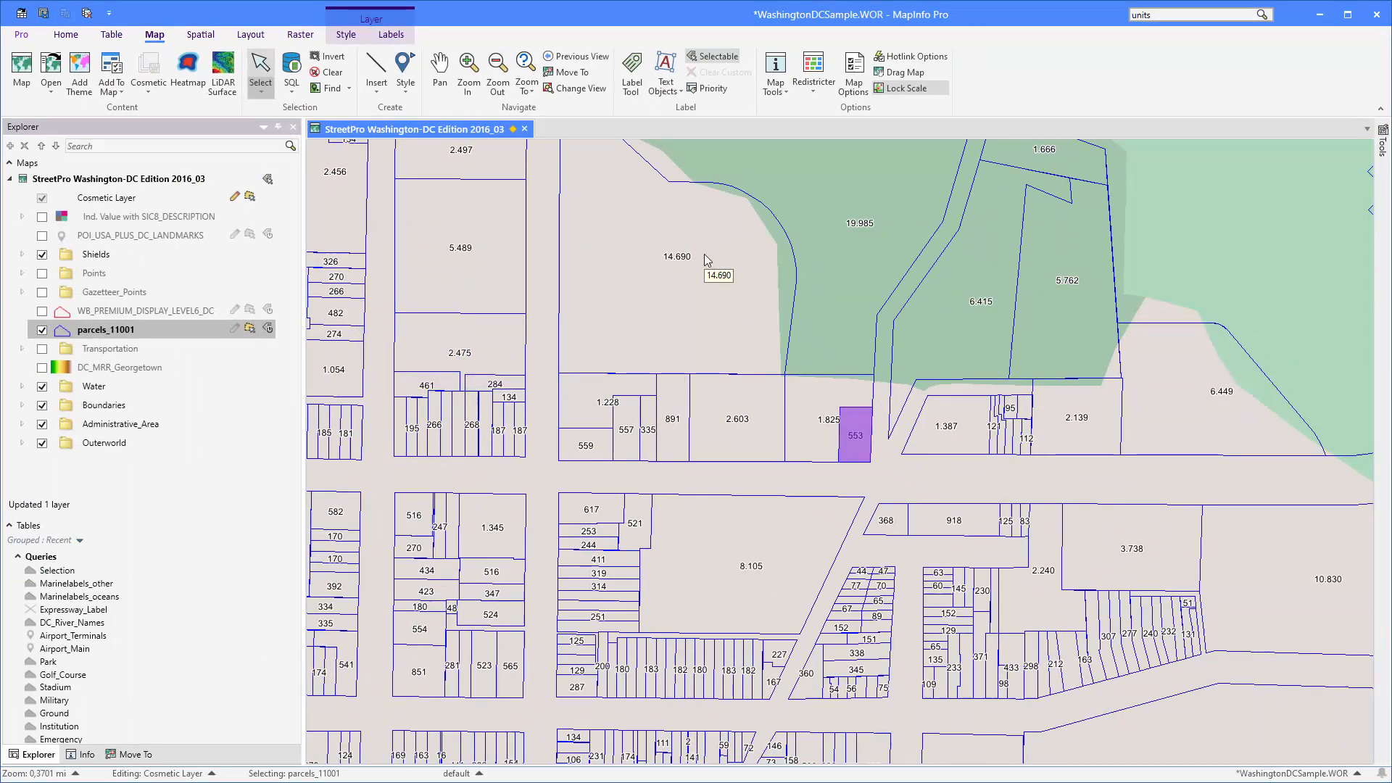
{"action": "mouse_move", "coordinate": [719, 262]}
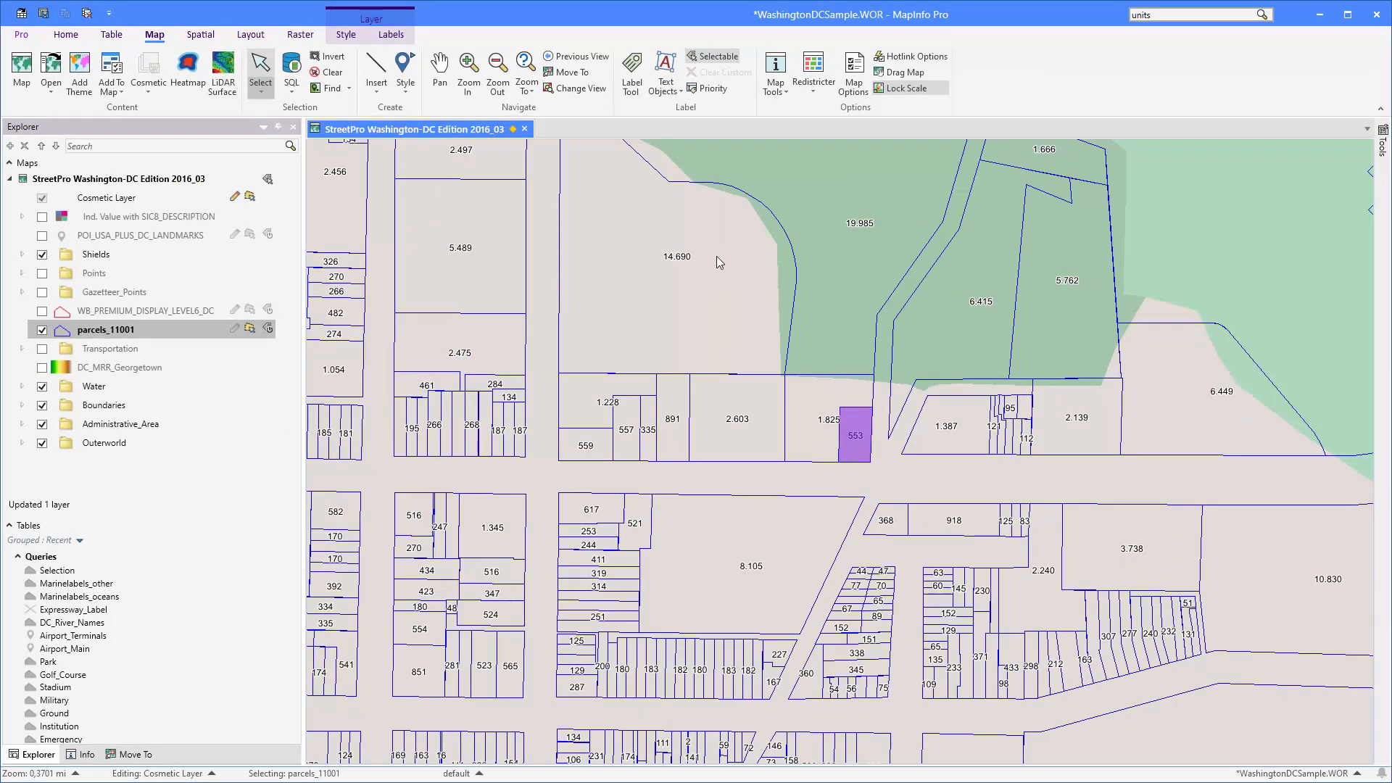
{"action": "mouse_move", "coordinate": [453, 273]}
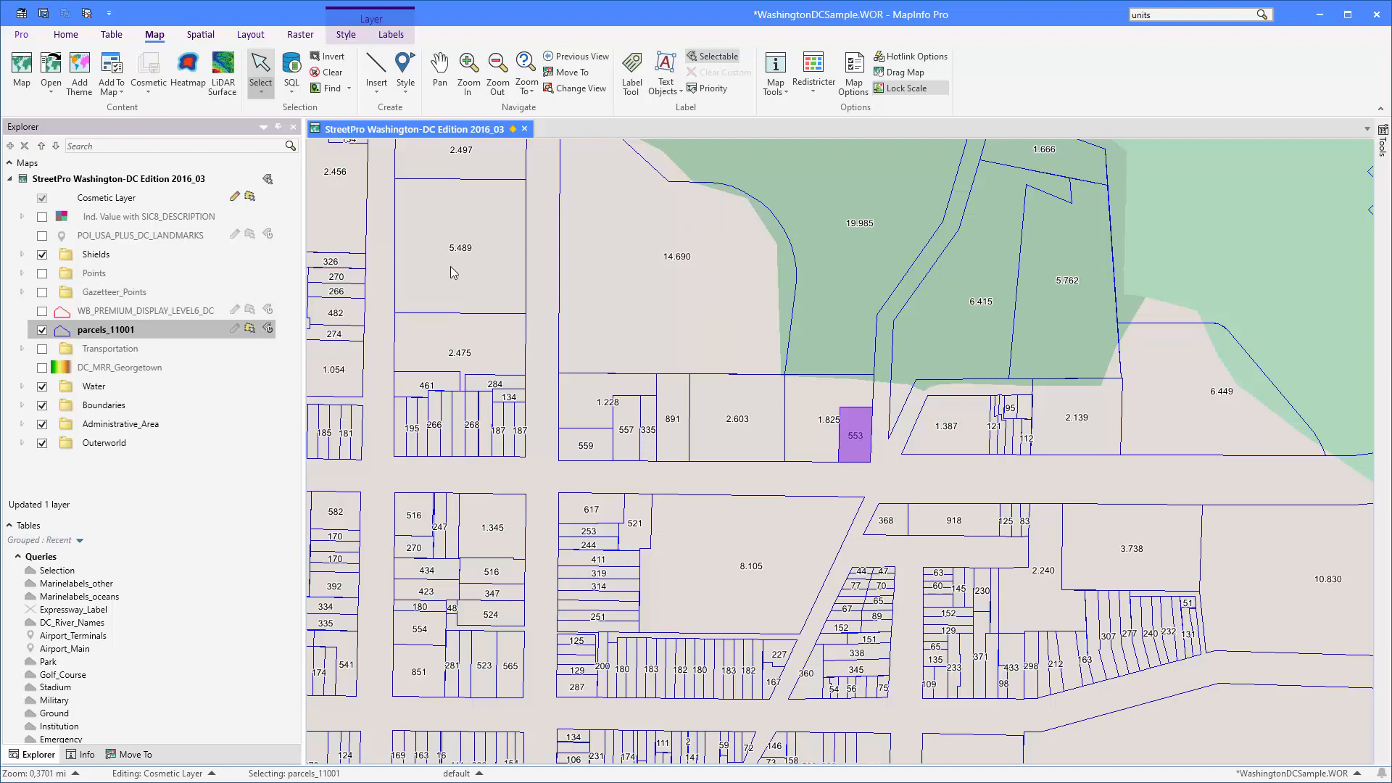
- Wrap the rounded-area label expression in FormatNumber$ and apply it to the map
{"action": "left_click", "coordinate": [390, 33]}
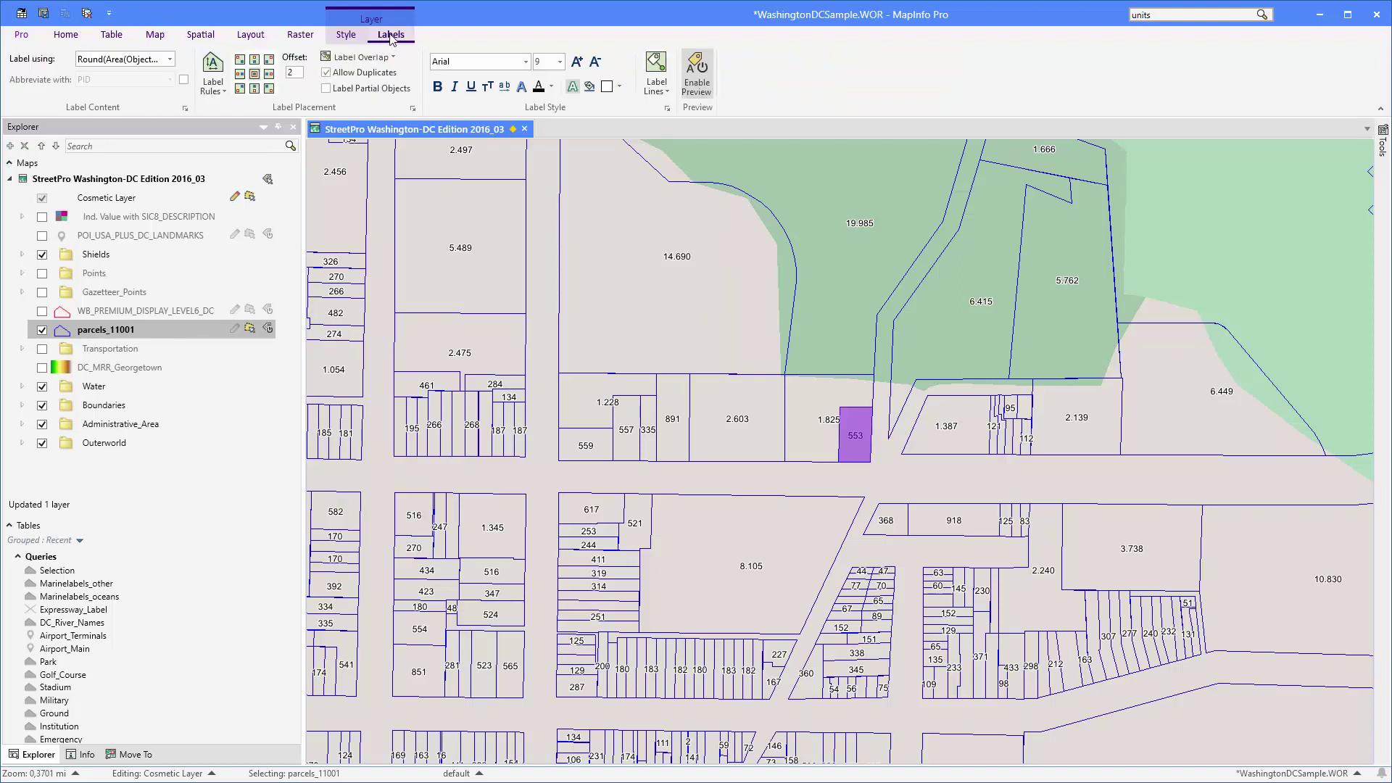
{"action": "left_click", "coordinate": [169, 58]}
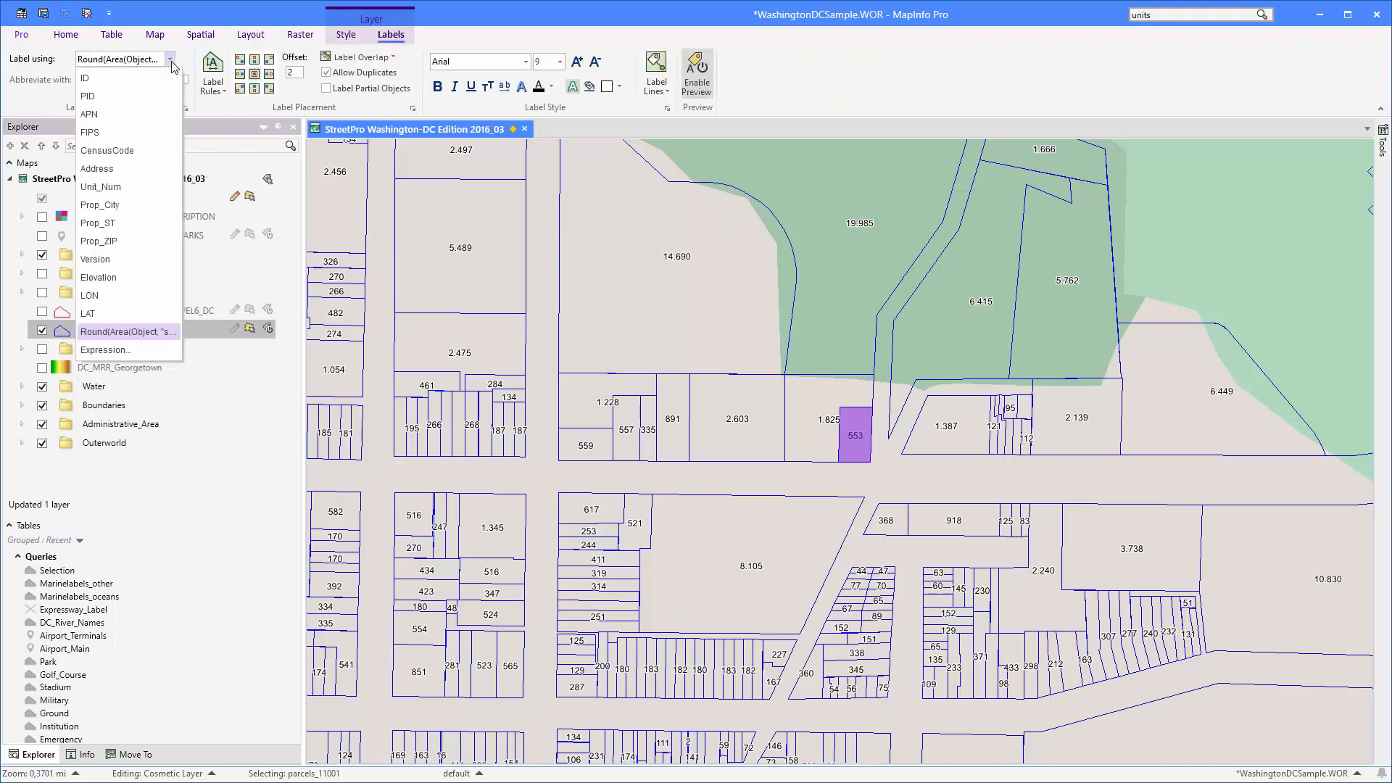
{"action": "left_click", "coordinate": [105, 350]}
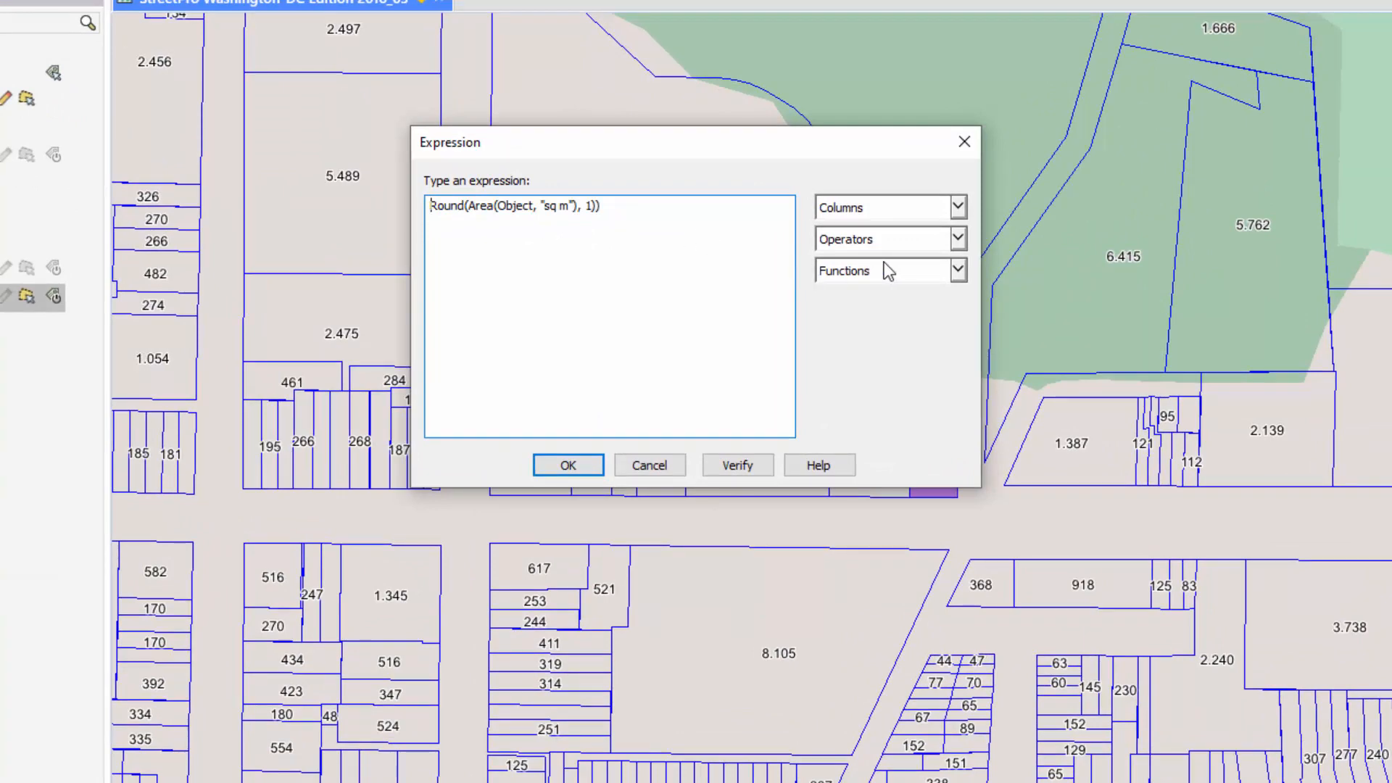
{"action": "left_click", "coordinate": [957, 269]}
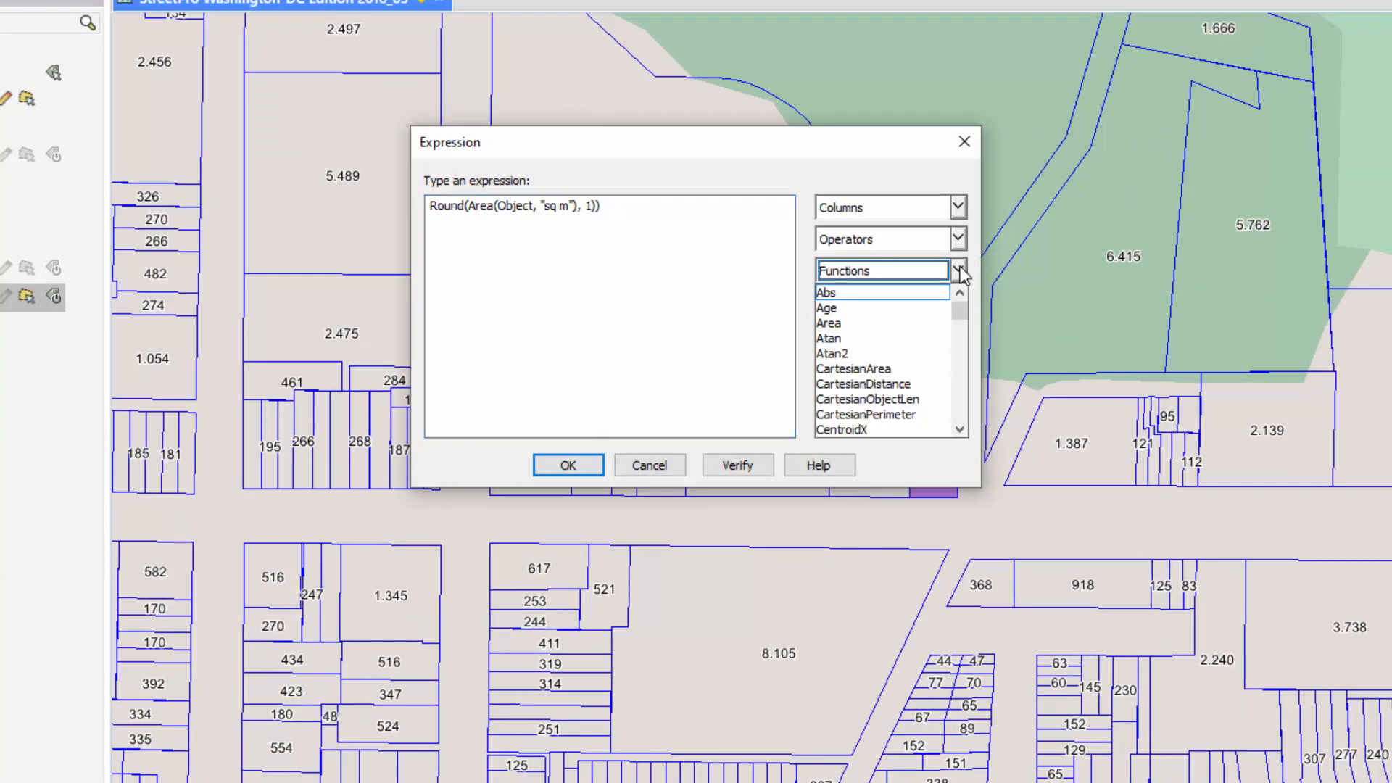
{"action": "scroll", "scroll_direction": "down", "scroll_amount": 3}
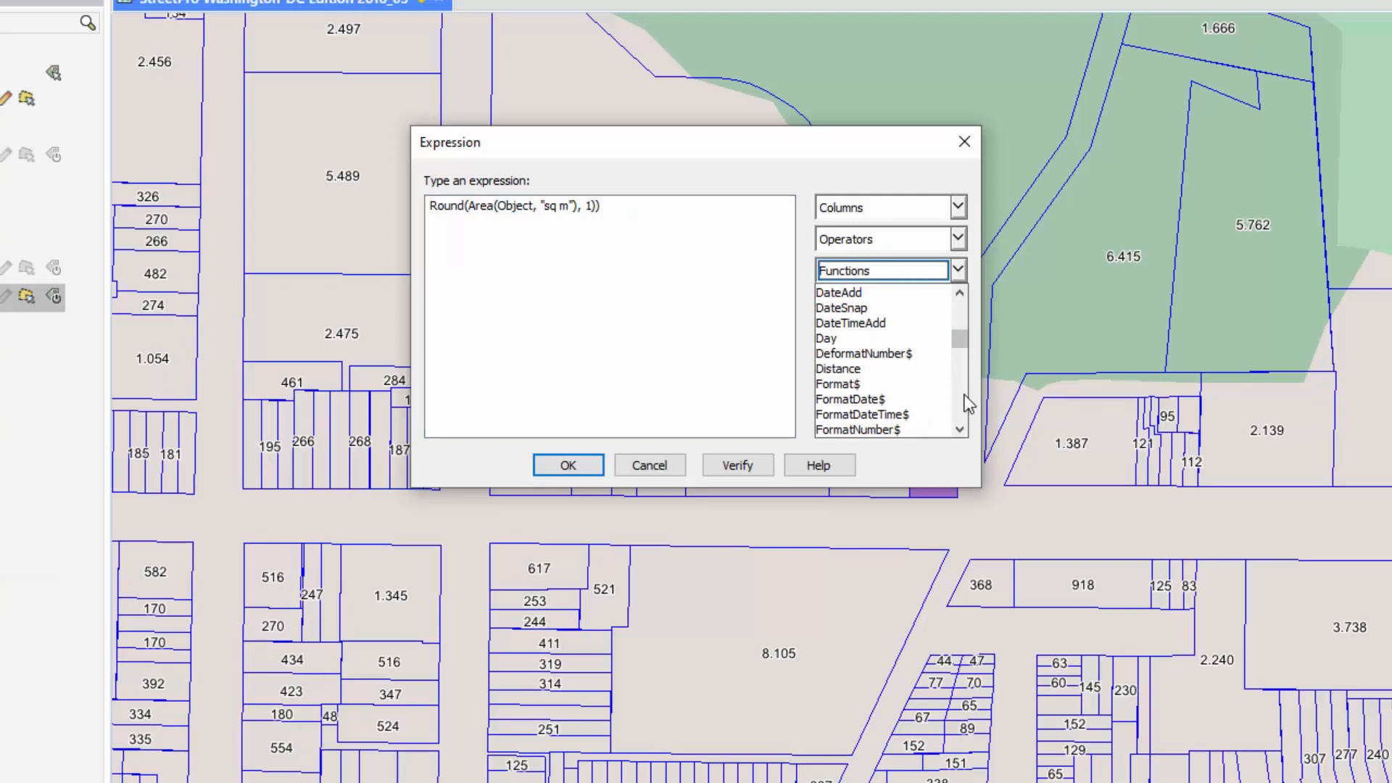
{"action": "double_click", "coordinate": [857, 430]}
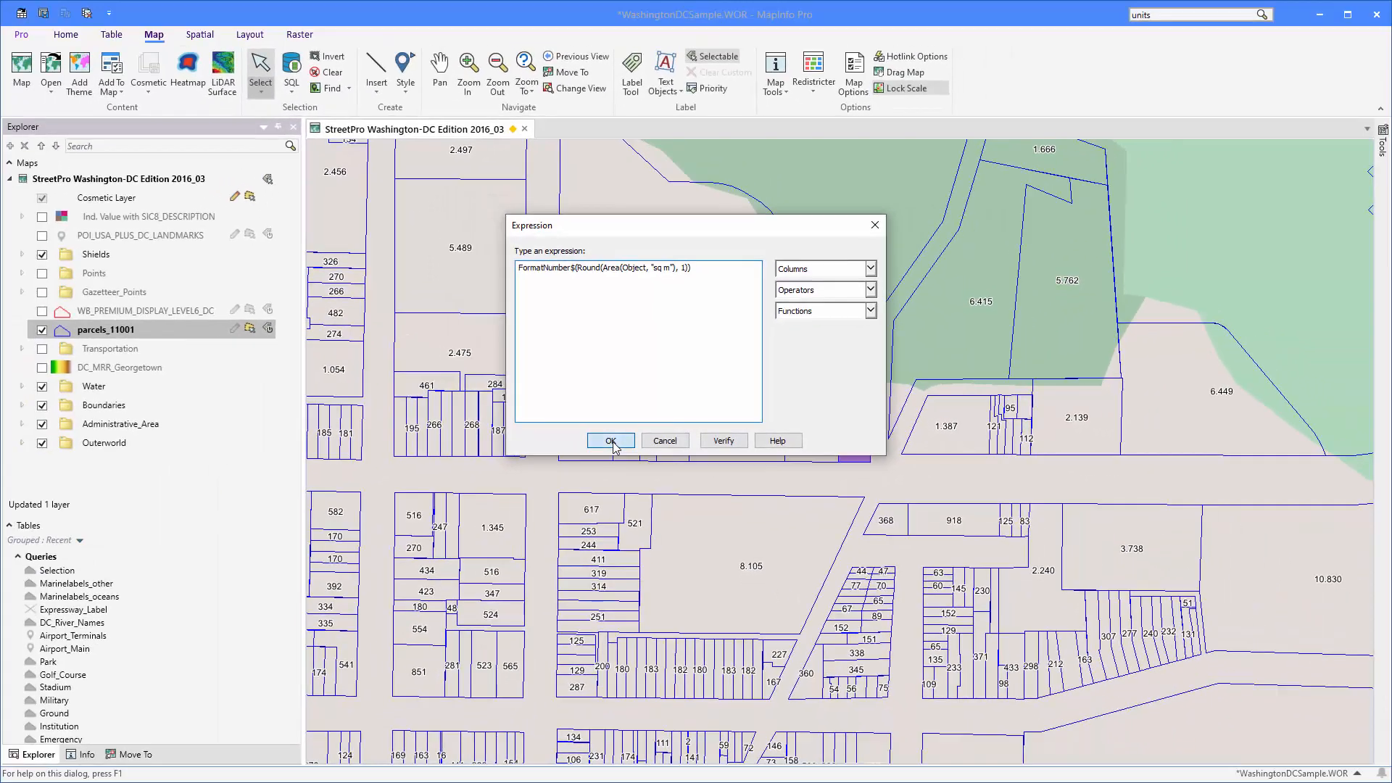
{"action": "left_click", "coordinate": [611, 441]}
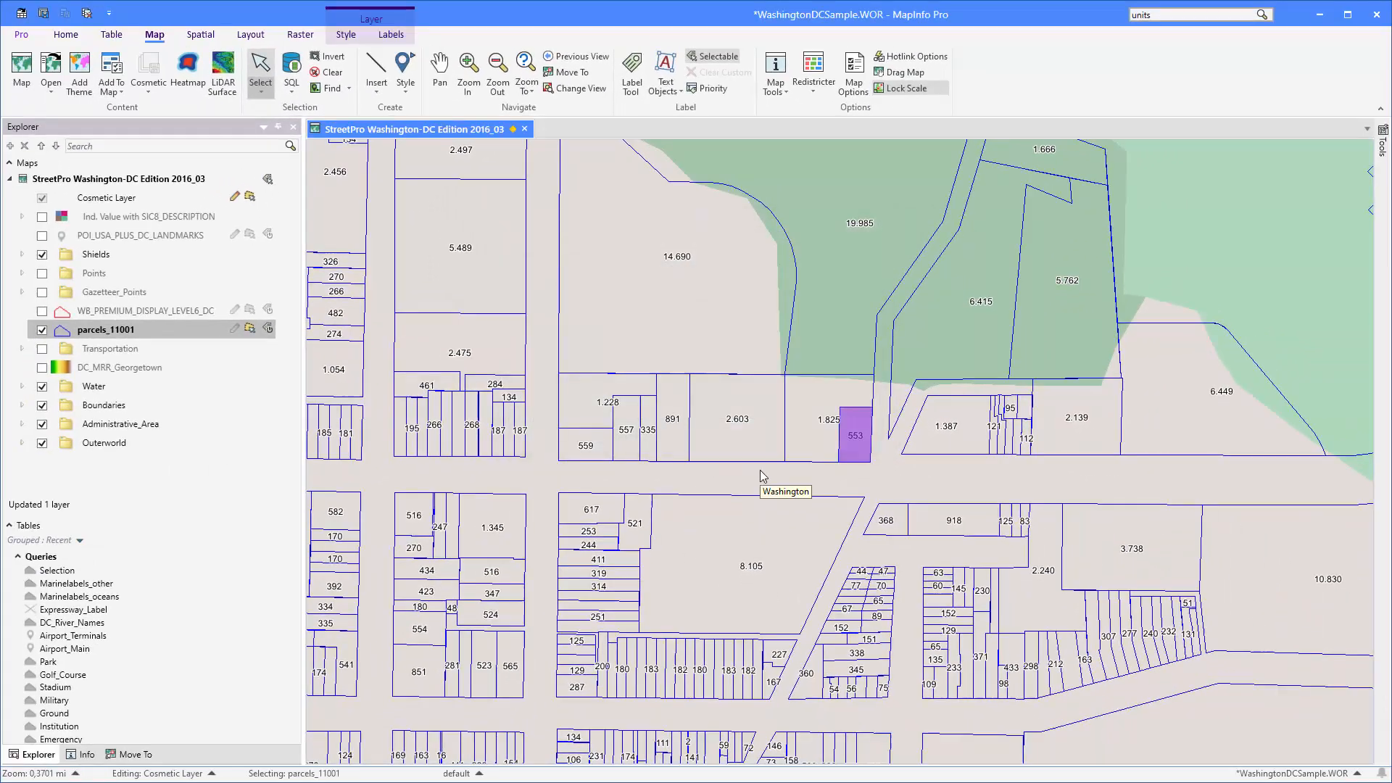
{"action": "mouse_move", "coordinate": [810, 454]}
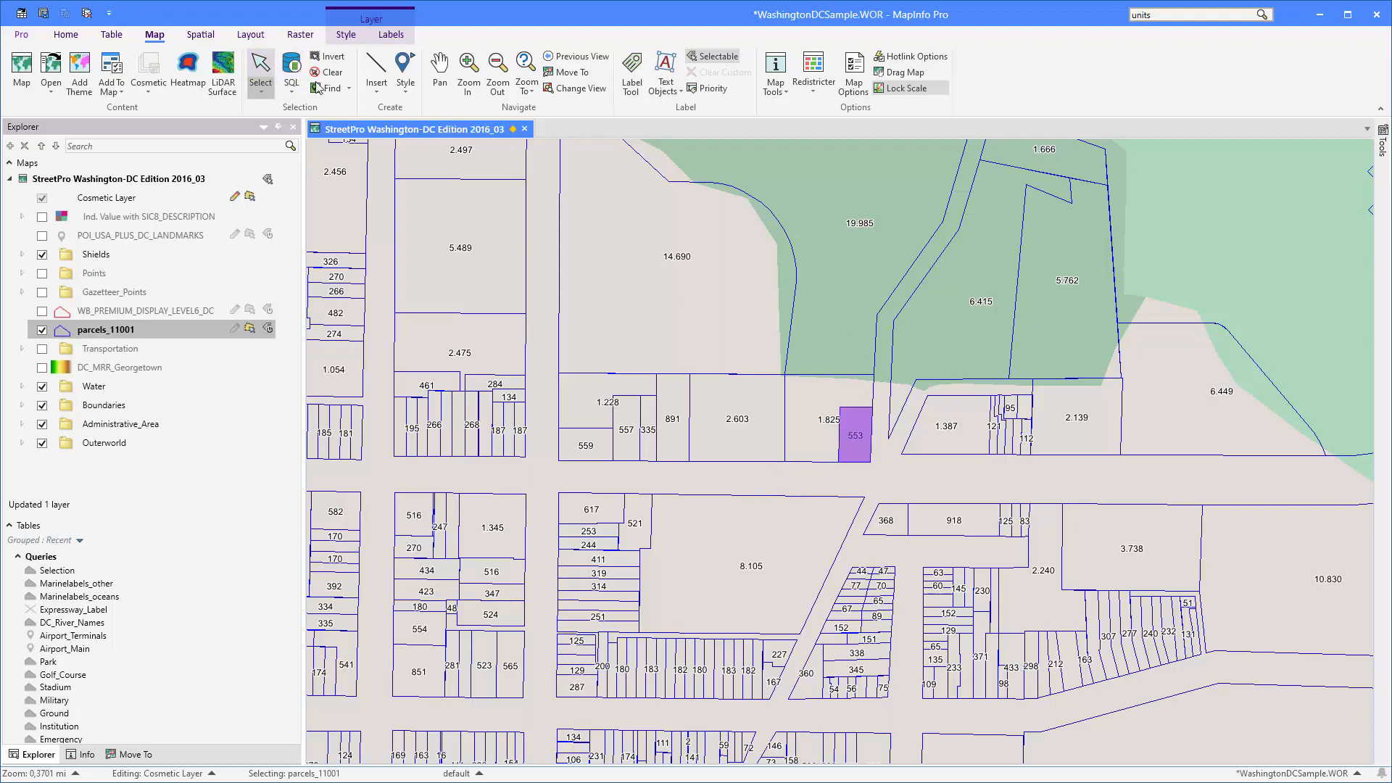
- Clear the selection so the 553 parcel is no longer highlighted
{"action": "left_click", "coordinate": [329, 72]}
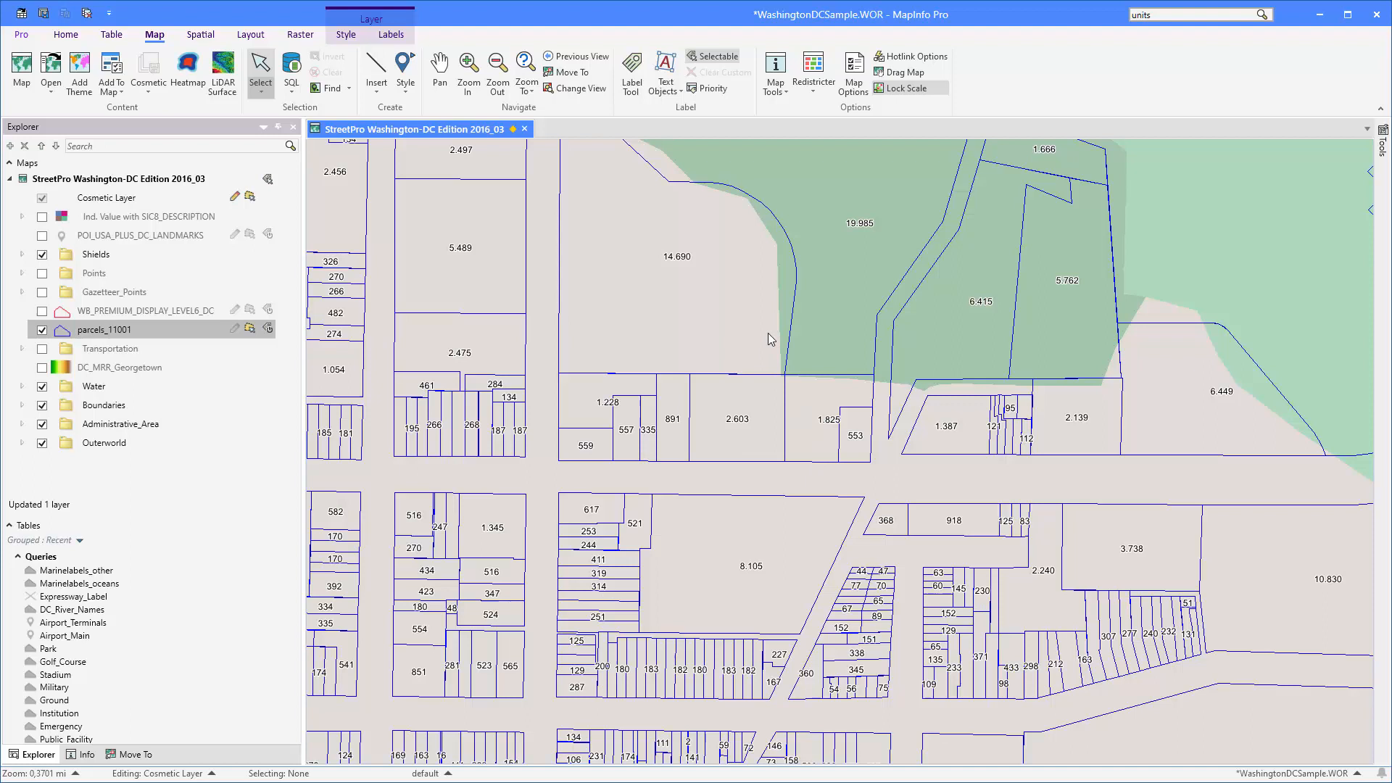
{"action": "mouse_move", "coordinate": [757, 350]}
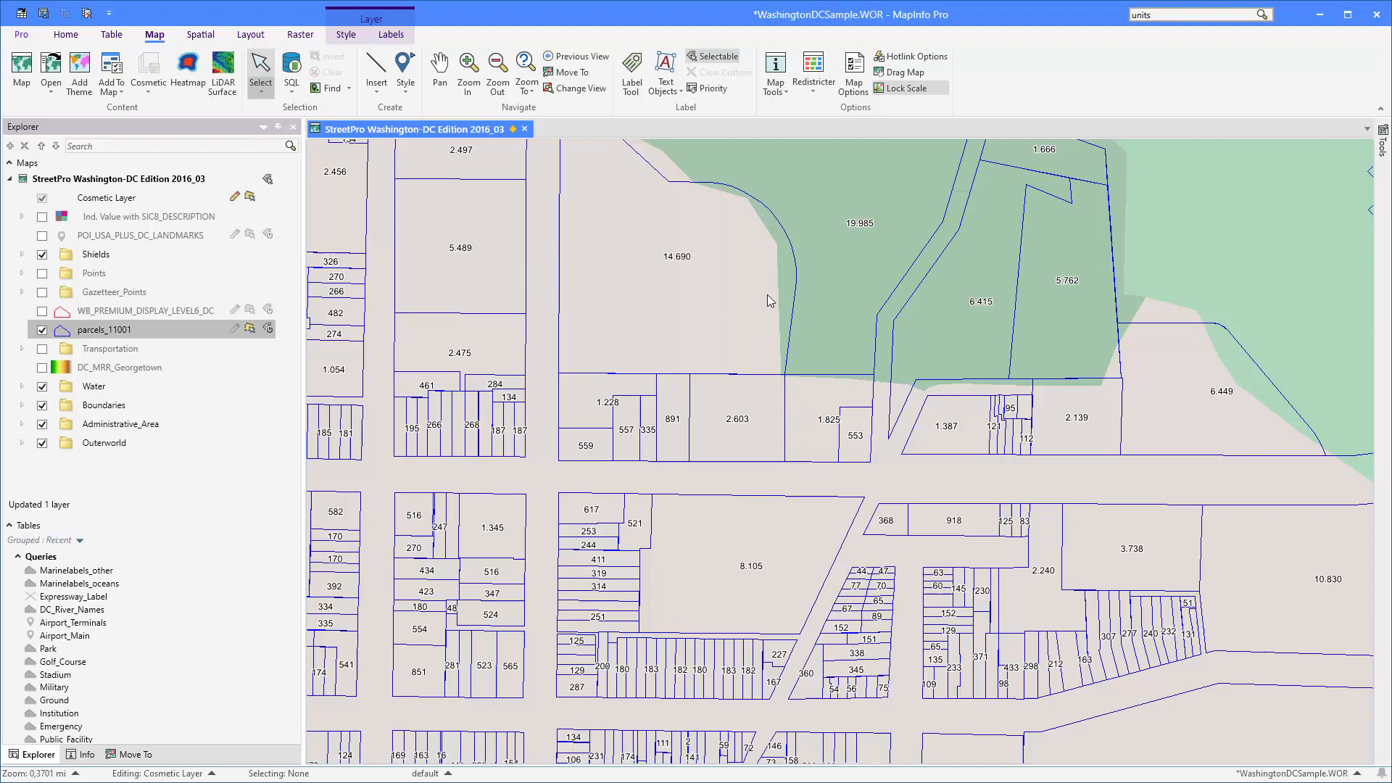
{"action": "mouse_move", "coordinate": [657, 330]}
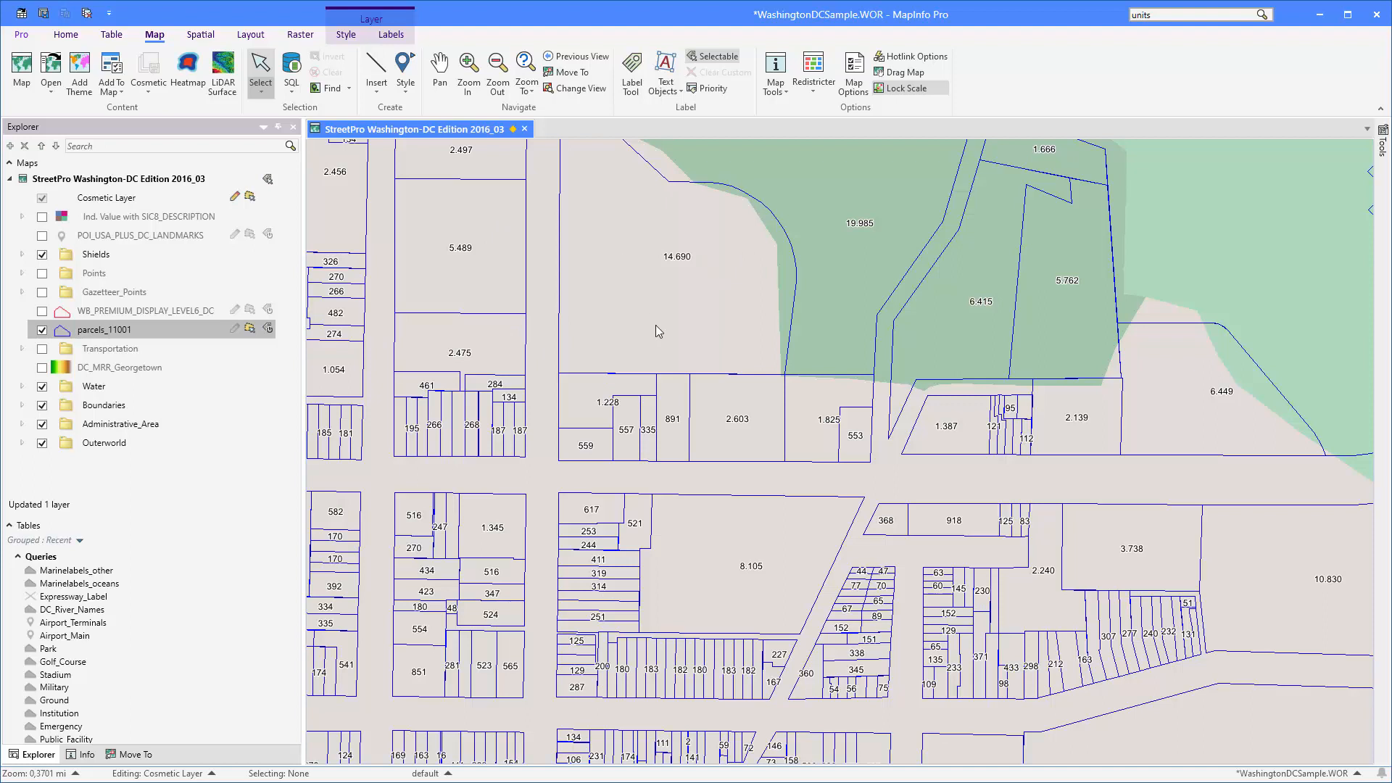
{"action": "mouse_move", "coordinate": [705, 252]}
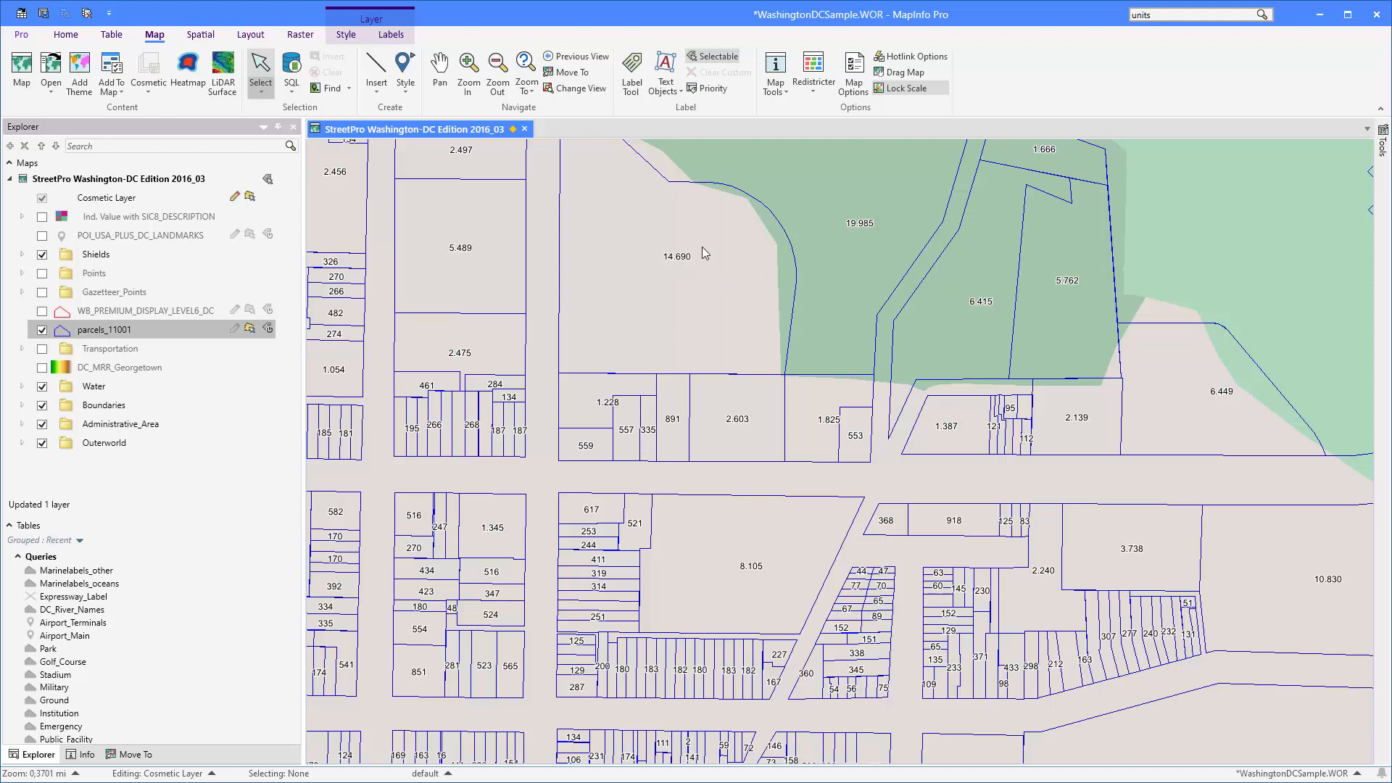
{"action": "mouse_move", "coordinate": [687, 259]}
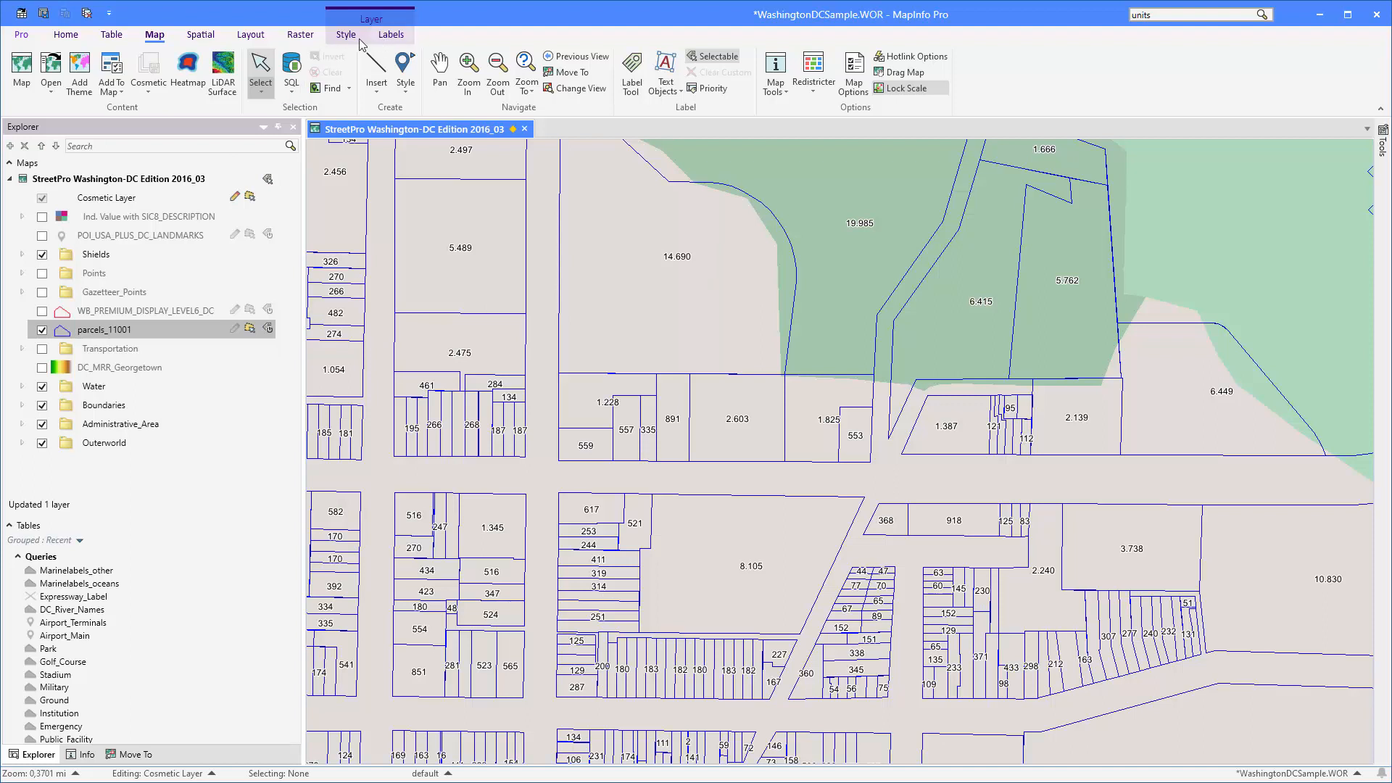
- Append " m" + Chr$(178) to the label expression so areas show an m² unit
{"action": "left_click", "coordinate": [390, 33]}
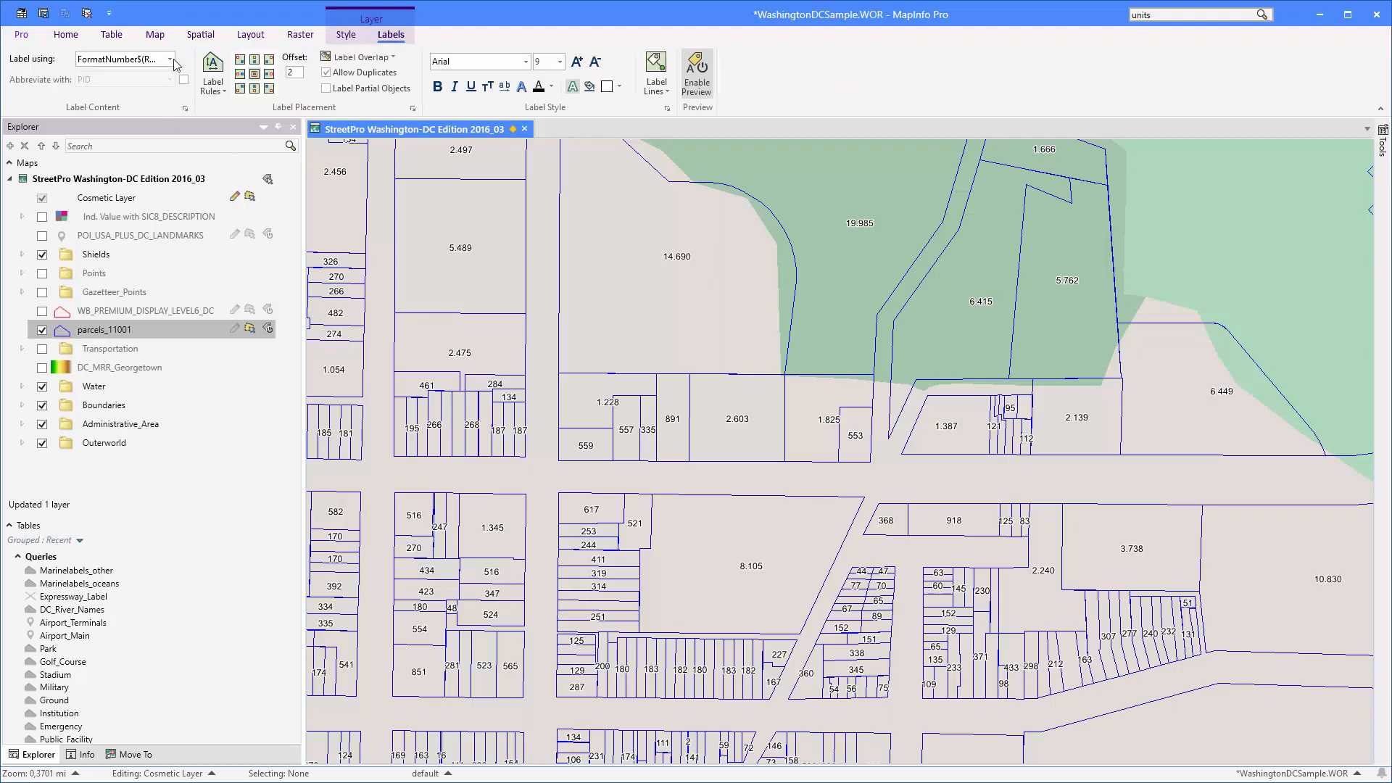
{"action": "left_click", "coordinate": [170, 58]}
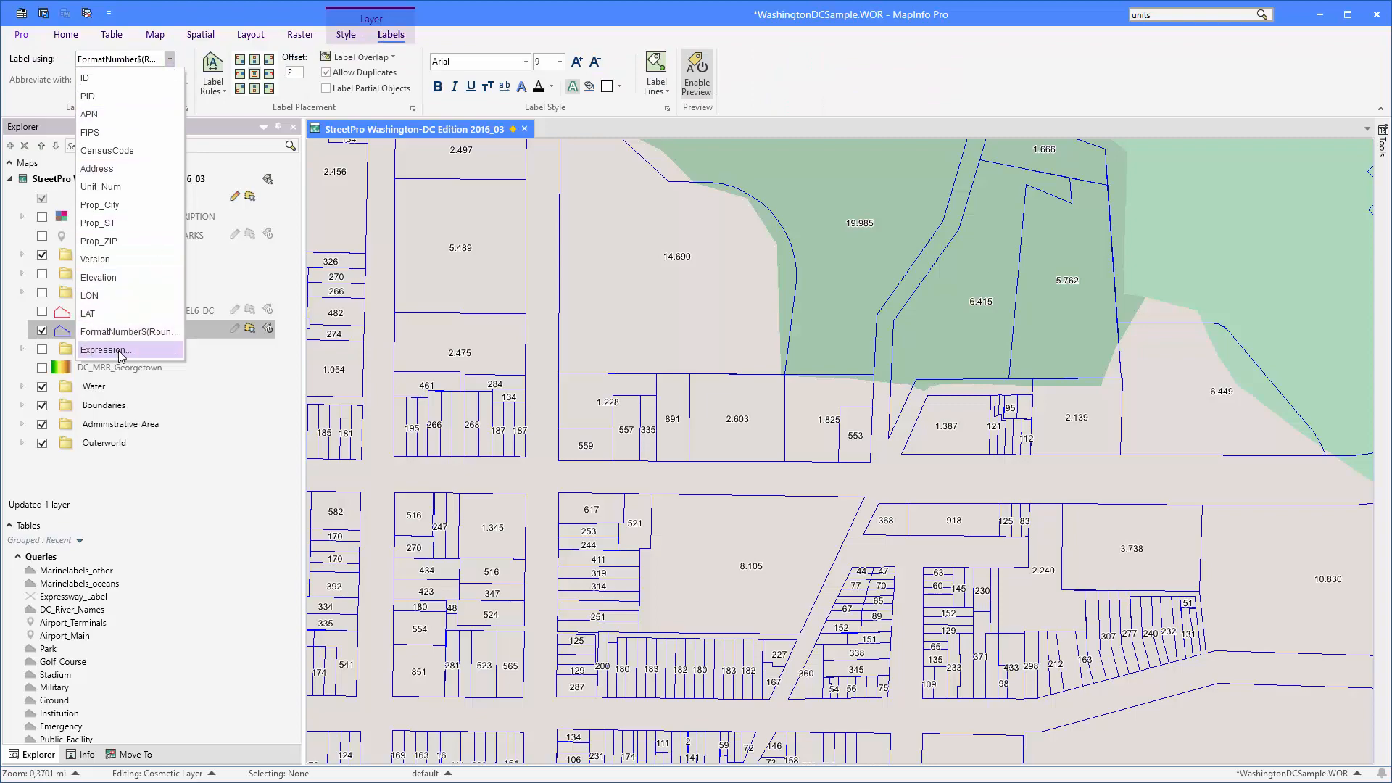
{"action": "left_click", "coordinate": [104, 350]}
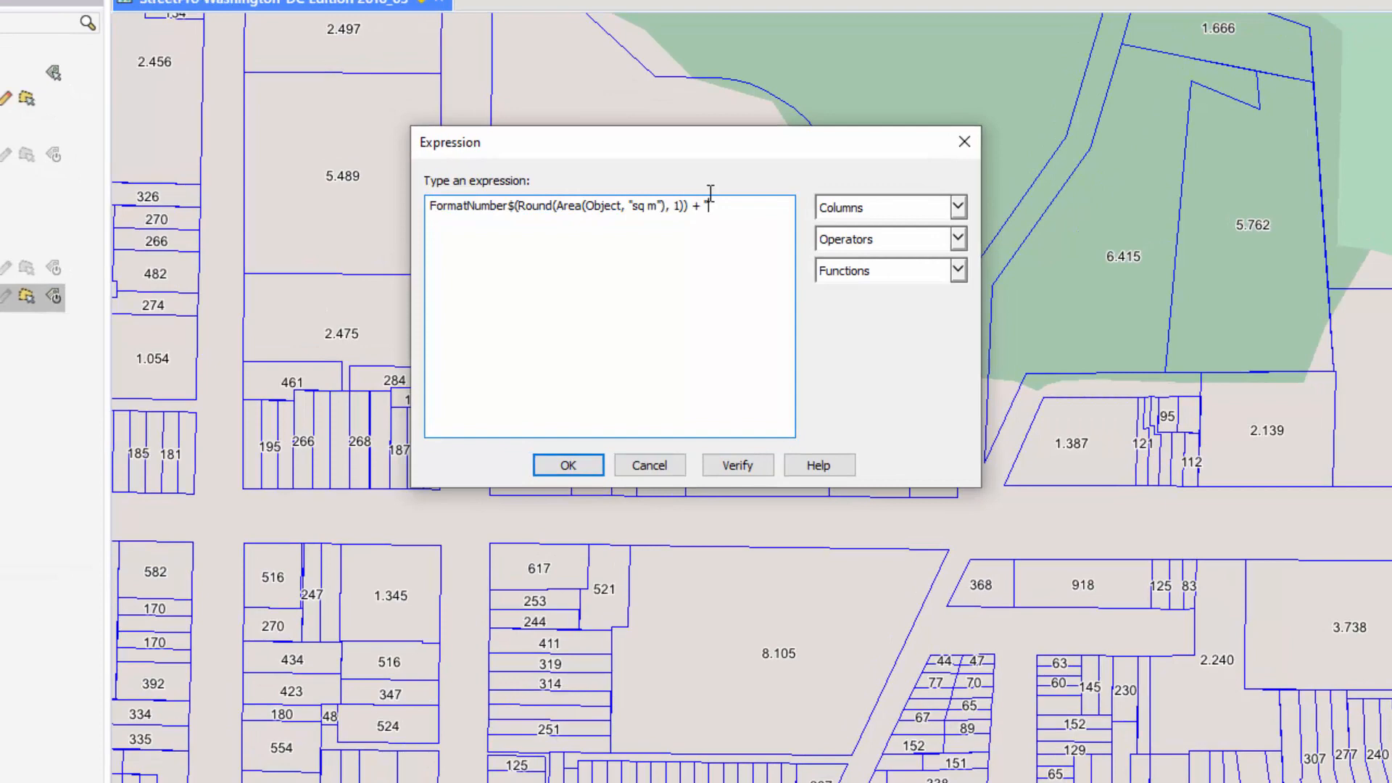
{"action": "type", "text": "m\""}
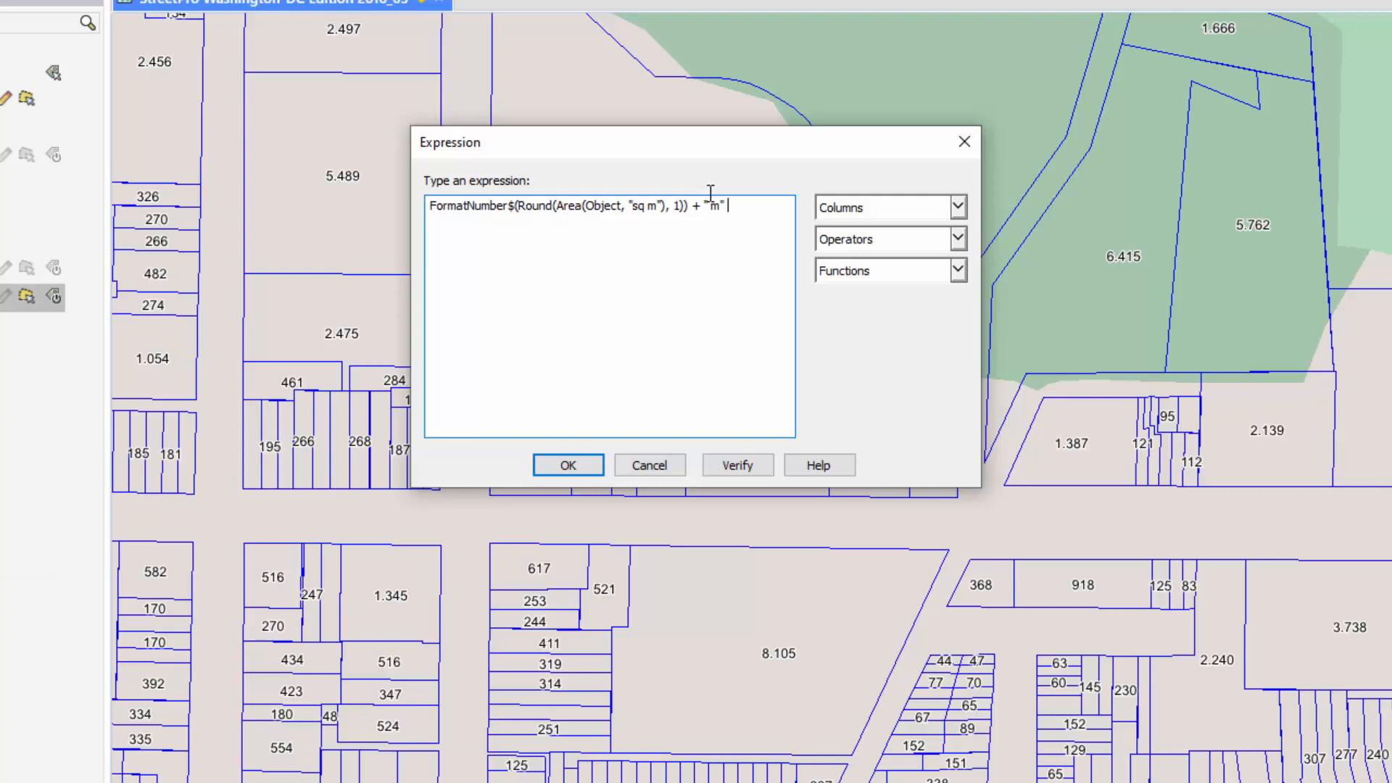
{"action": "type", "text": "+"}
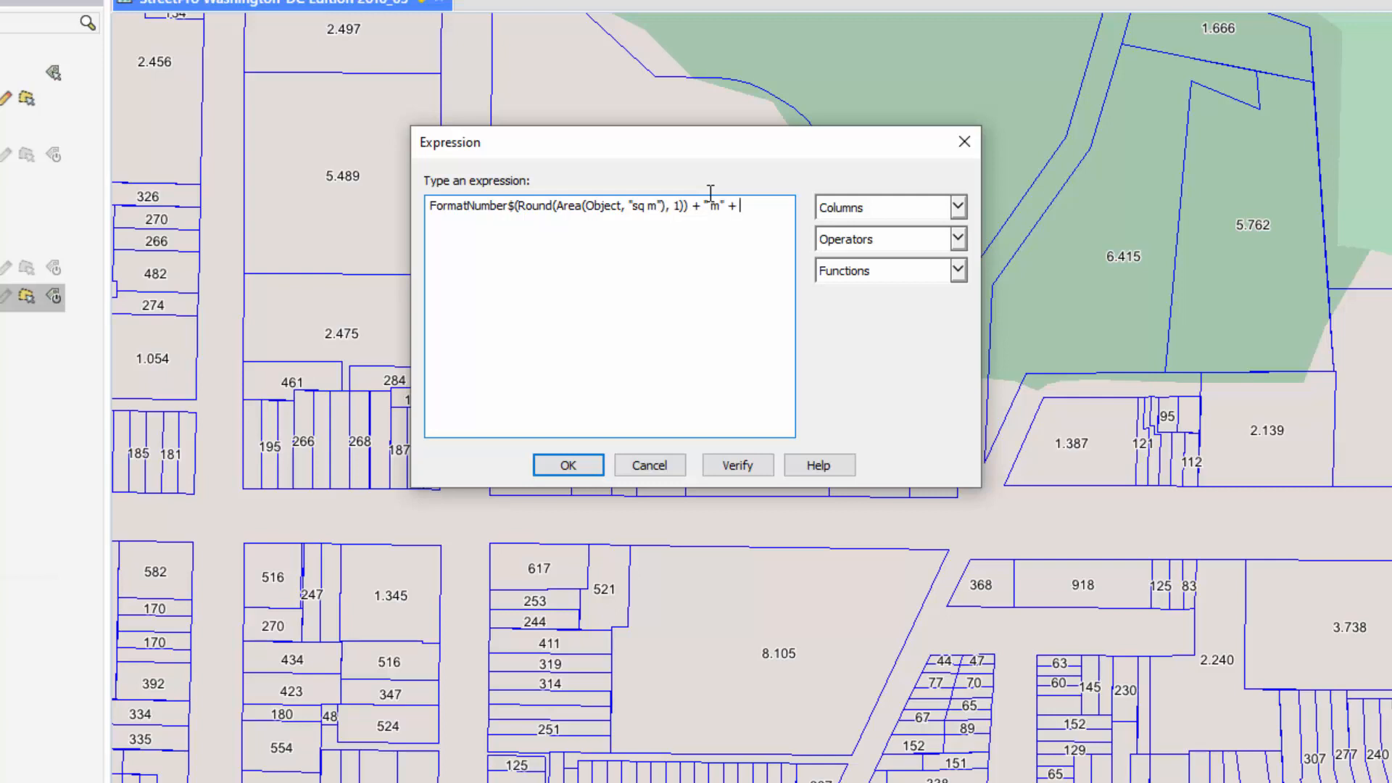
{"action": "mouse_move", "coordinate": [888, 277]}
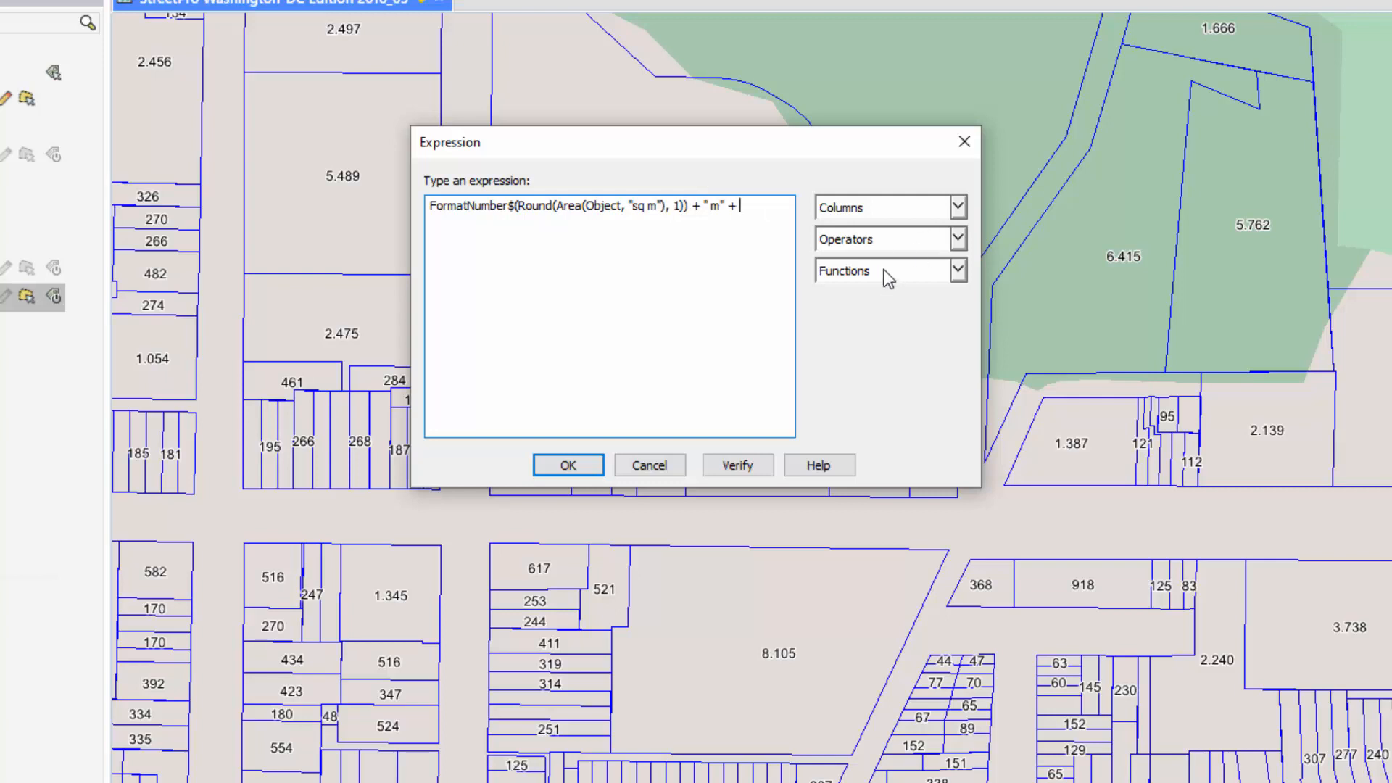
{"action": "left_click", "coordinate": [957, 272]}
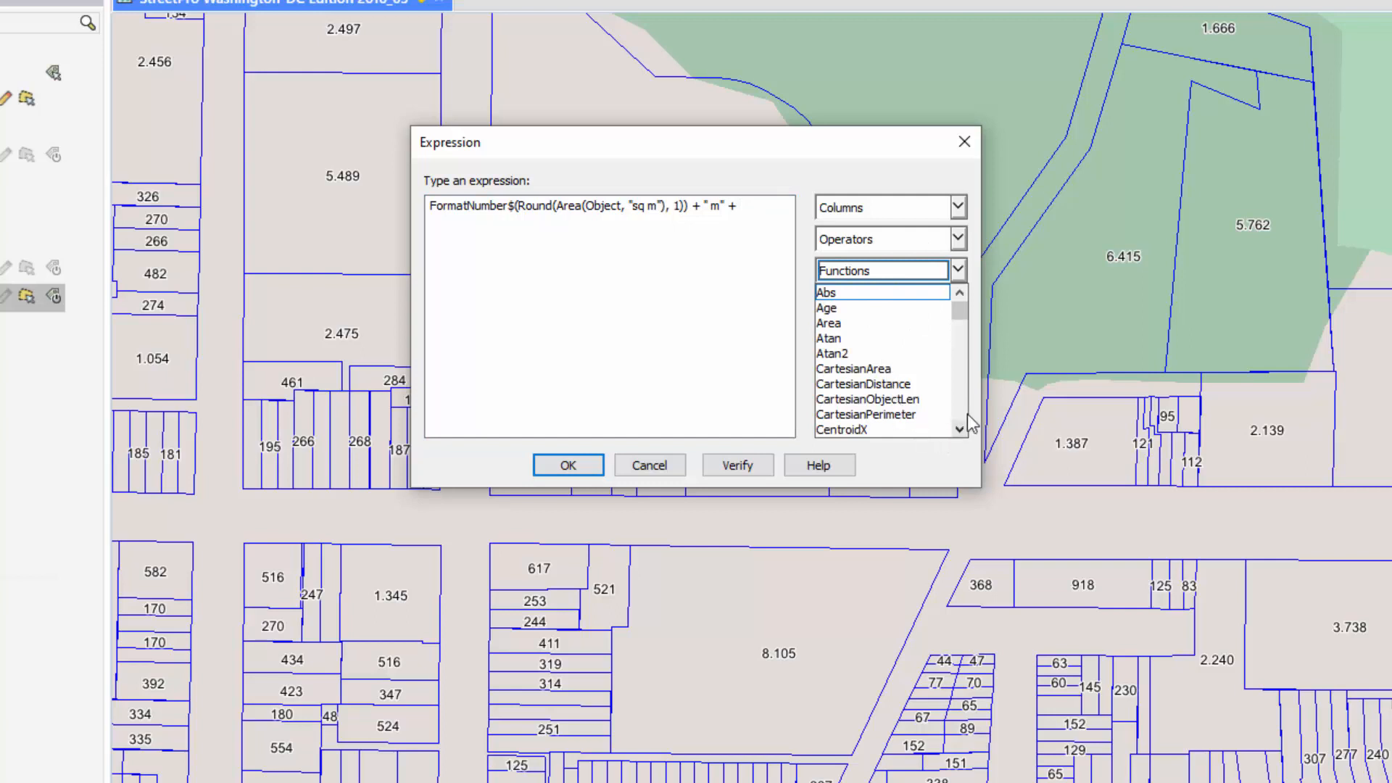
{"action": "scroll", "scroll_direction": "down", "scroll_amount": 3}
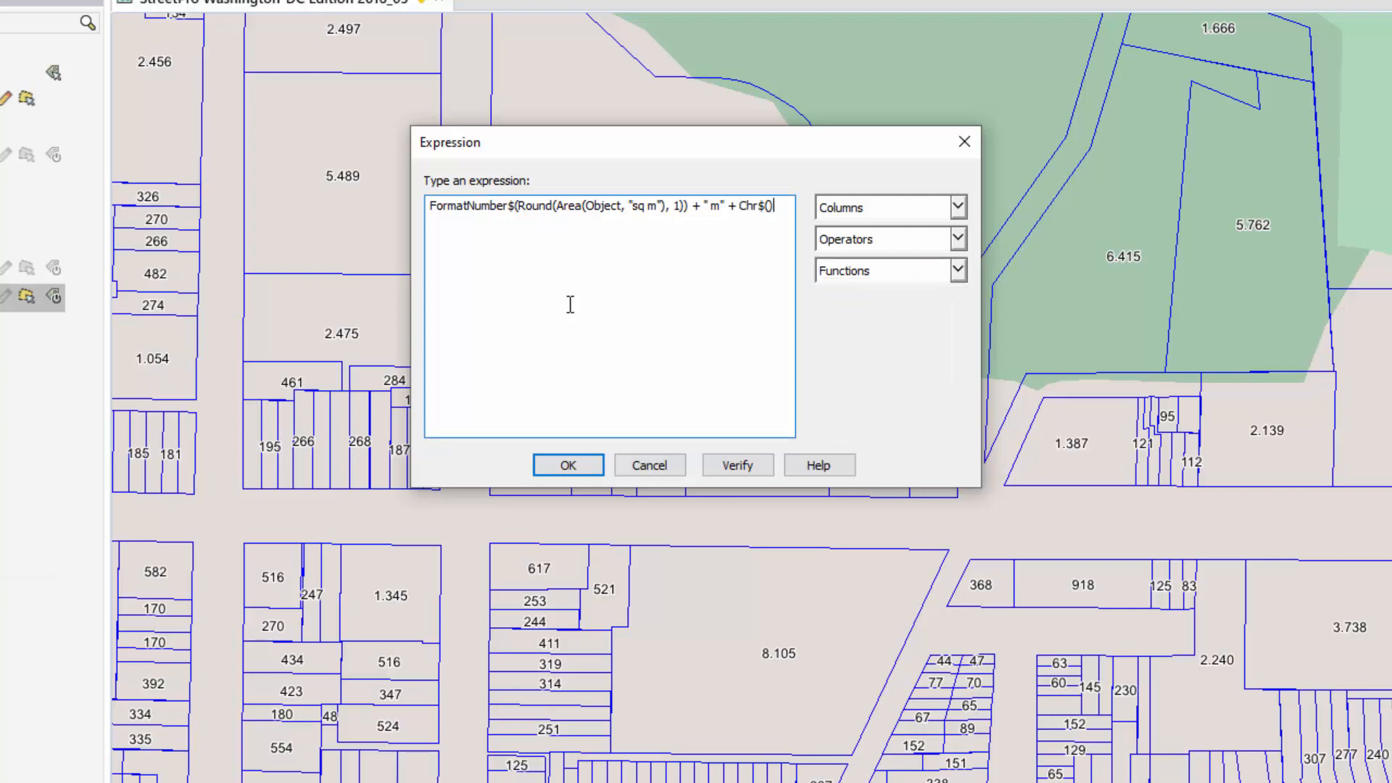
{"action": "type", "text": "1"}
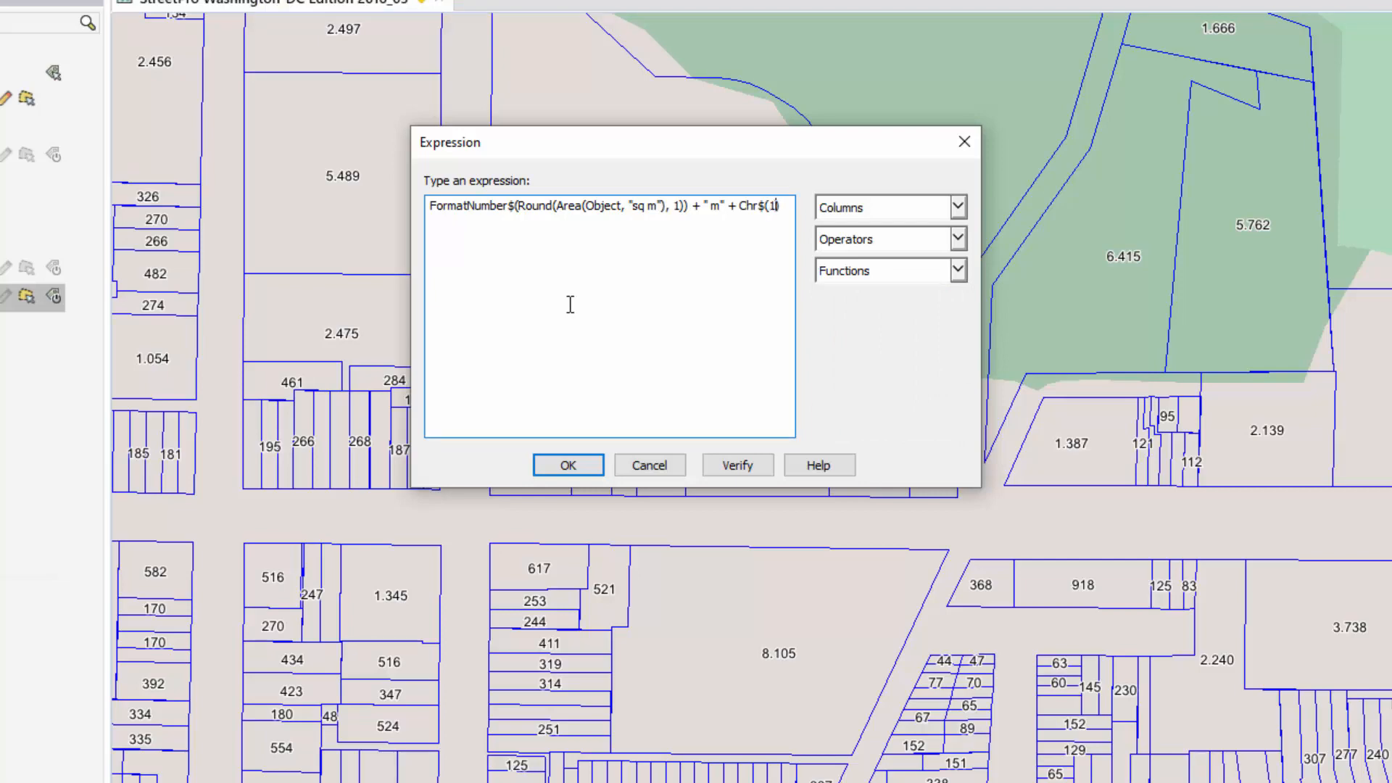
{"action": "type", "text": "78"}
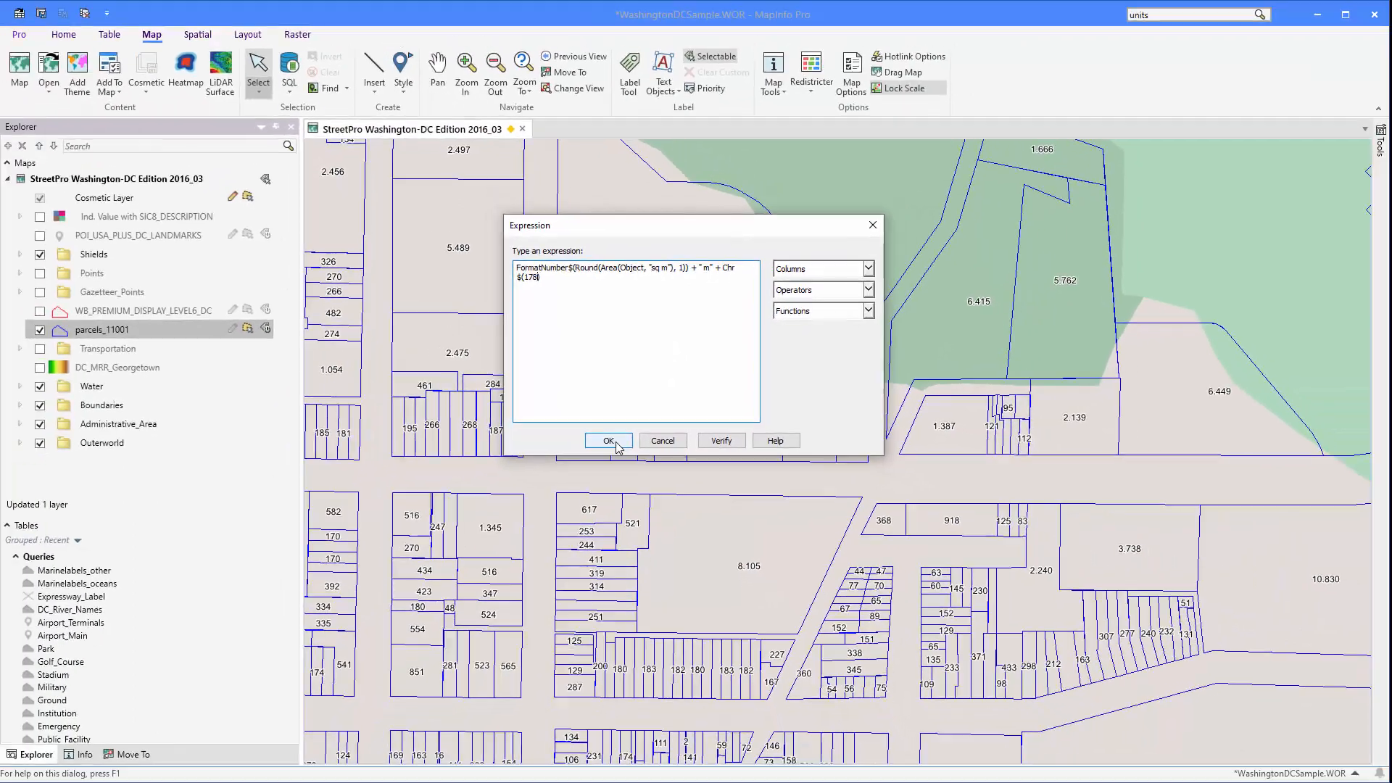
{"action": "left_click", "coordinate": [608, 440]}
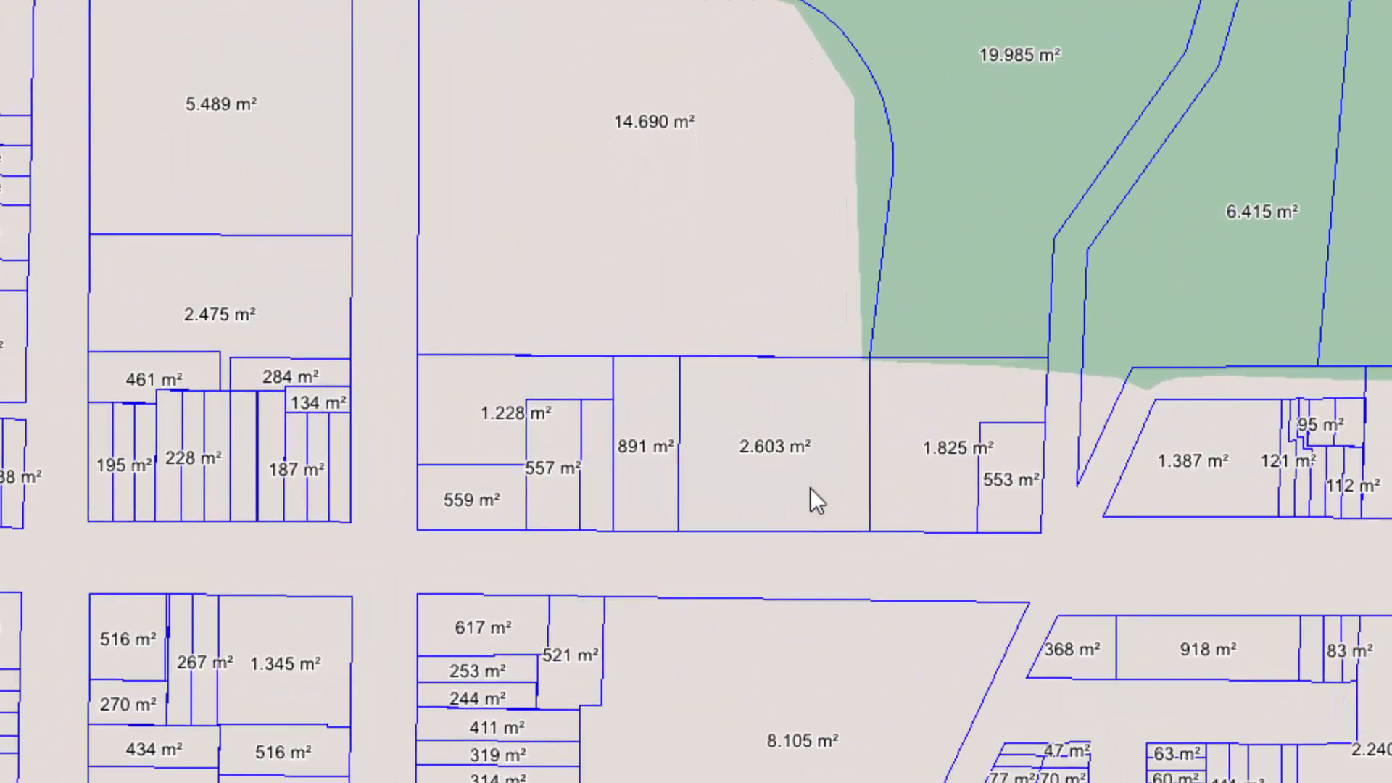
{"action": "mouse_move", "coordinate": [809, 464]}
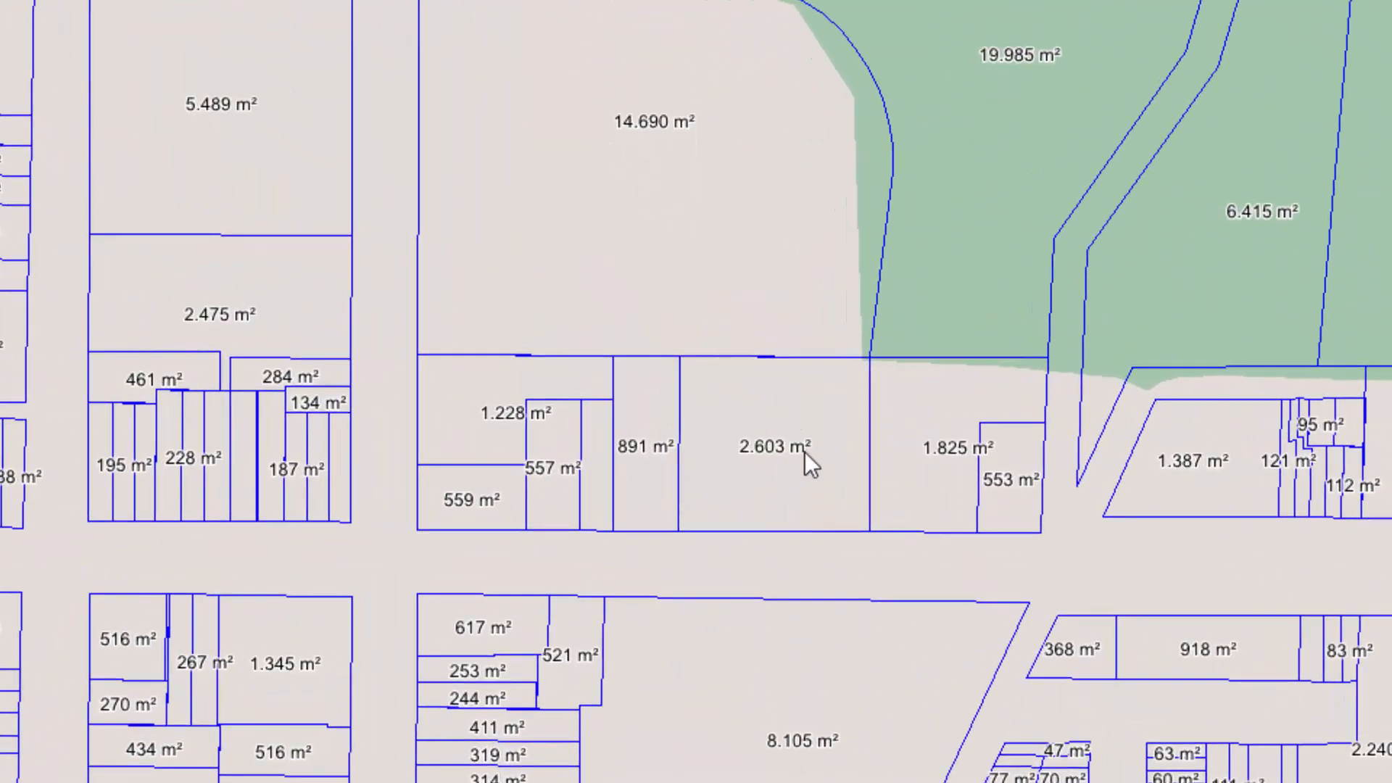
{"action": "mouse_move", "coordinate": [801, 235]}
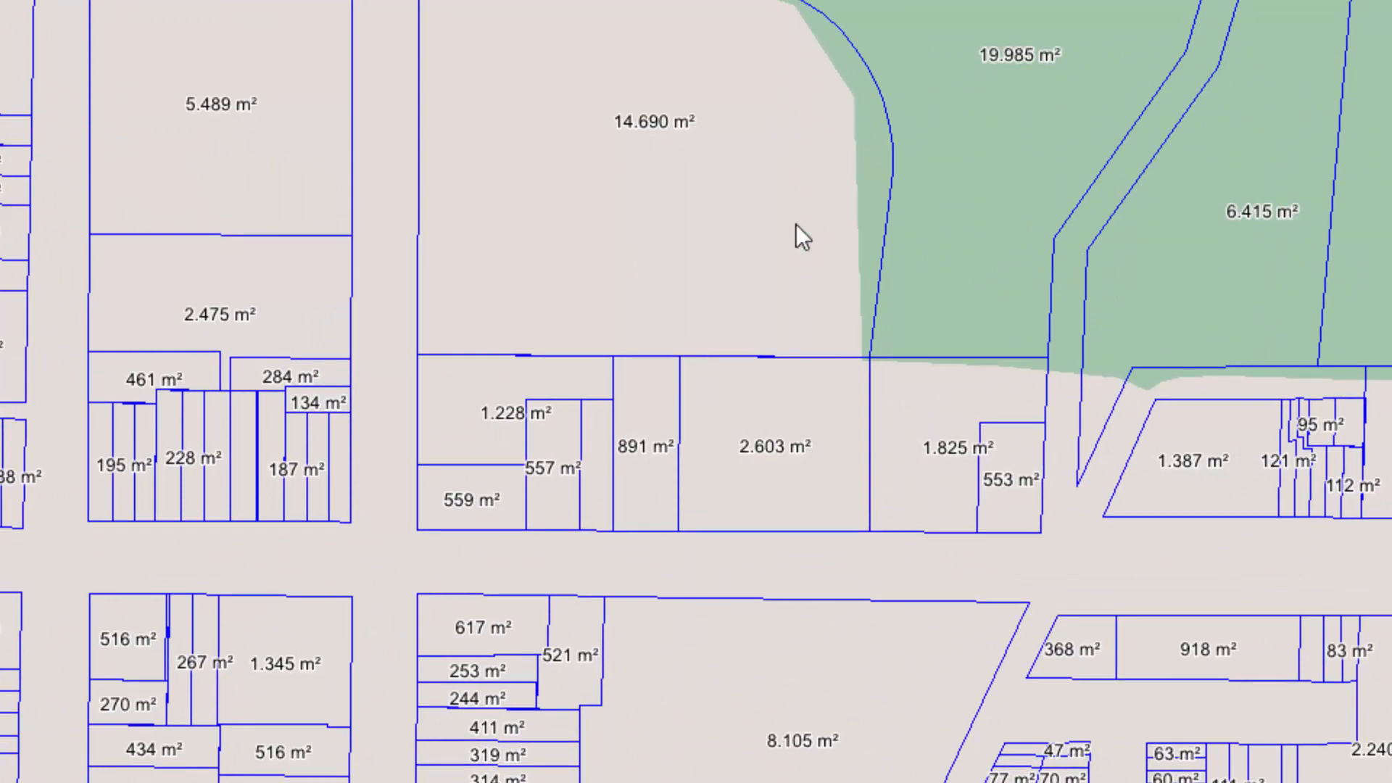
{"action": "mouse_move", "coordinate": [705, 293]}
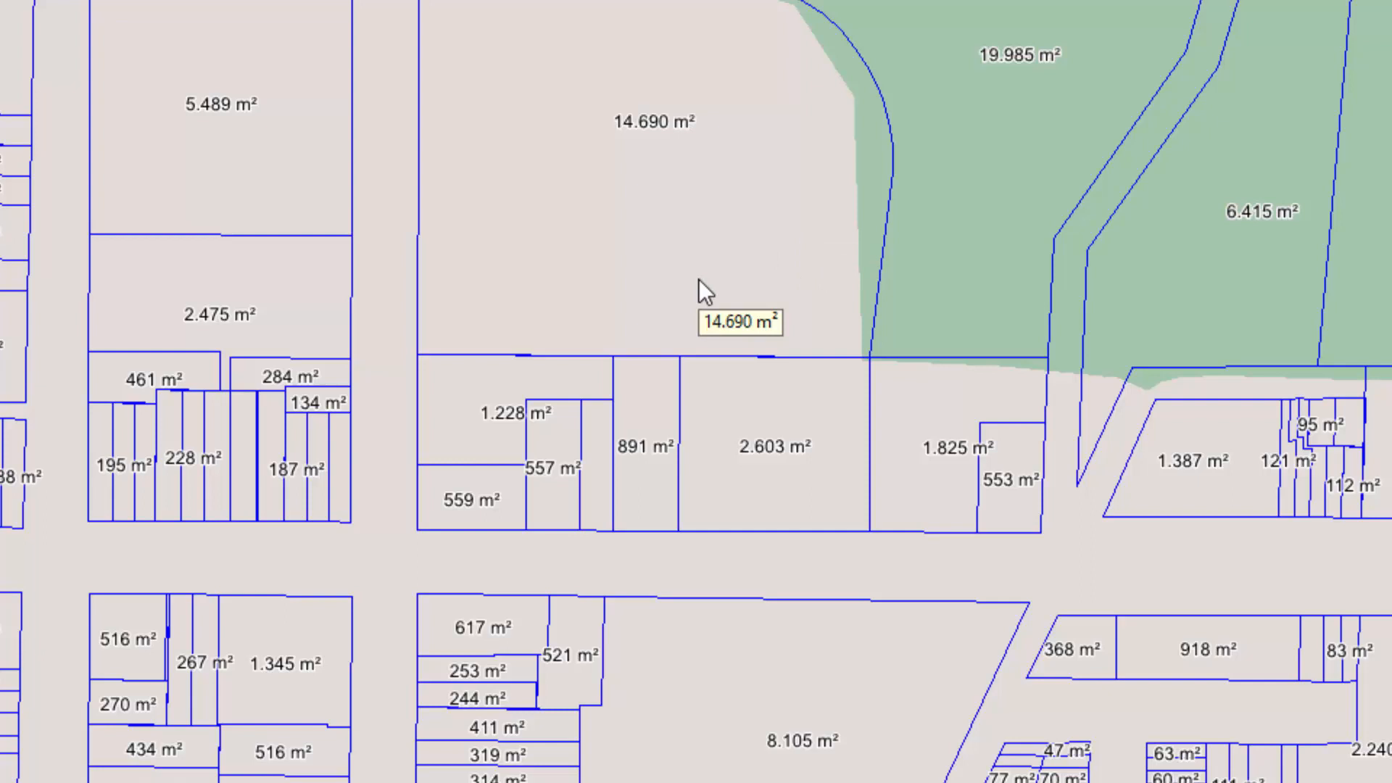
{"action": "mouse_move", "coordinate": [816, 460]}
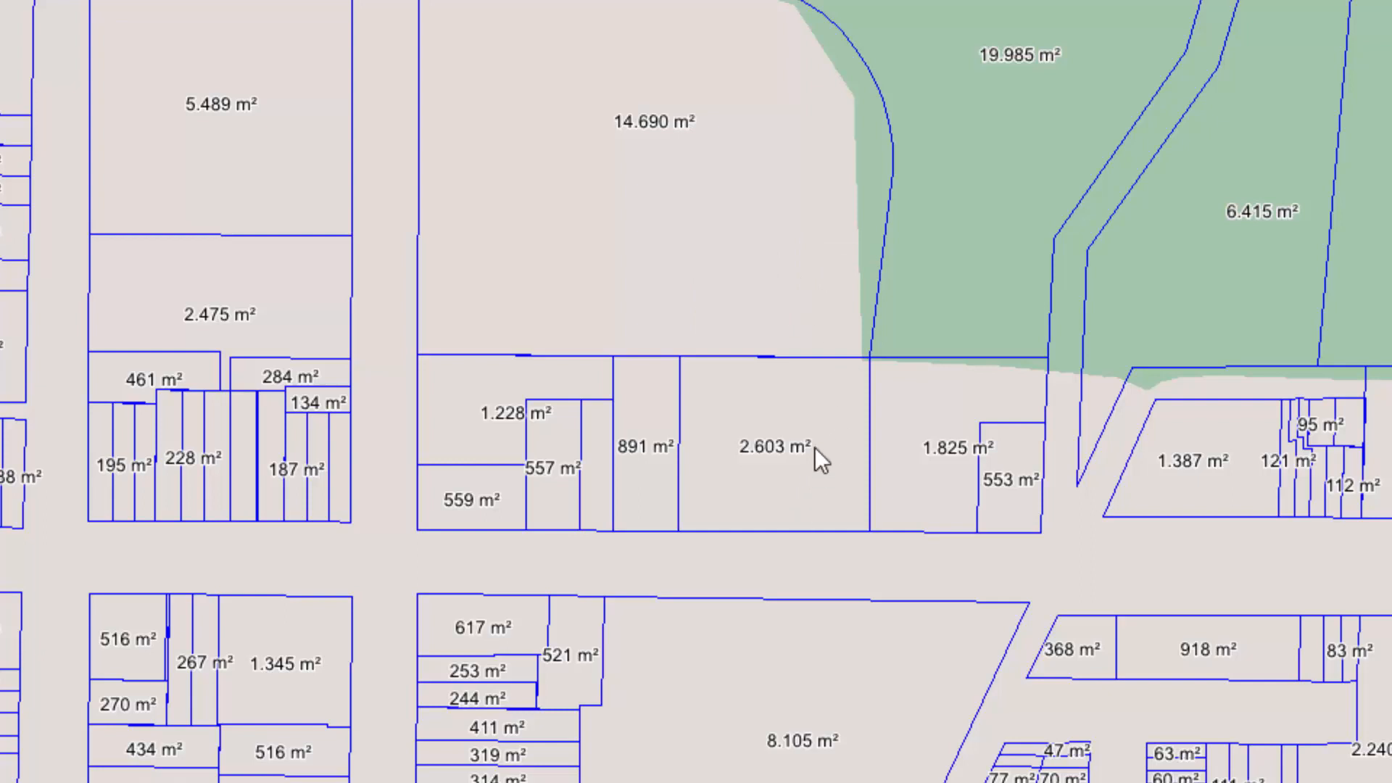
{"action": "mouse_move", "coordinate": [815, 456]}
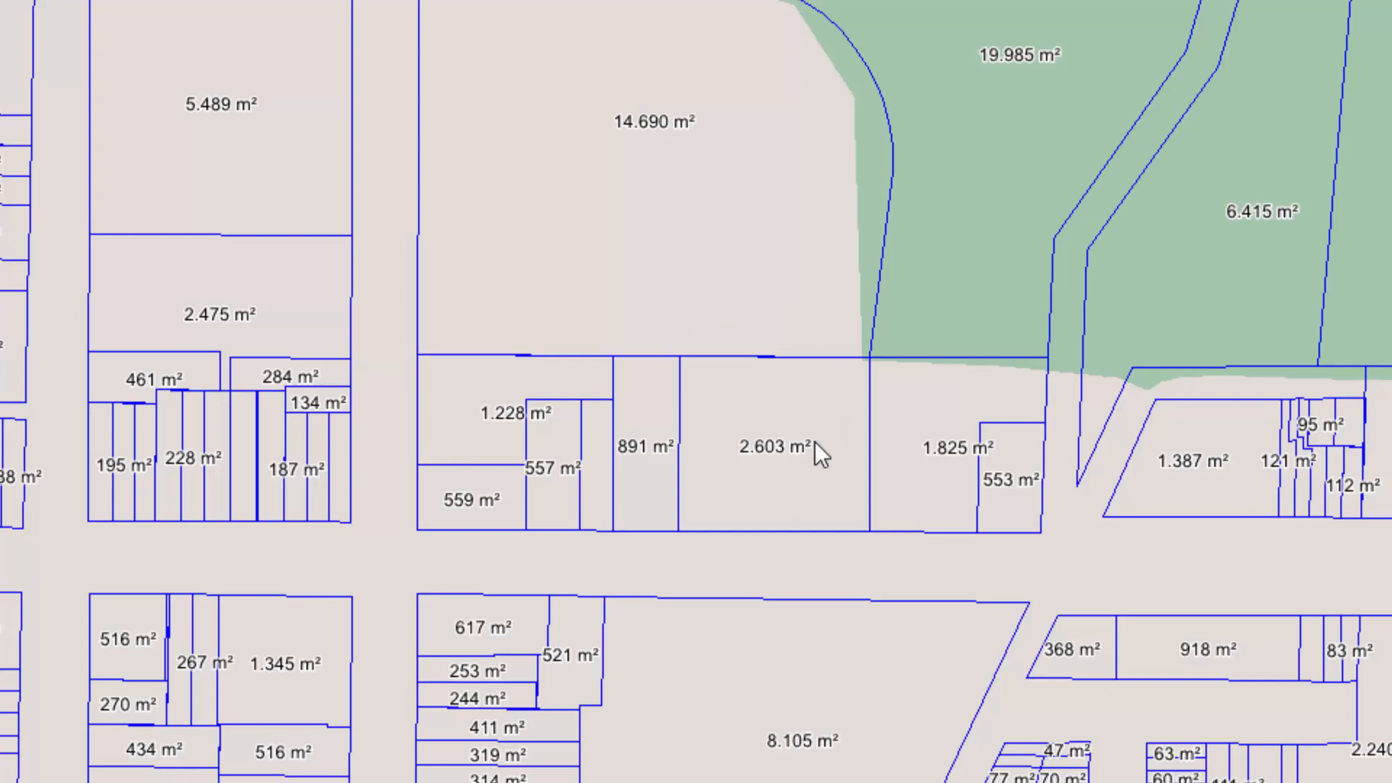
{"action": "mouse_move", "coordinate": [815, 451]}
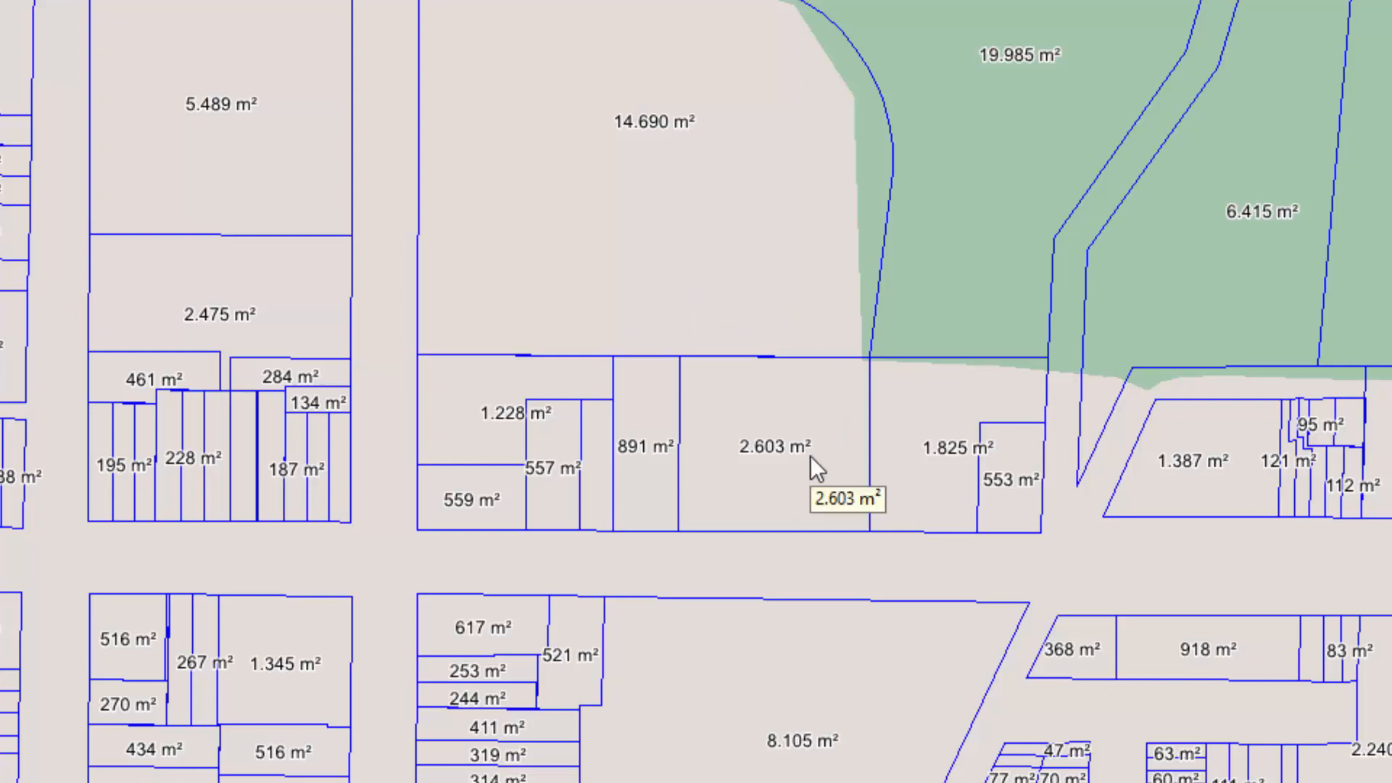
{"action": "mouse_move", "coordinate": [693, 146]}
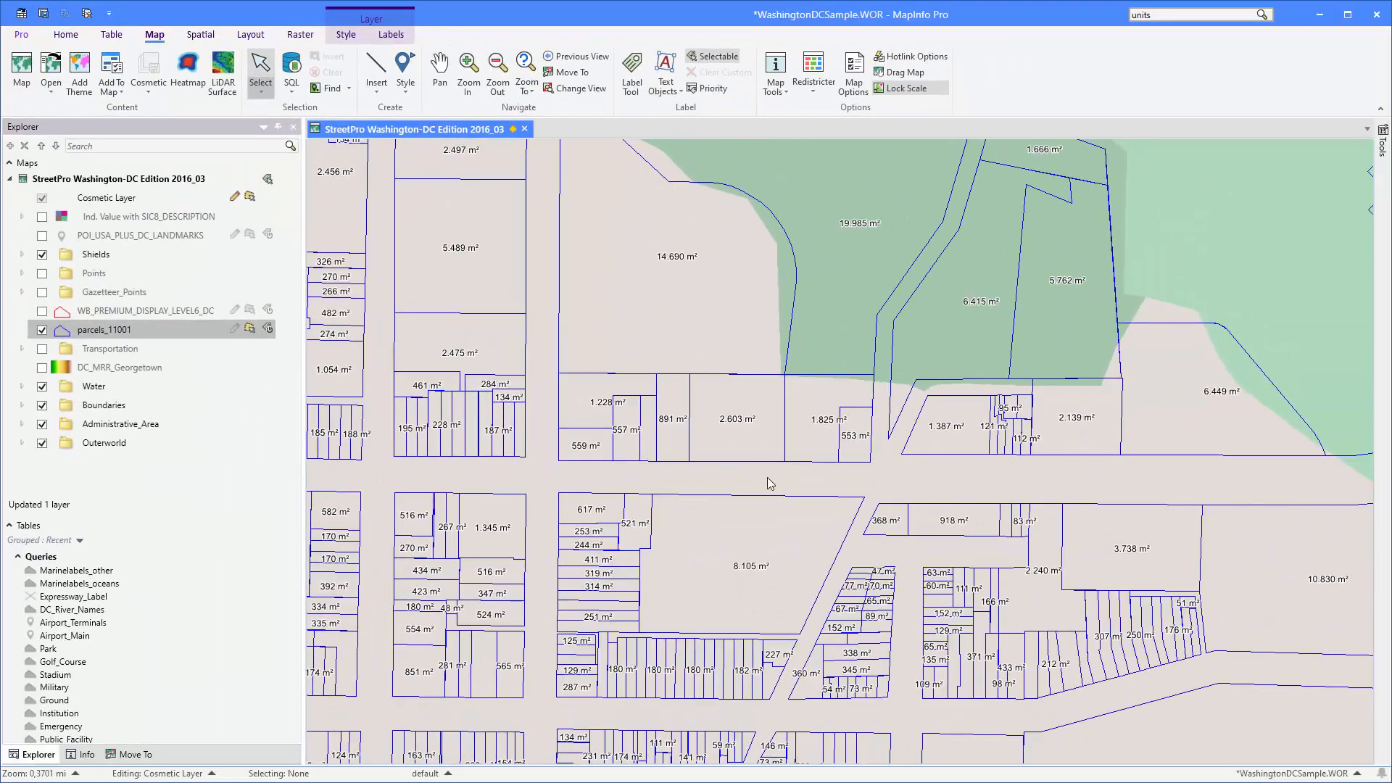
{"action": "mouse_move", "coordinate": [638, 264]}
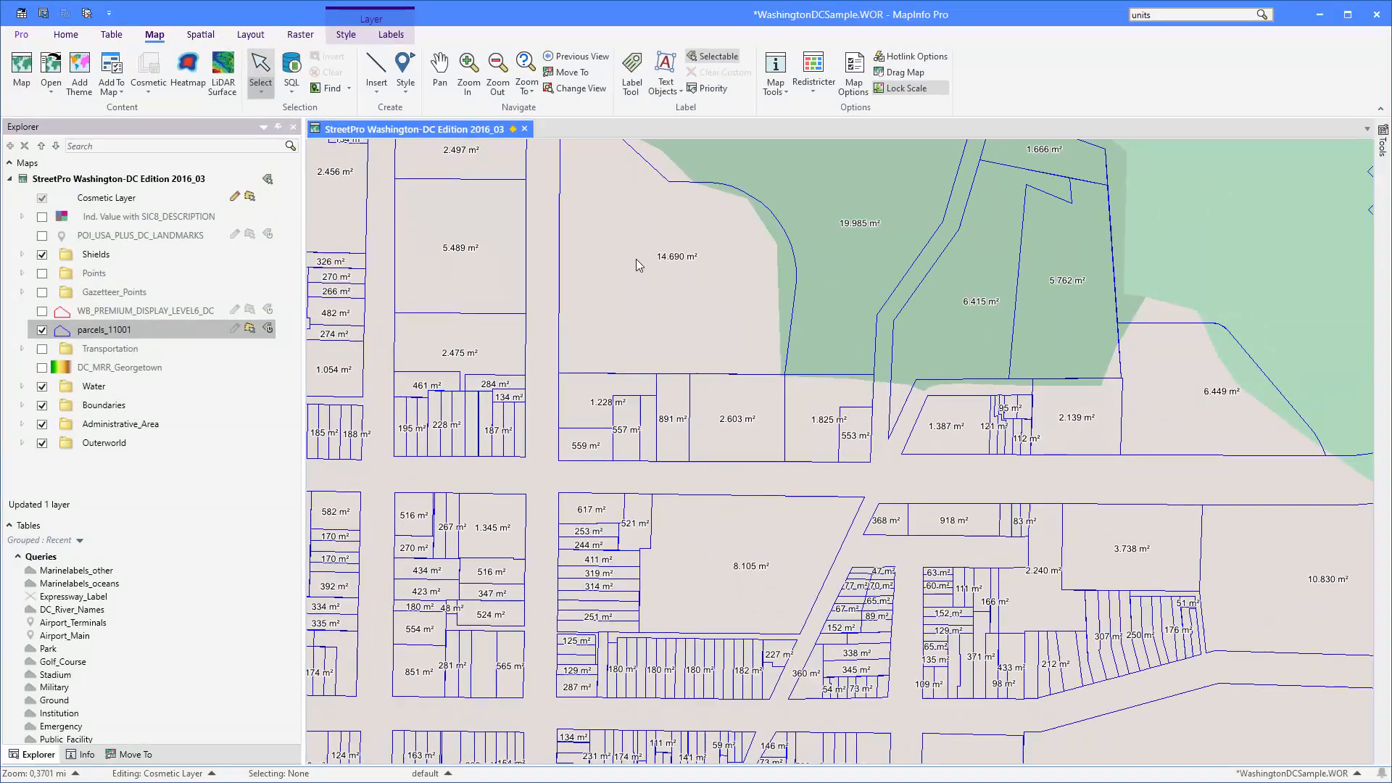
{"action": "mouse_move", "coordinate": [638, 249]}
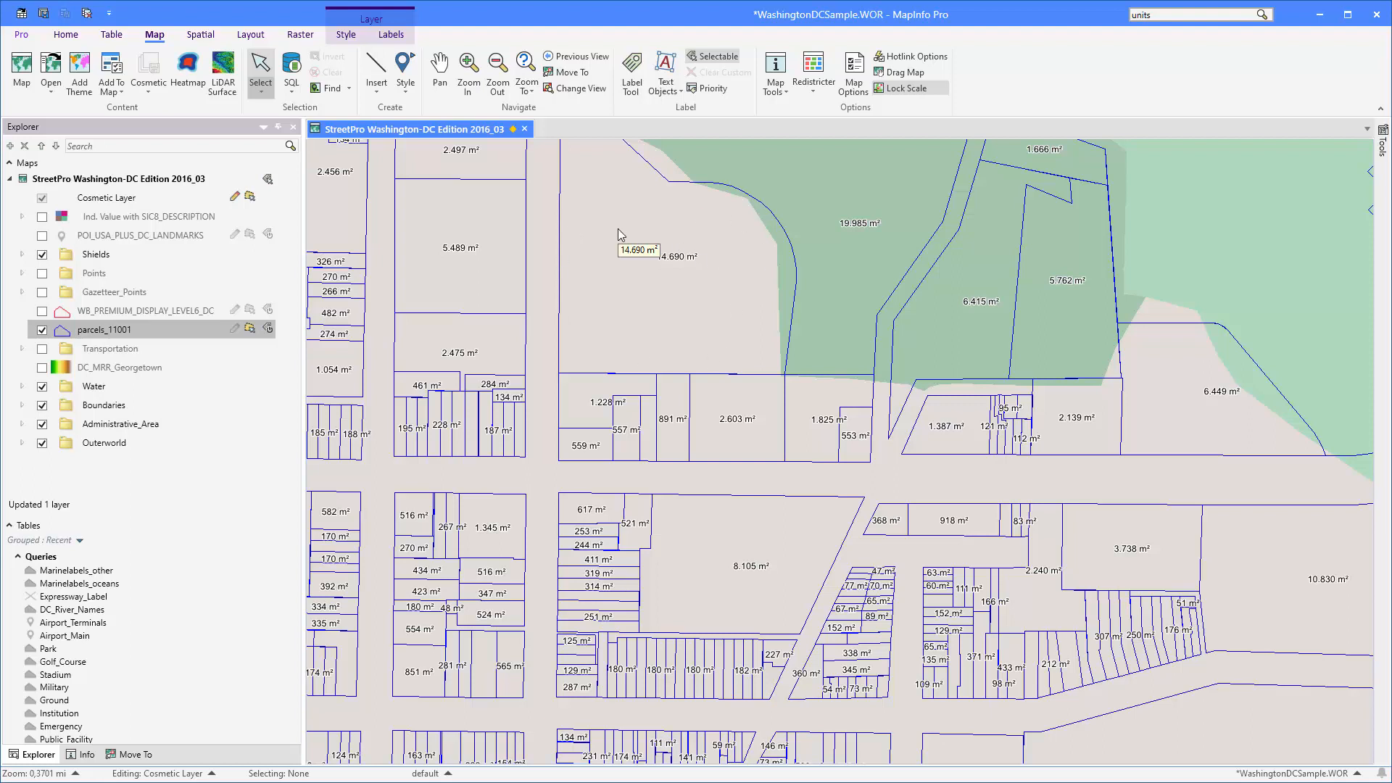
{"action": "mouse_move", "coordinate": [704, 291]}
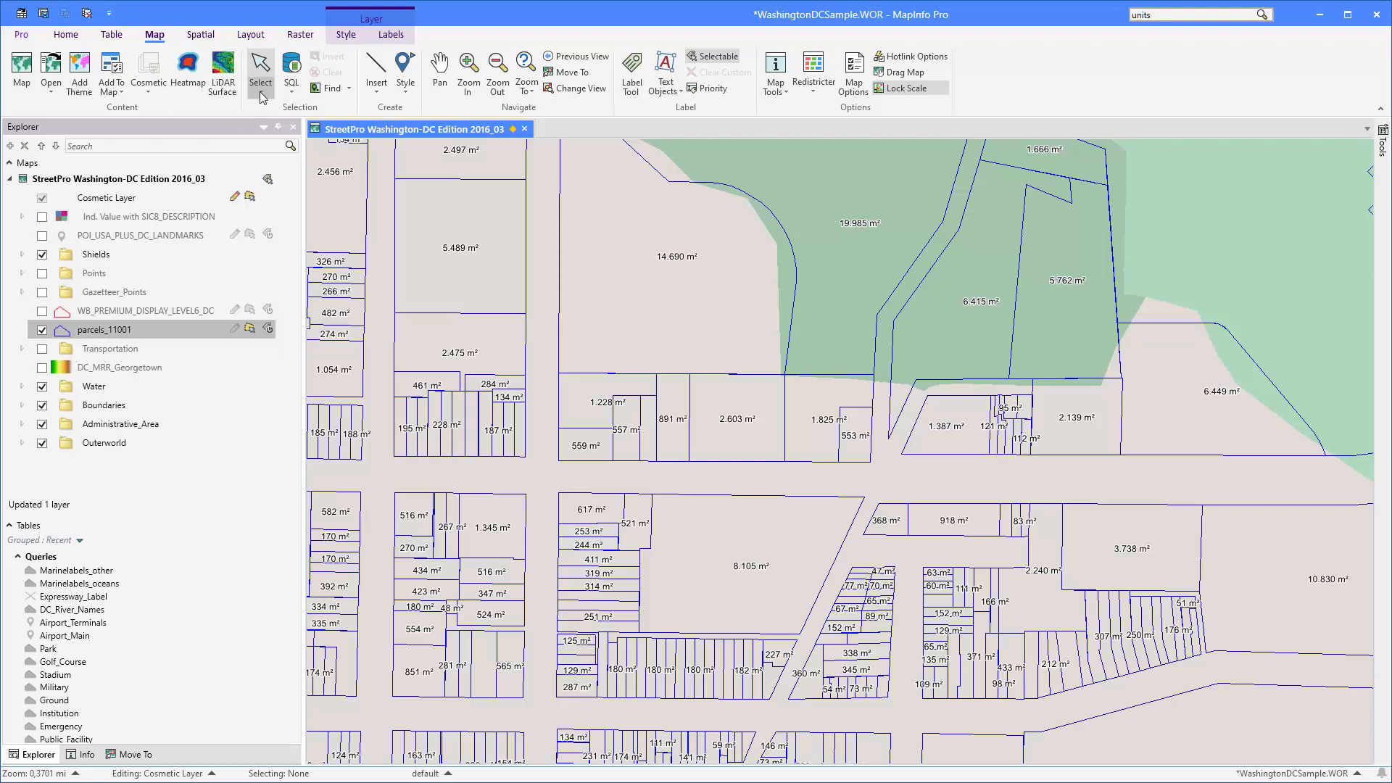
- Prefix the label expression with APN + Chr$(10) + so the APN sits on its own line
{"action": "left_click", "coordinate": [390, 34]}
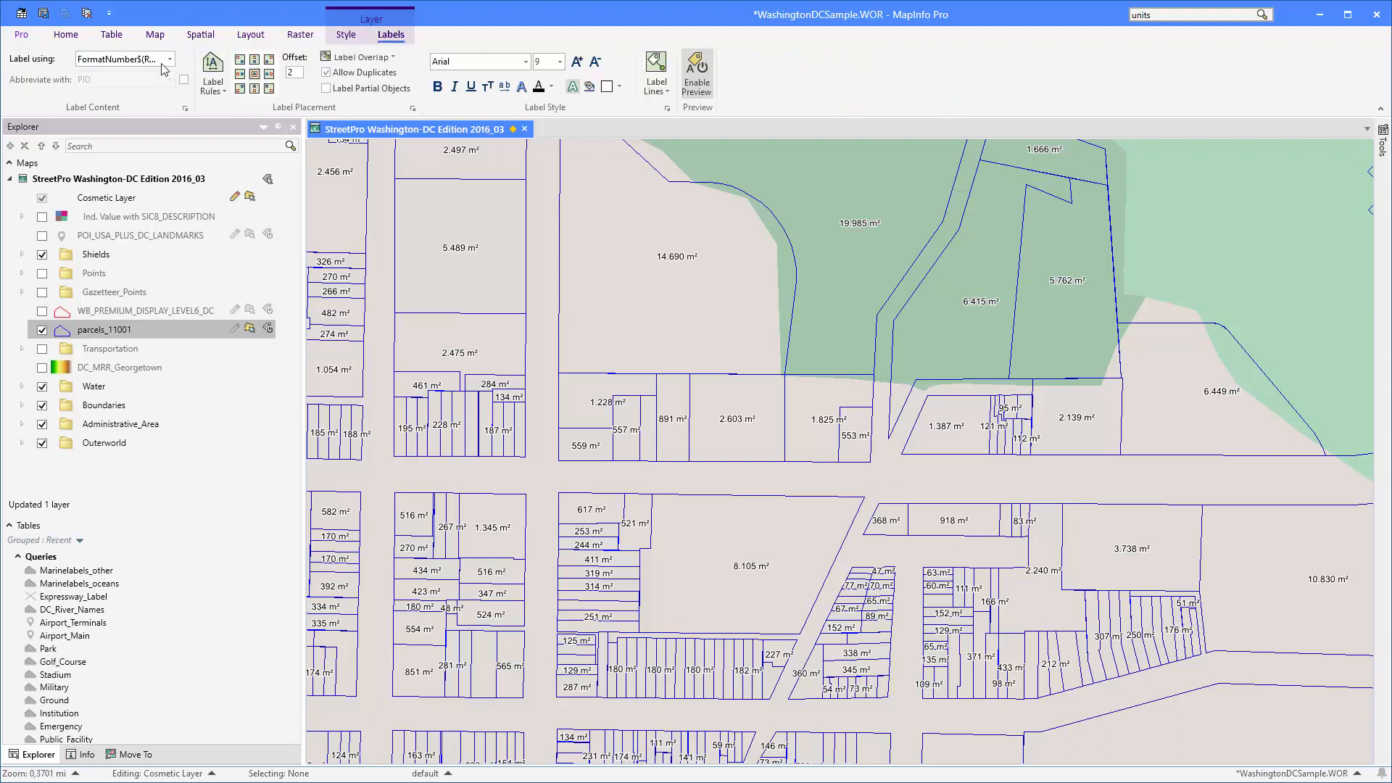
{"action": "left_click", "coordinate": [169, 58]}
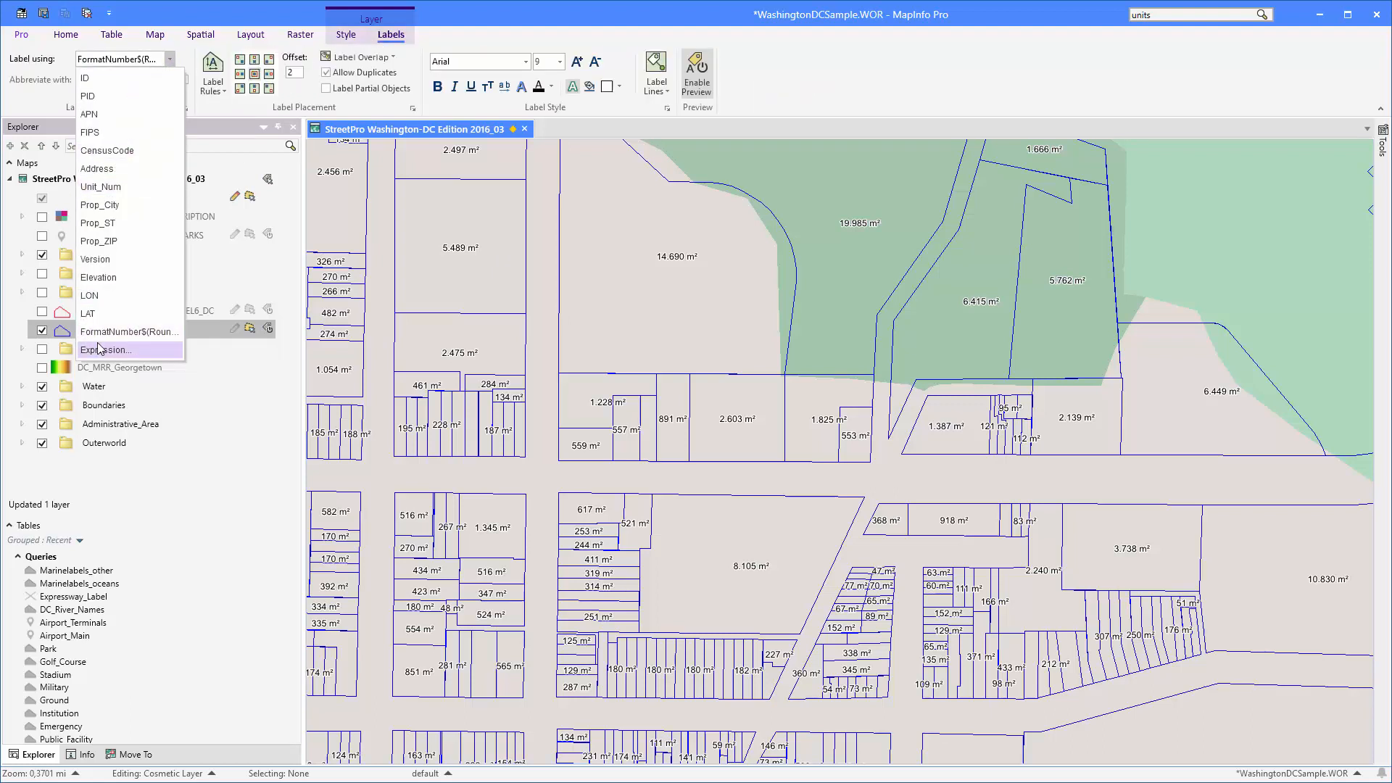
{"action": "left_click", "coordinate": [106, 350]}
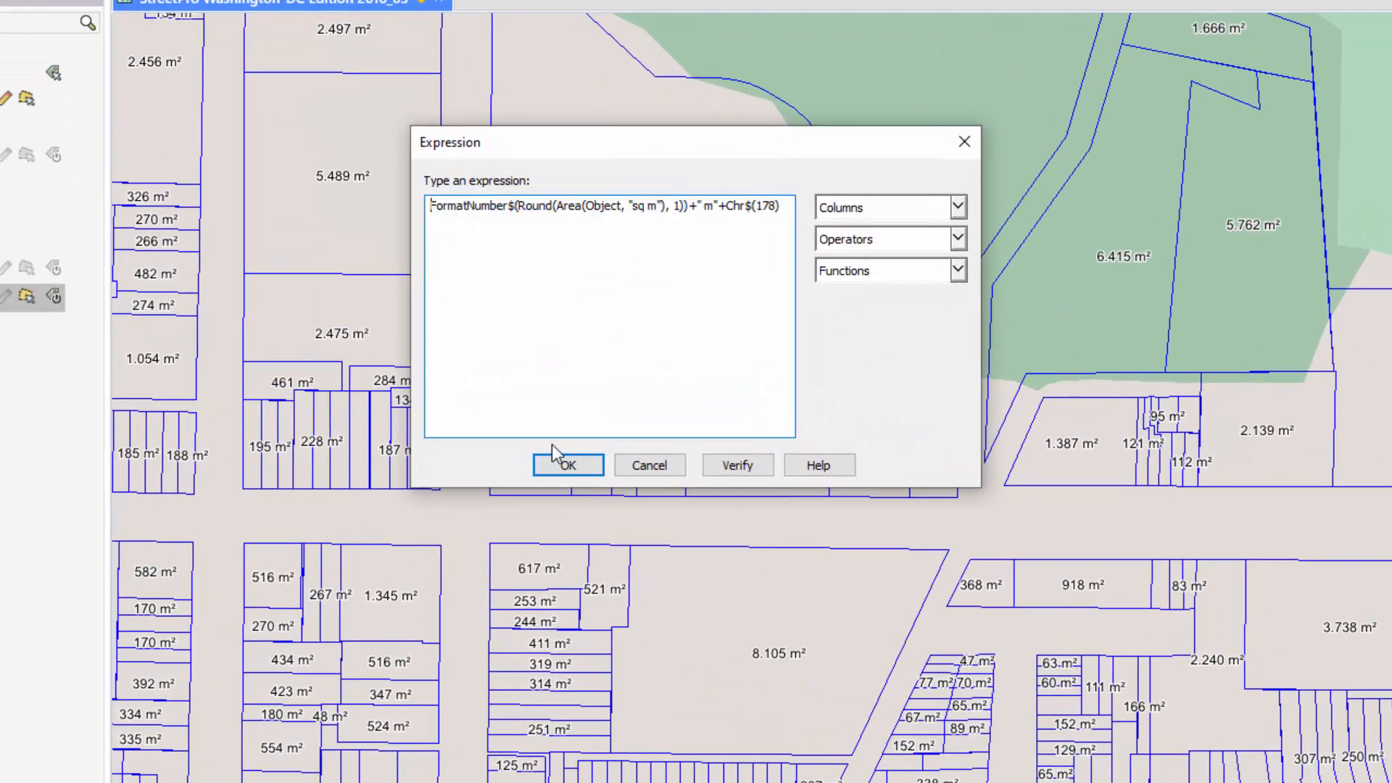
{"action": "mouse_move", "coordinate": [860, 211]}
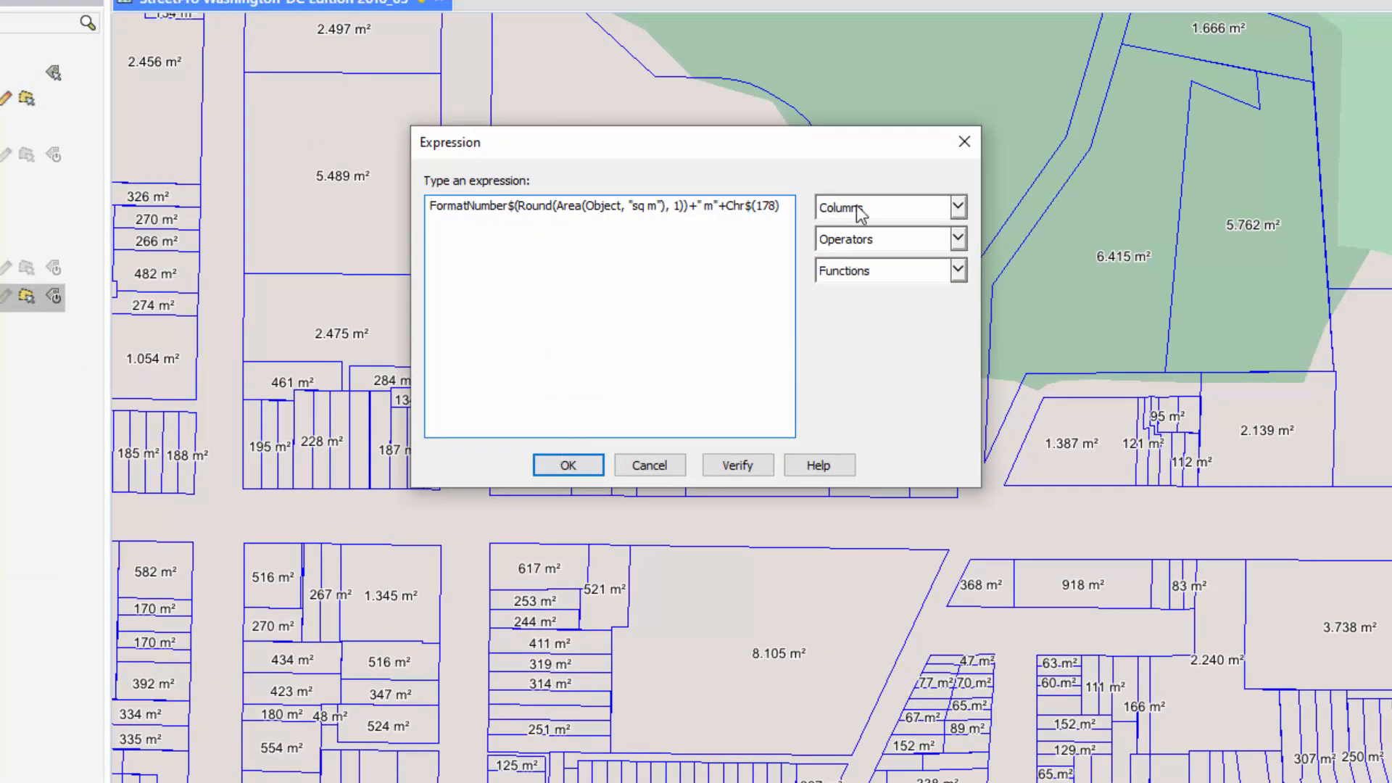
{"action": "left_click", "coordinate": [957, 206]}
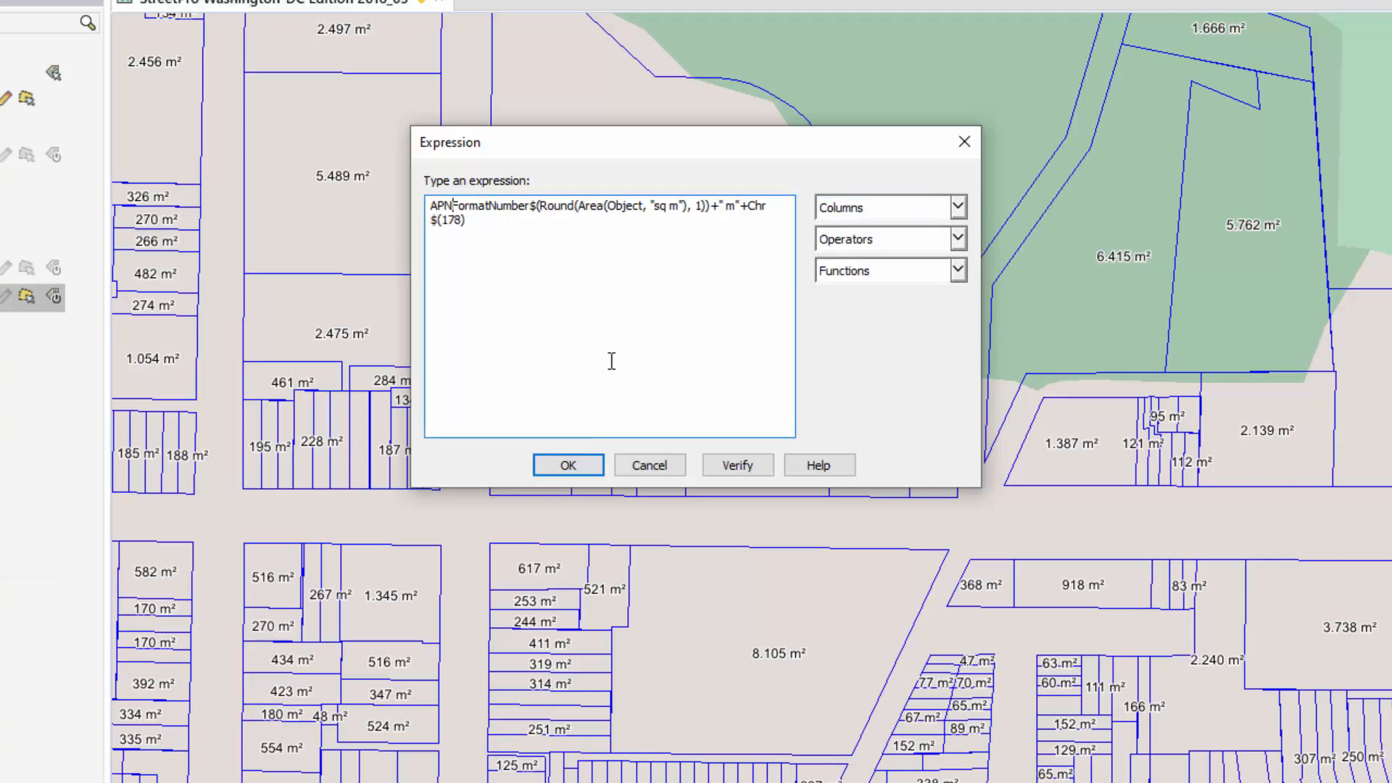
{"action": "type", "text": "+"}
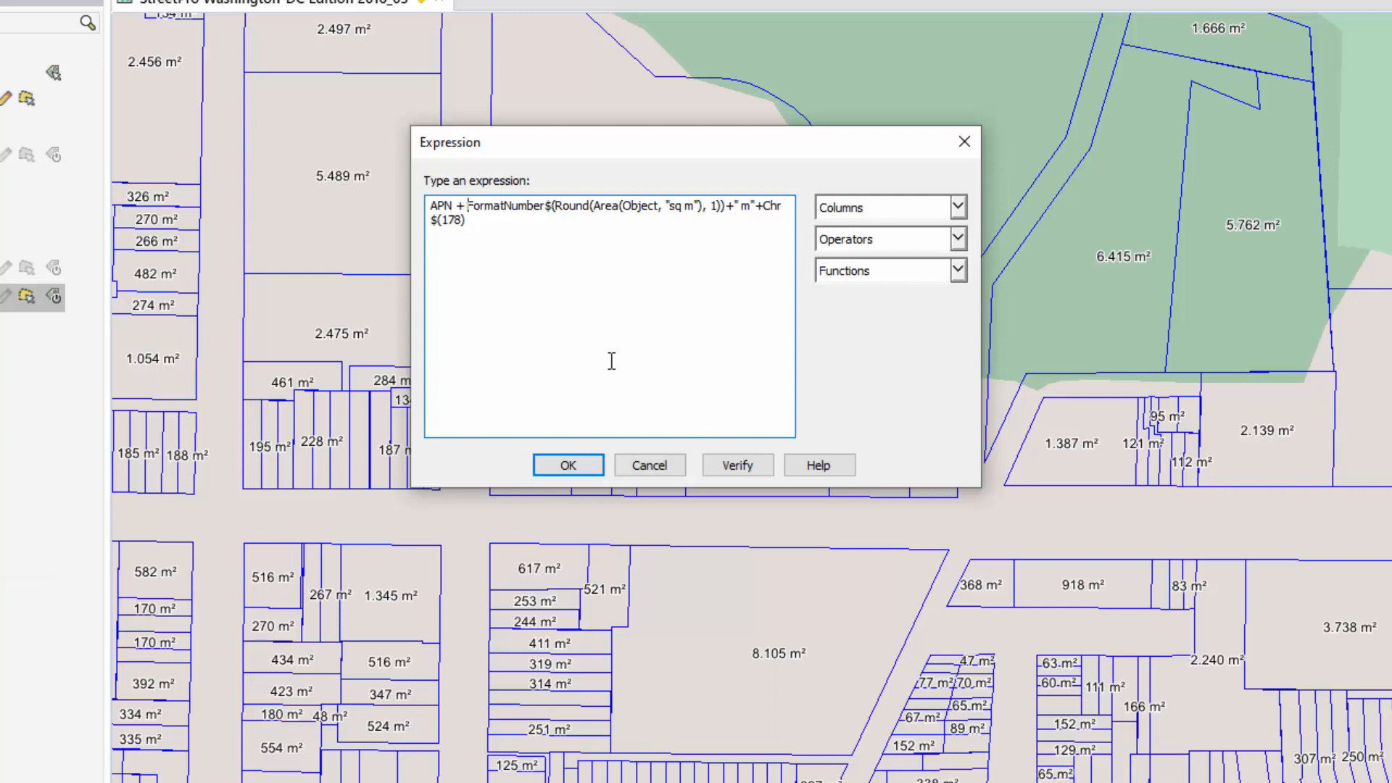
{"action": "type", "text": "Chr"}
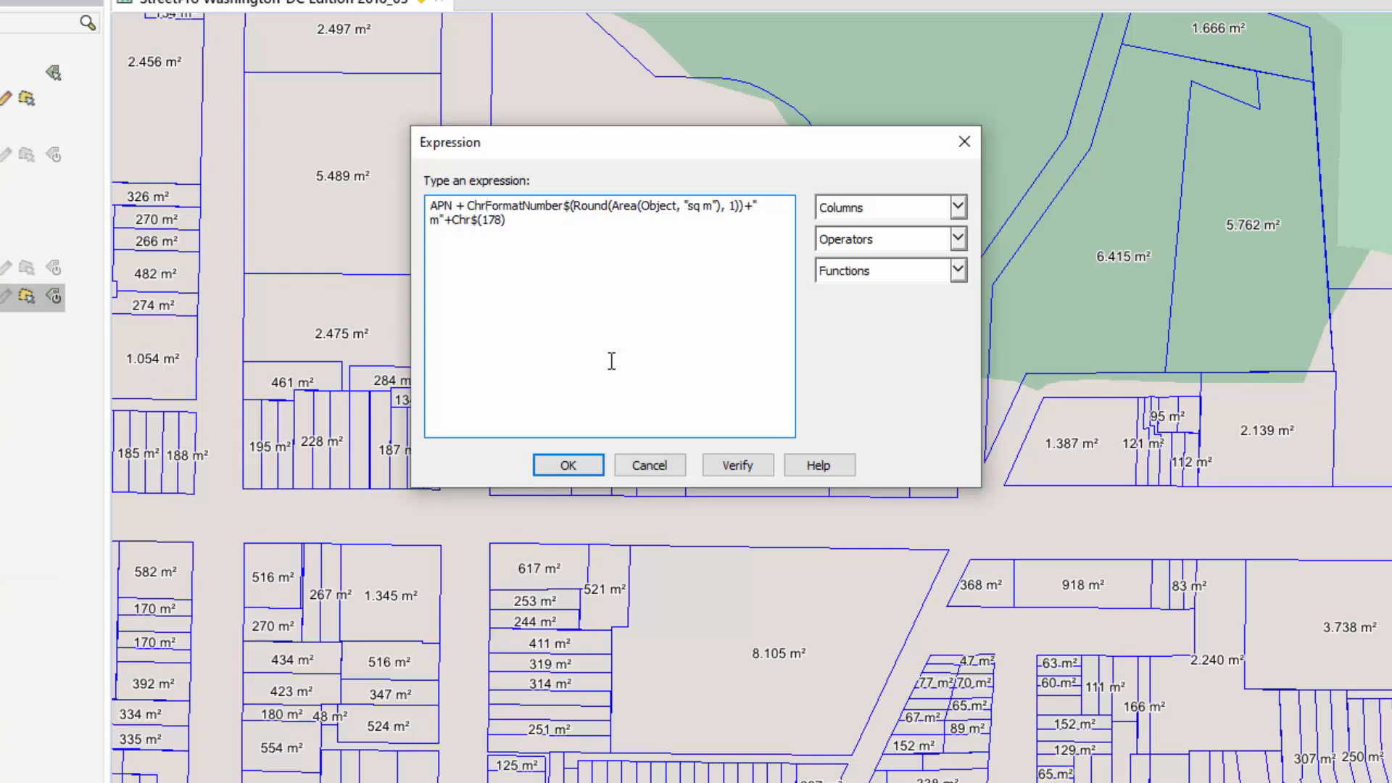
{"action": "type", "text": "$("}
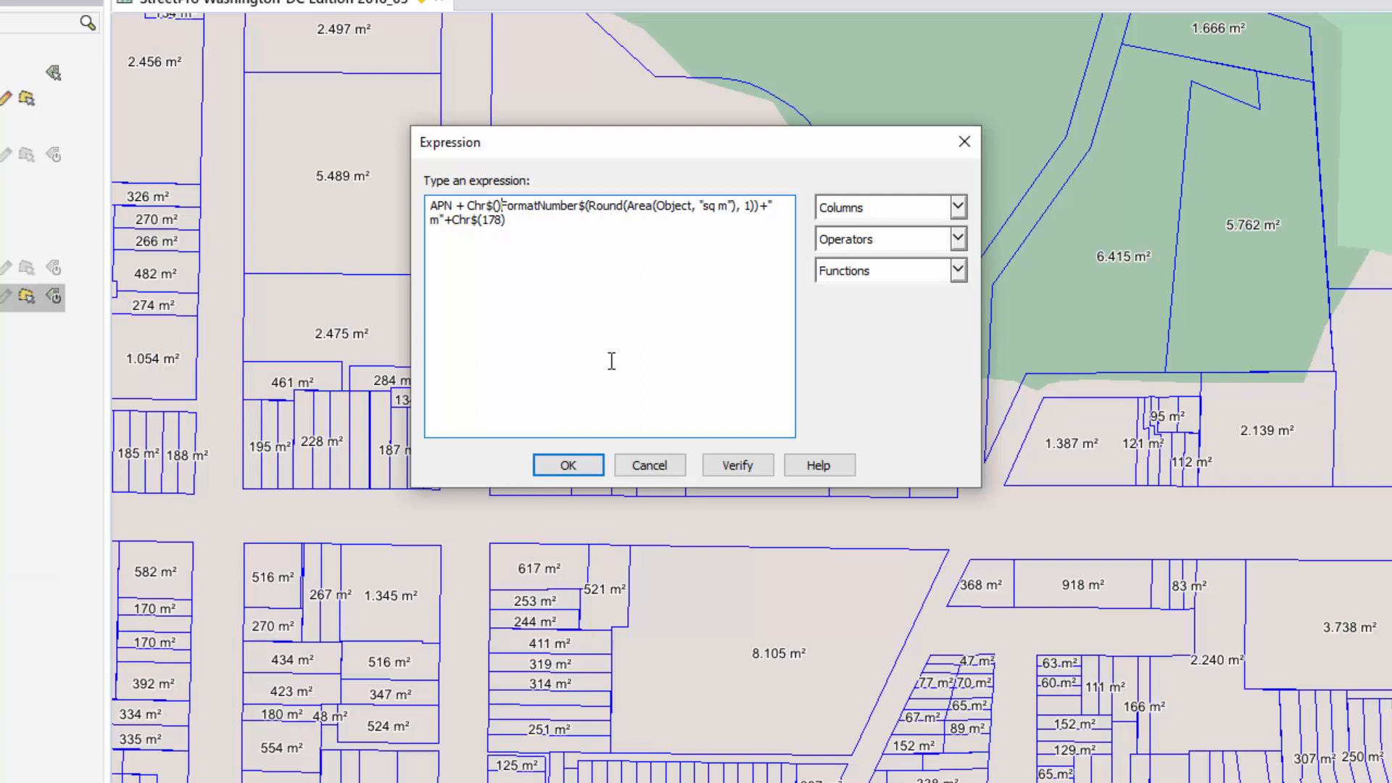
{"action": "type", "text": "+"}
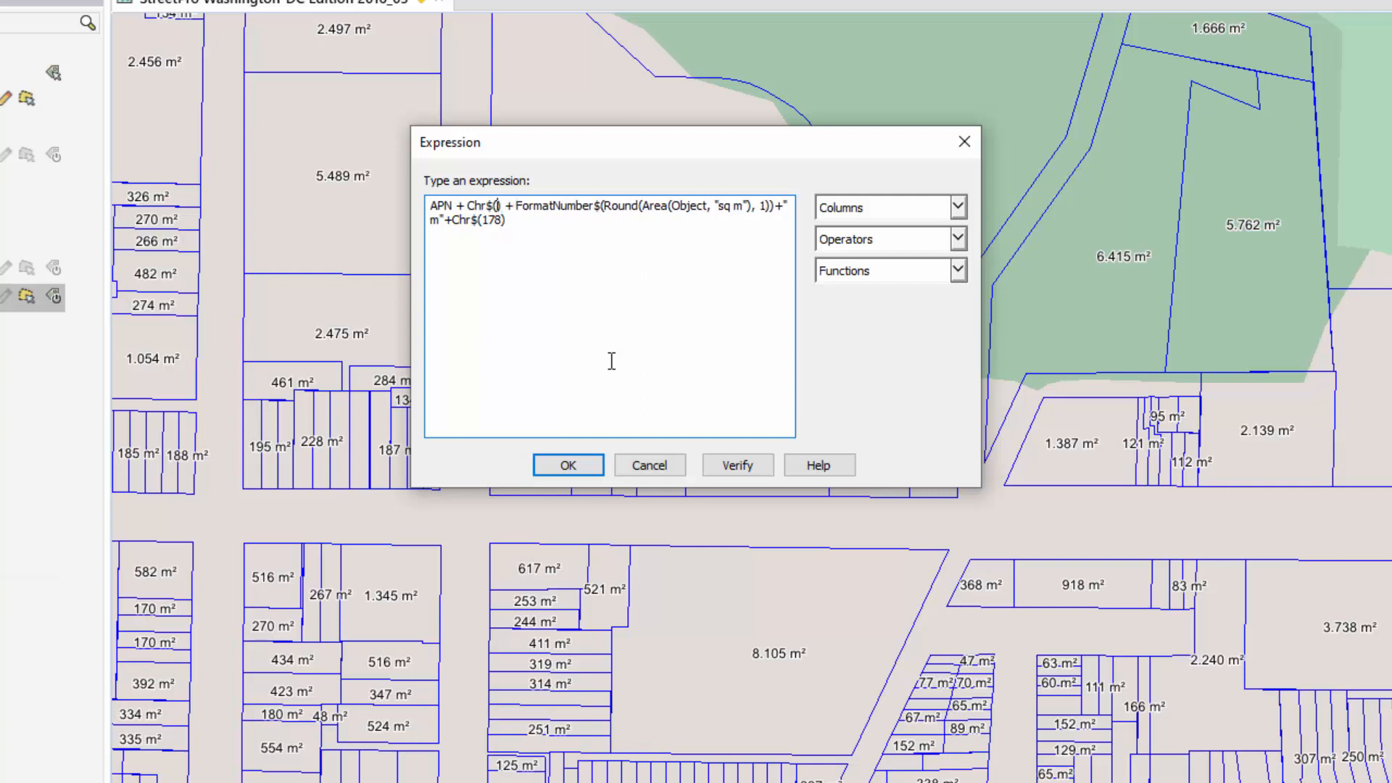
{"action": "type", "text": "10"}
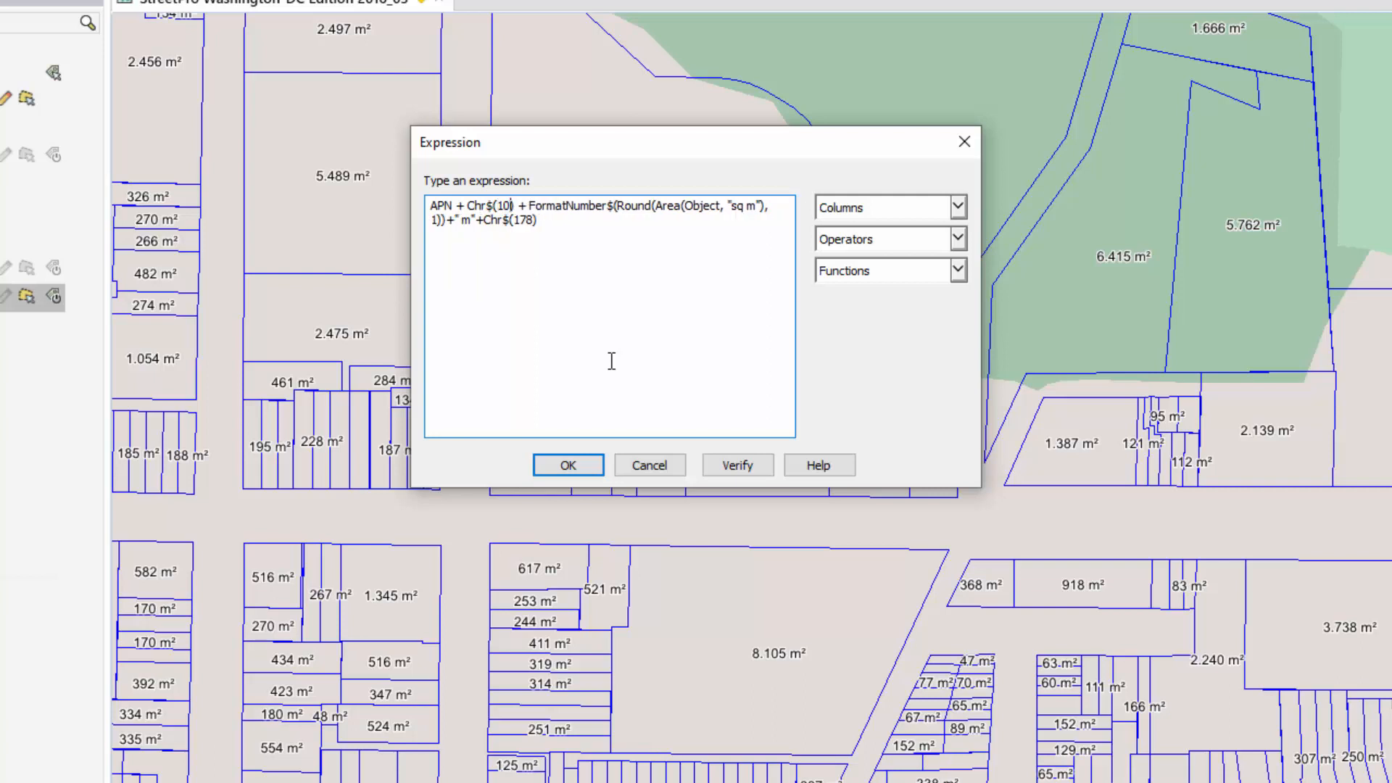
{"action": "mouse_move", "coordinate": [600, 351]}
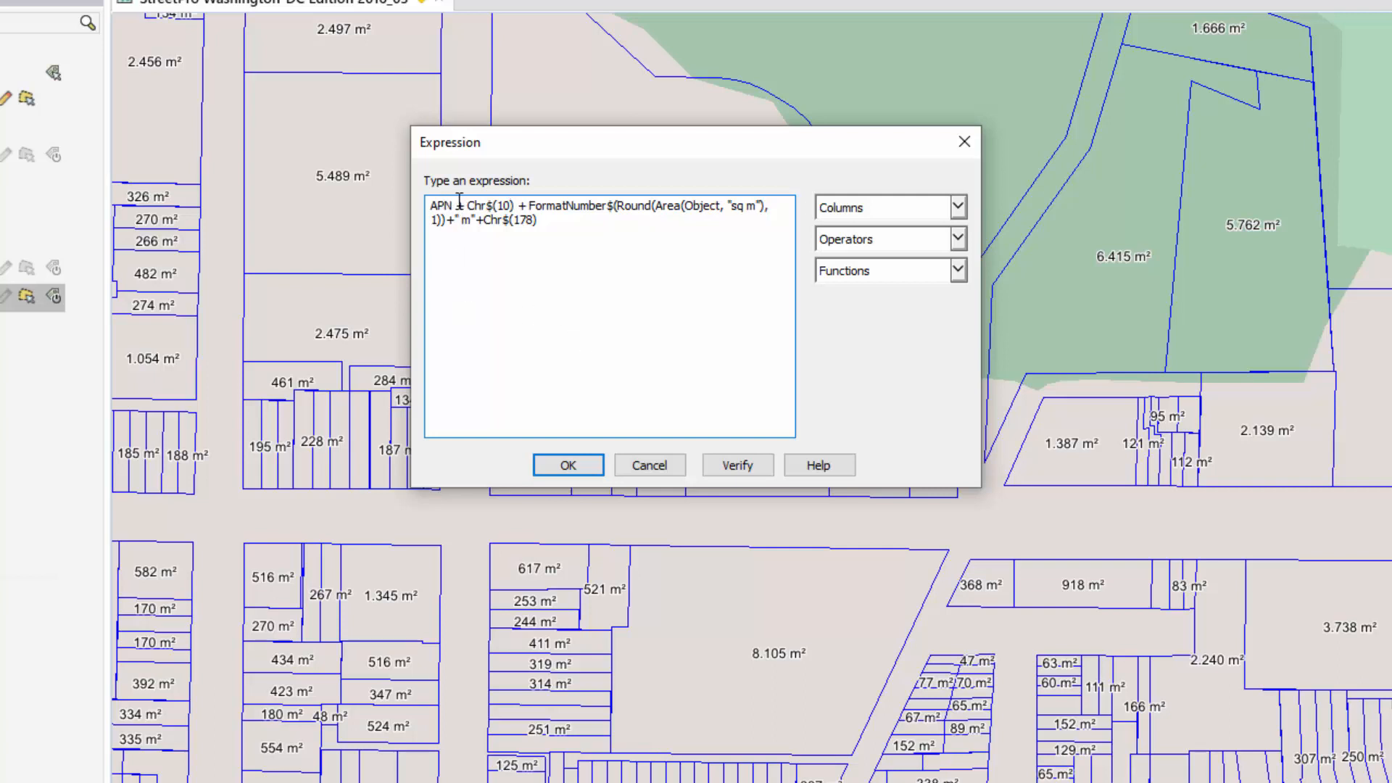
{"action": "left_click", "coordinate": [541, 221]}
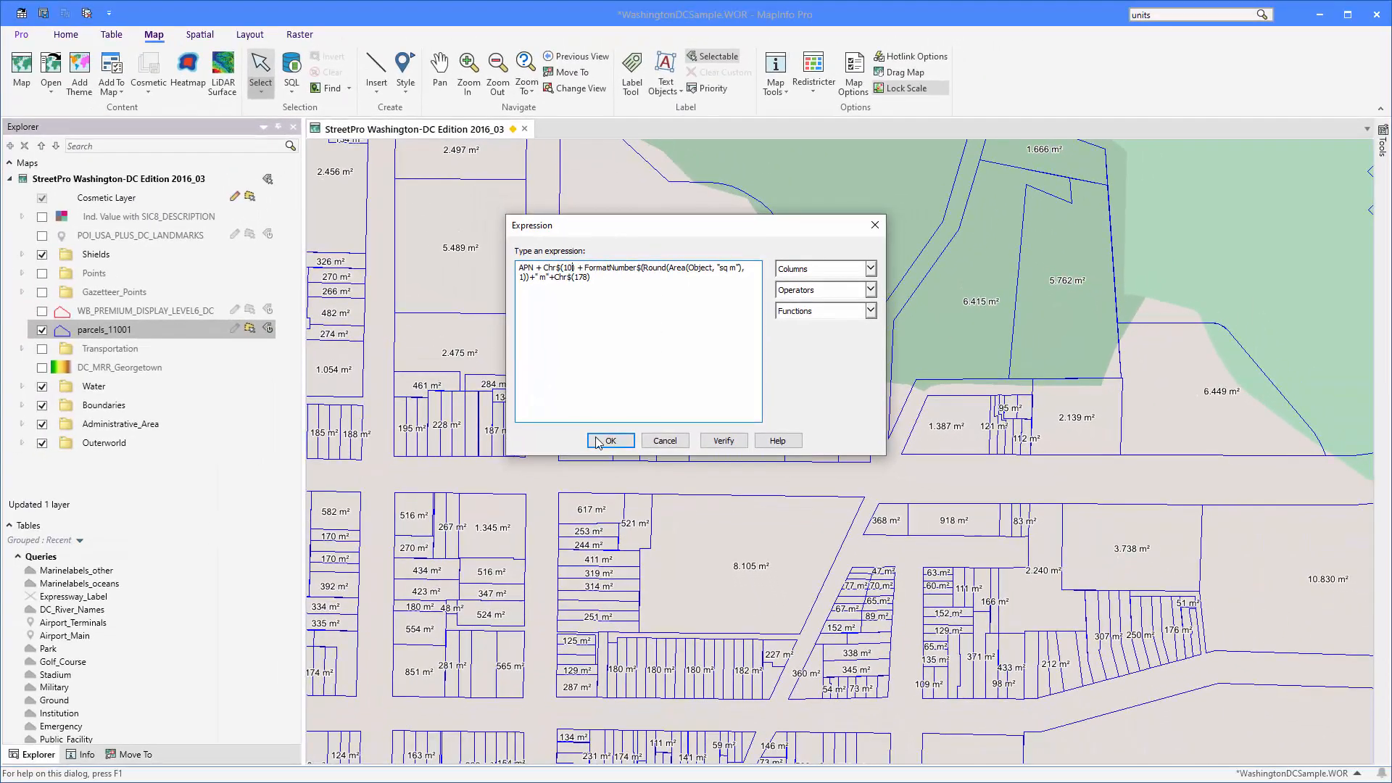
{"action": "left_click", "coordinate": [610, 440]}
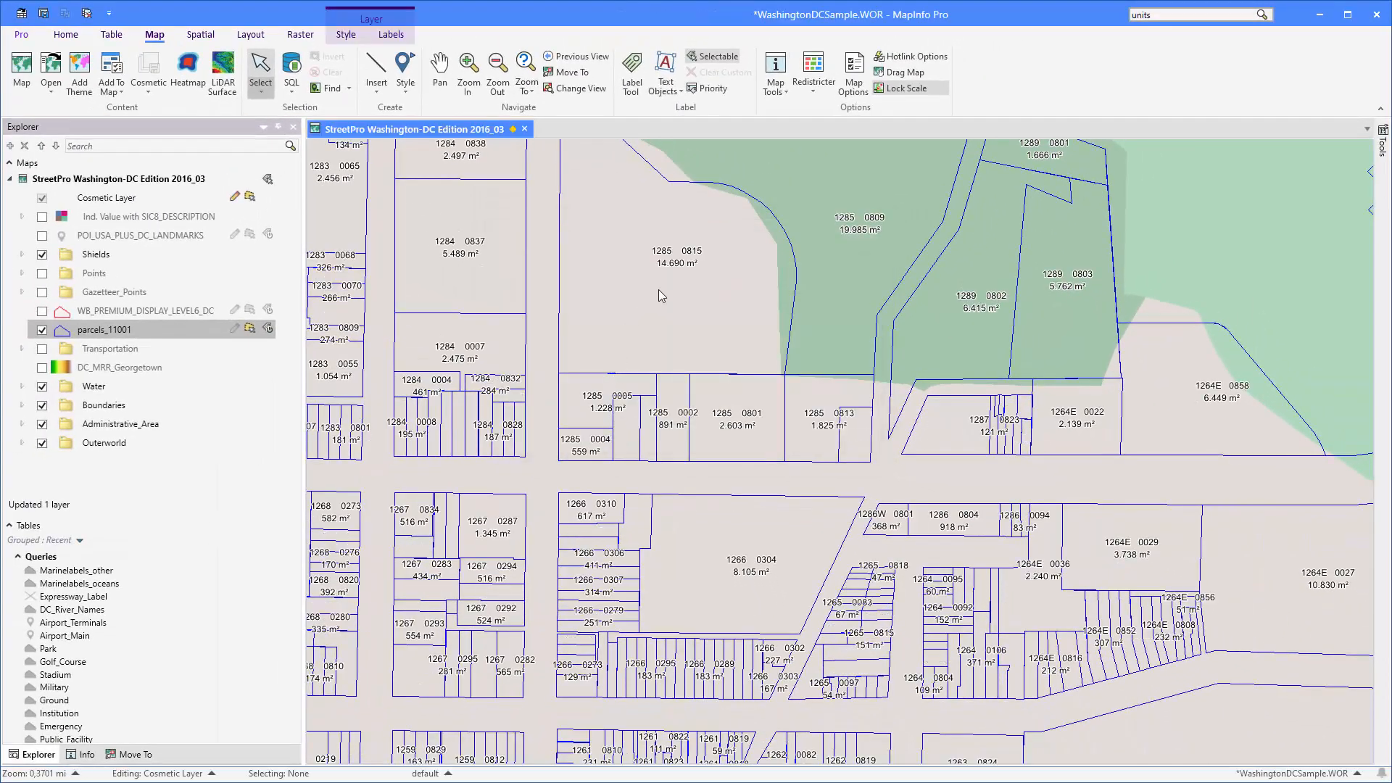
{"action": "mouse_move", "coordinate": [647, 264]}
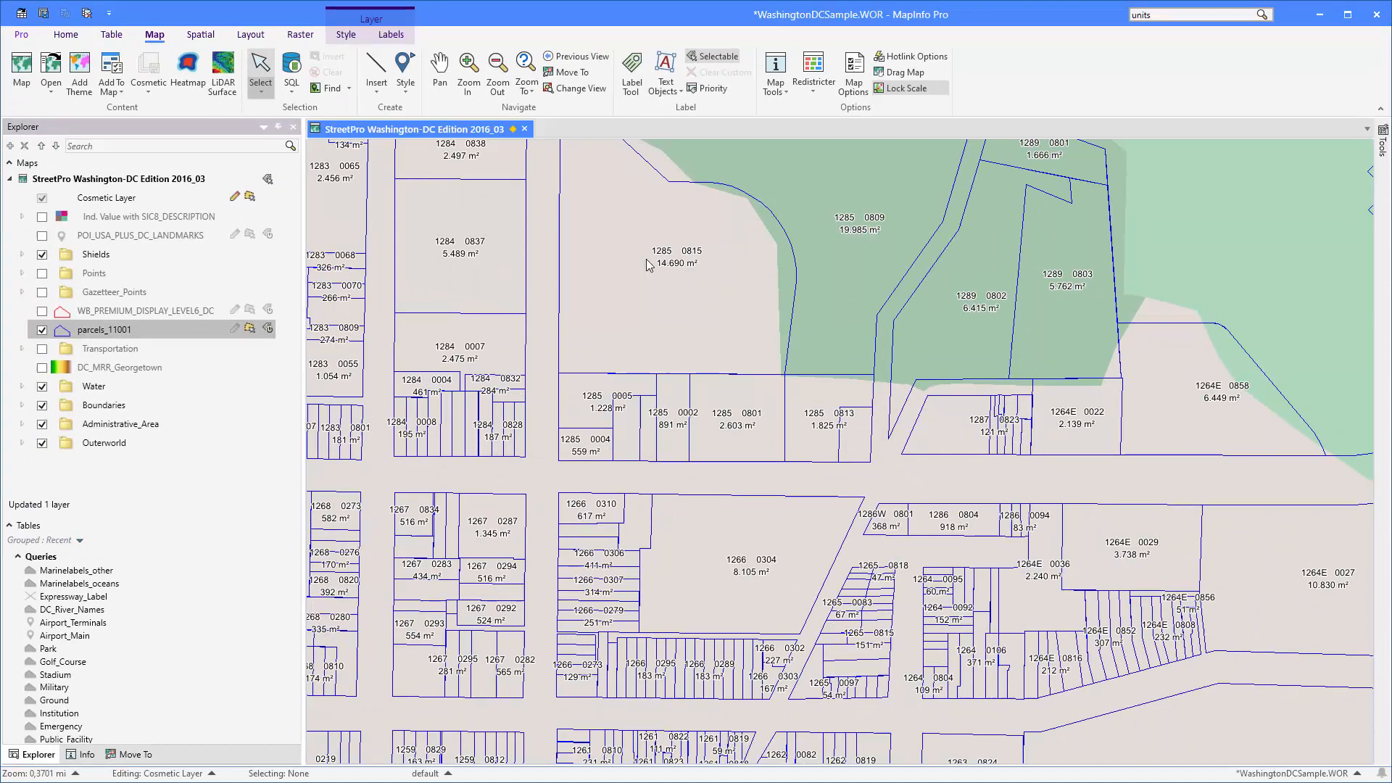
{"action": "mouse_move", "coordinate": [693, 287]}
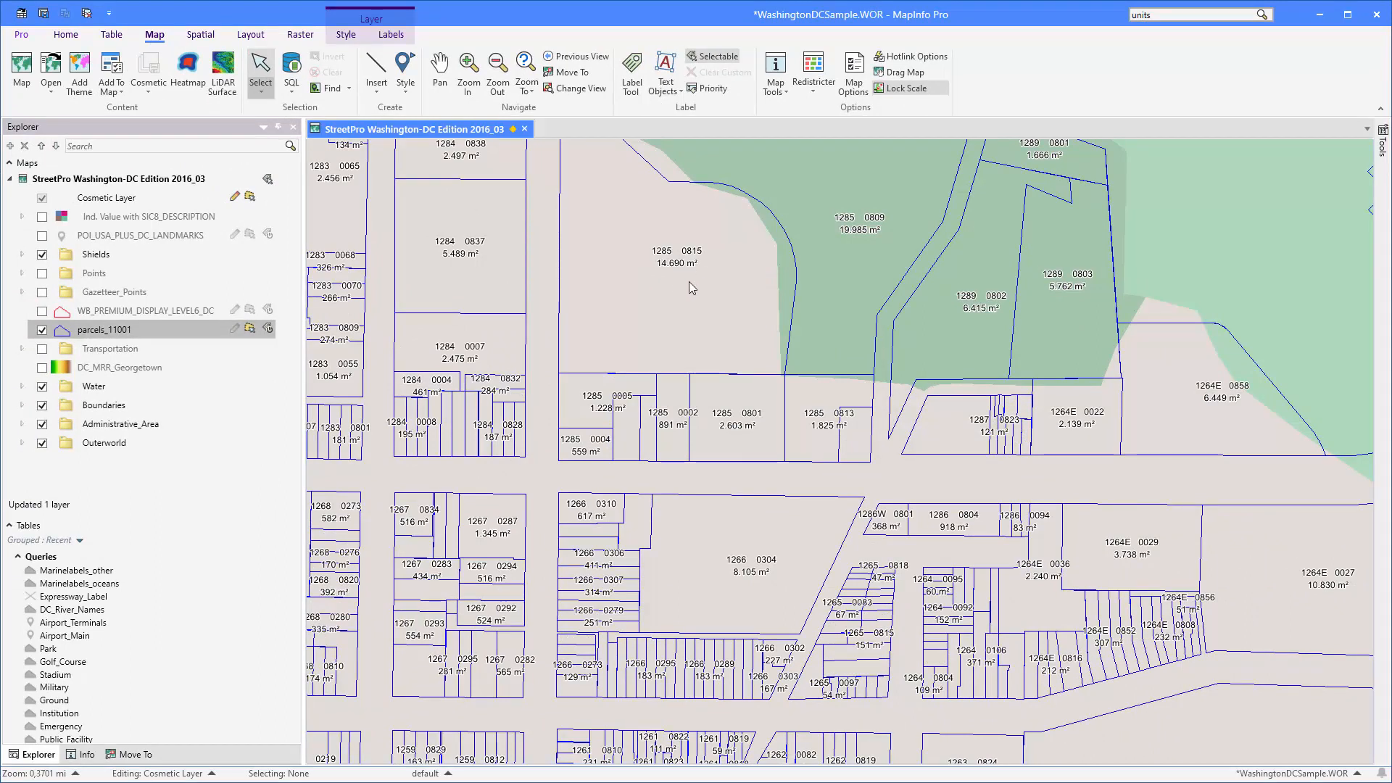
{"action": "mouse_move", "coordinate": [743, 311]}
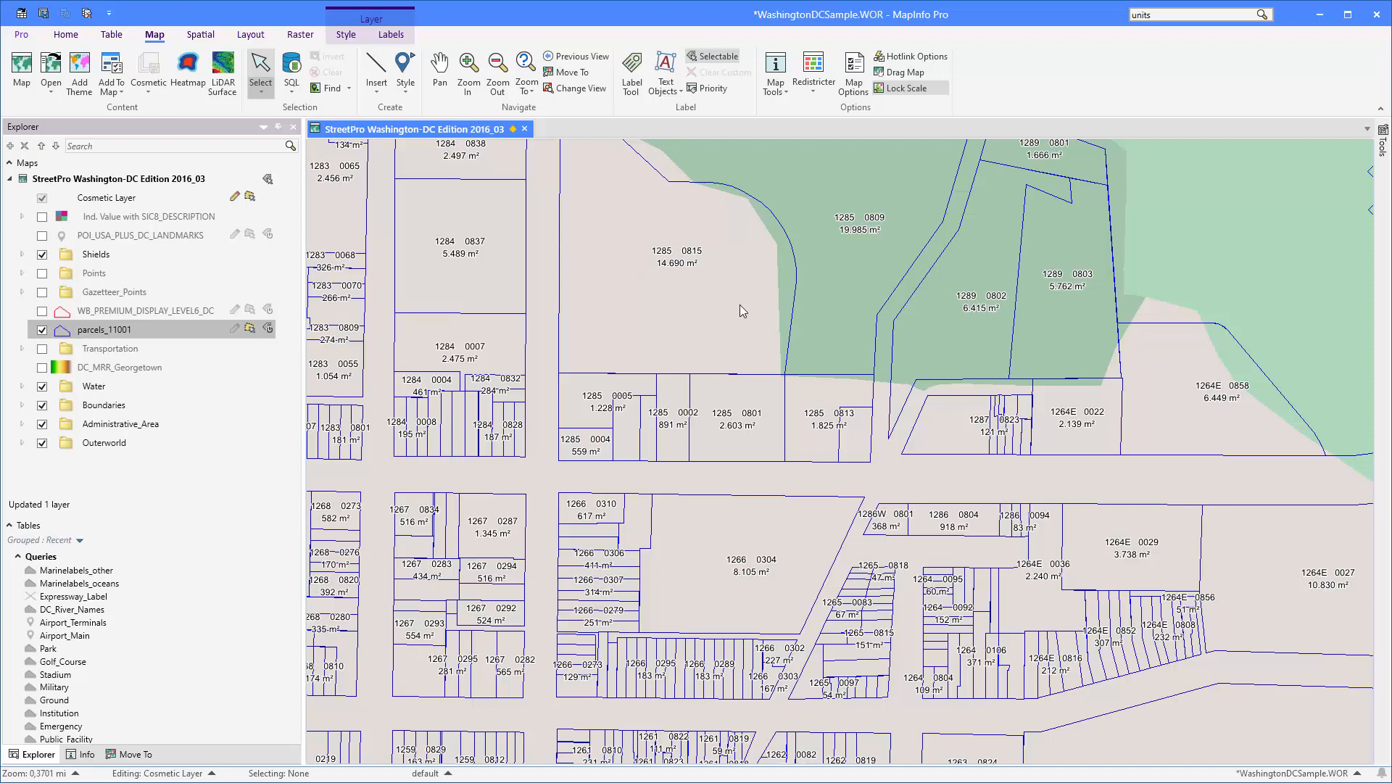
{"action": "mouse_move", "coordinate": [743, 311]}
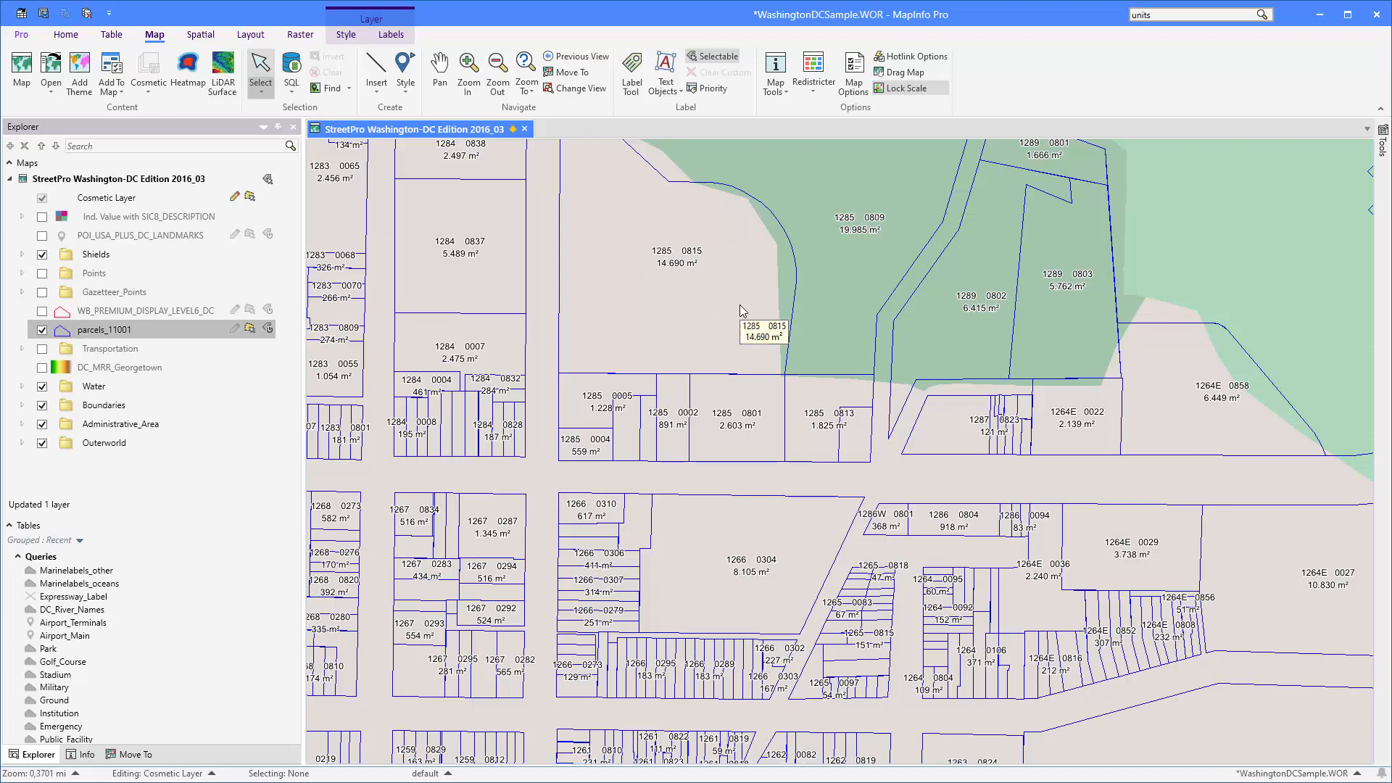
{"action": "mouse_move", "coordinate": [492, 445]}
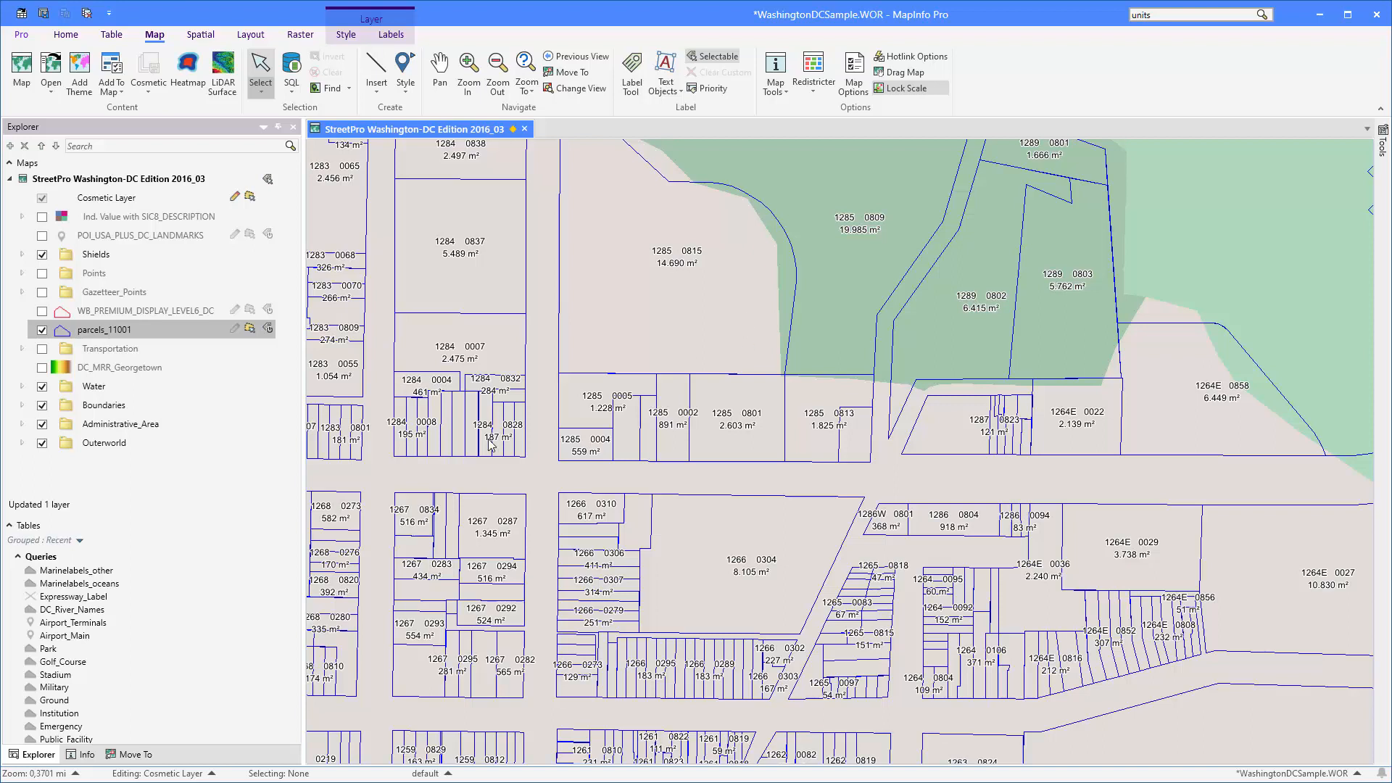
{"action": "mouse_move", "coordinate": [748, 303]}
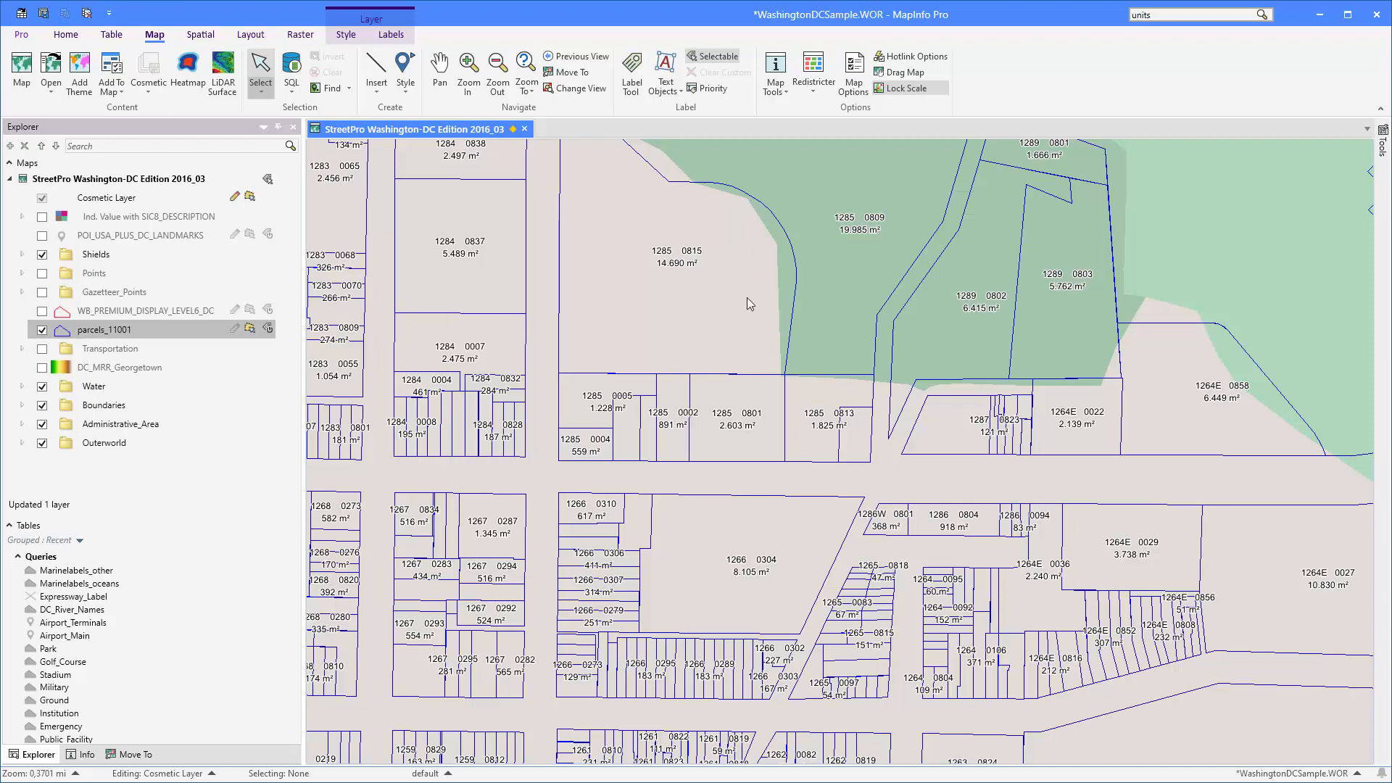
{"action": "mouse_move", "coordinate": [528, 267]}
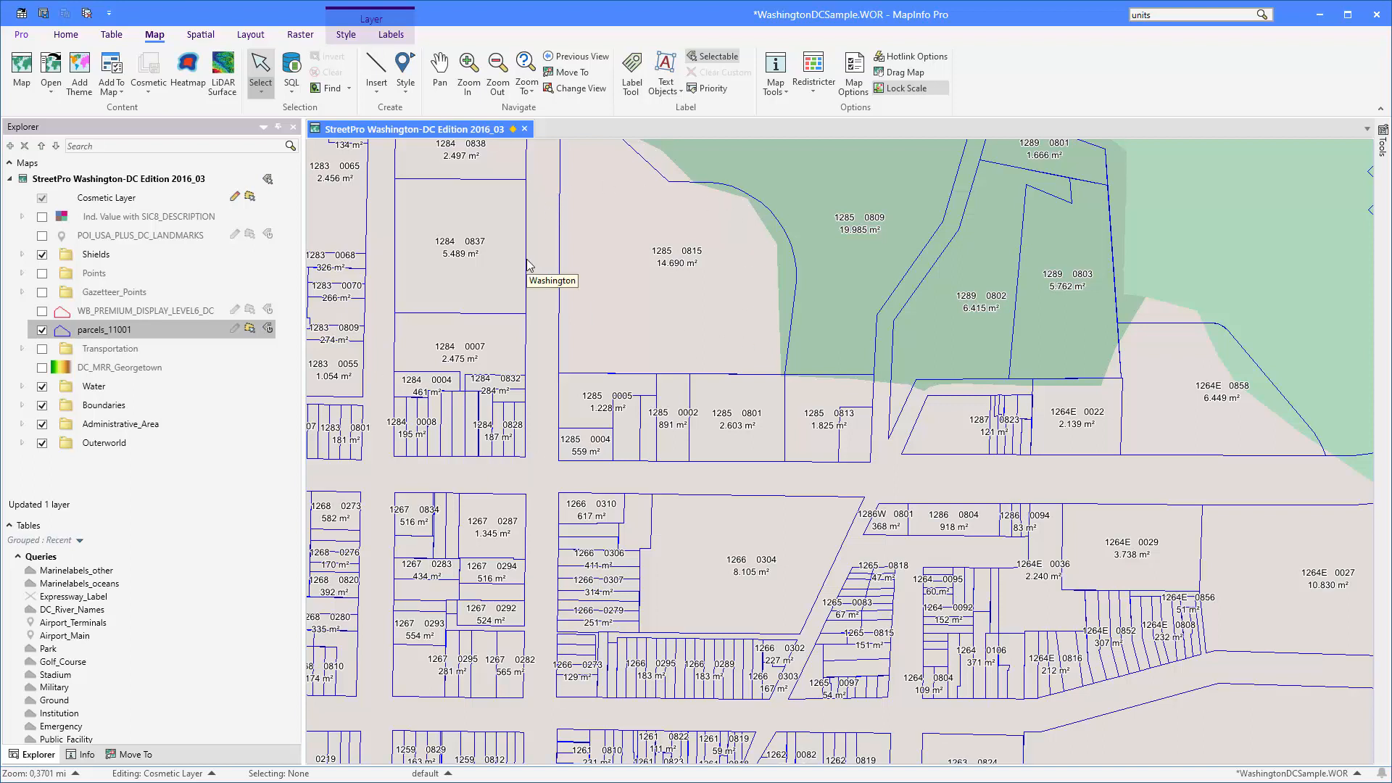
{"action": "mouse_move", "coordinate": [571, 335]}
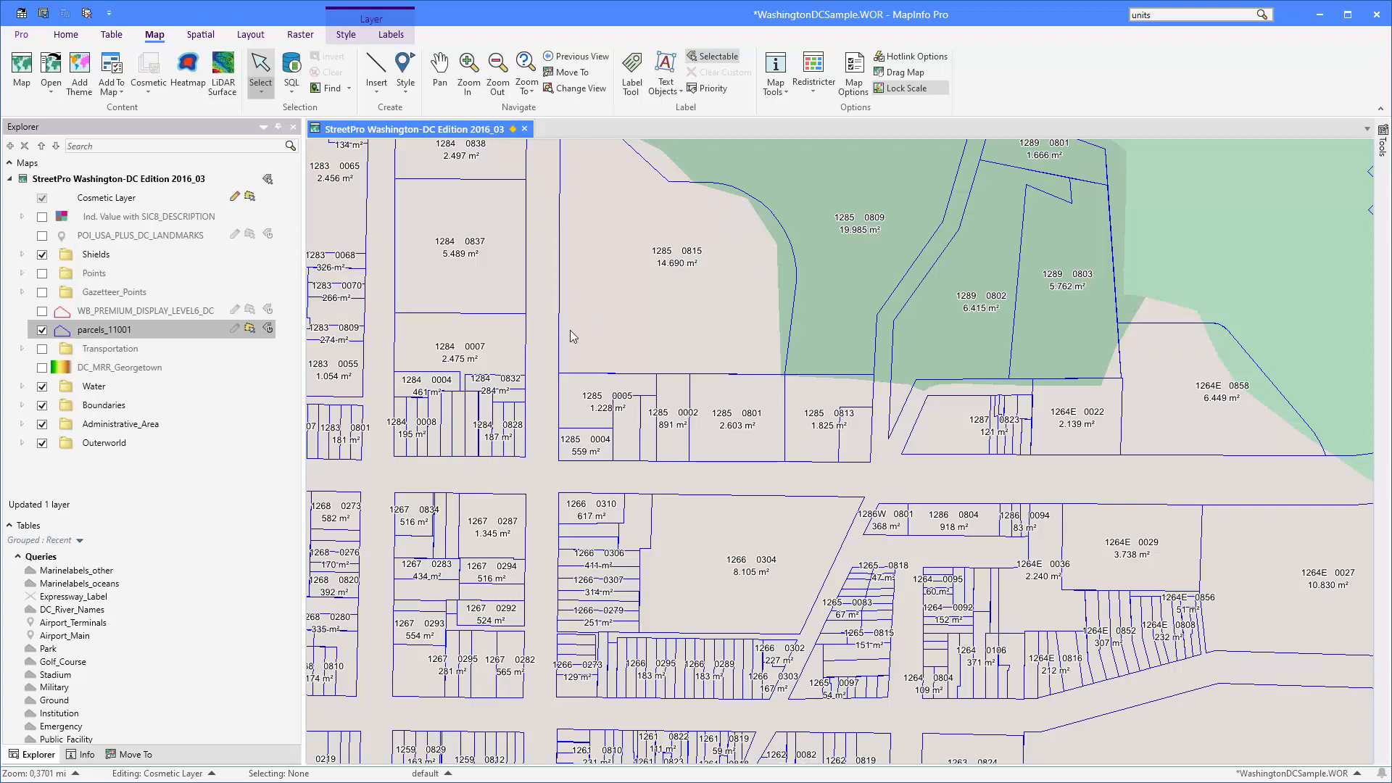
{"action": "mouse_move", "coordinate": [538, 333]}
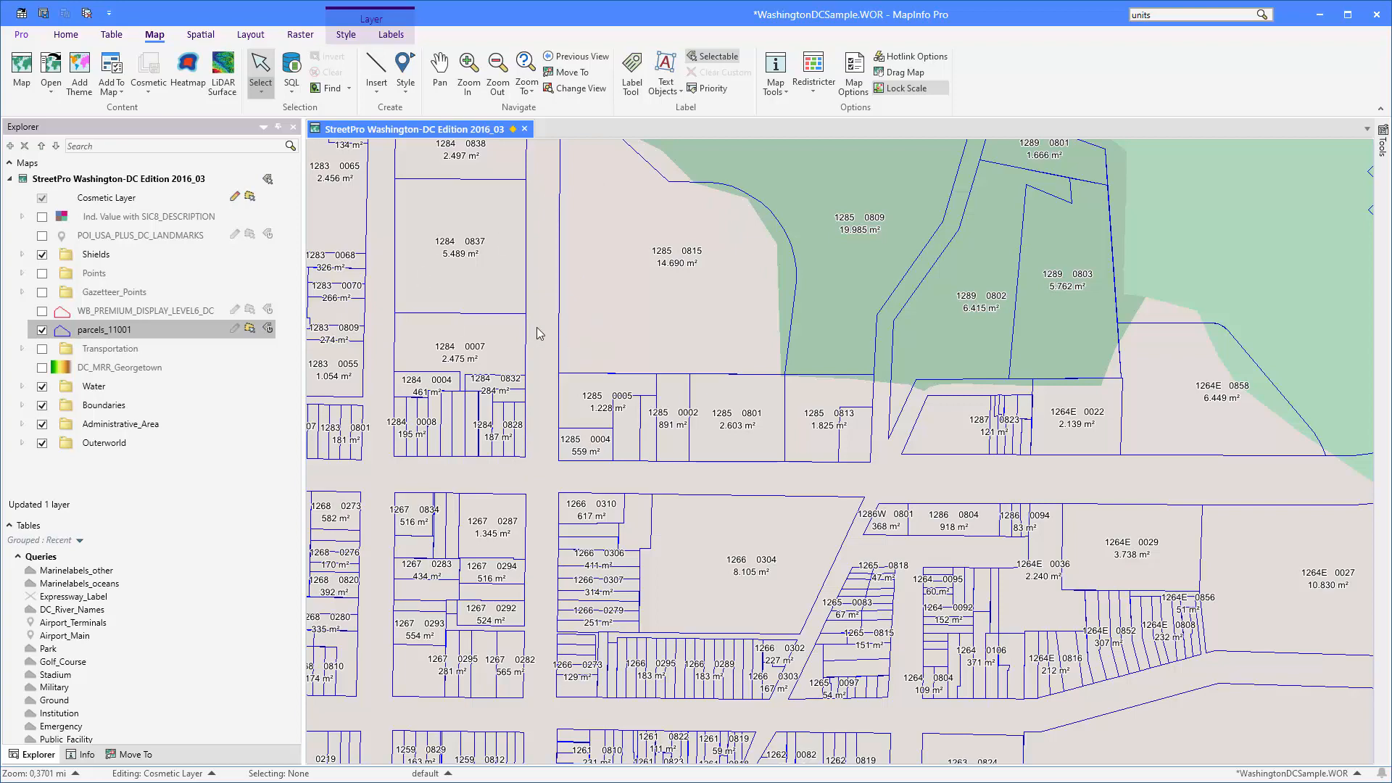
- Begin an IIf condition on Area(obj, "sq m") in the label expression
{"action": "left_click", "coordinate": [390, 34]}
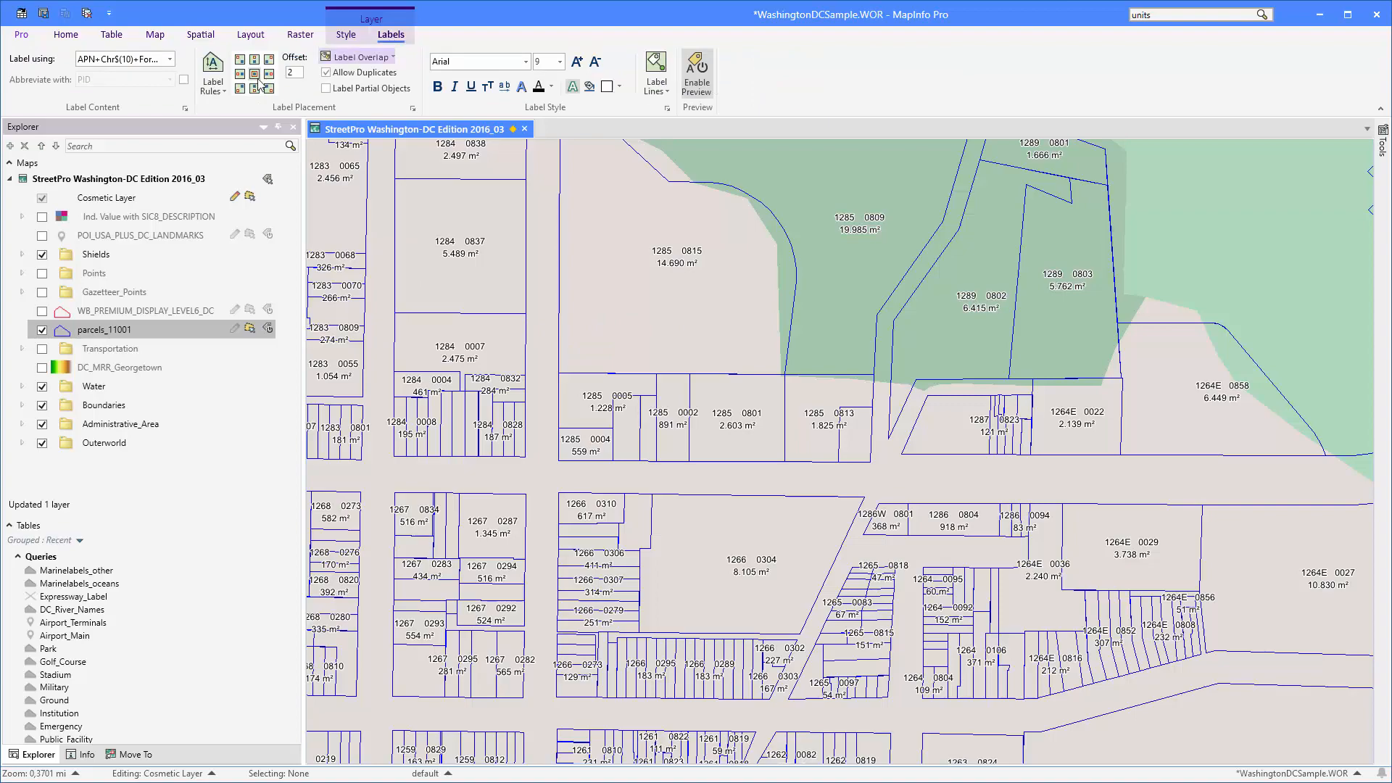
{"action": "left_click", "coordinate": [169, 59]}
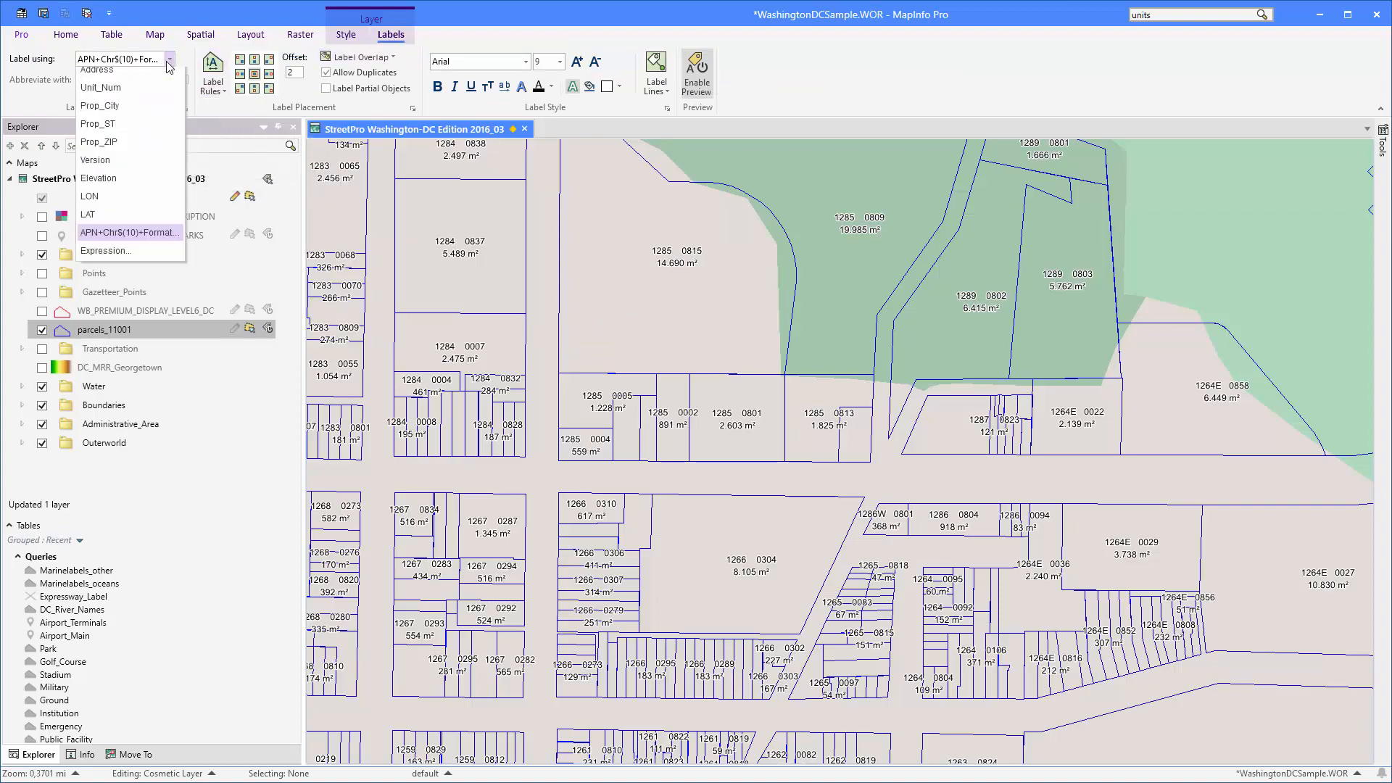
{"action": "left_click", "coordinate": [105, 251]}
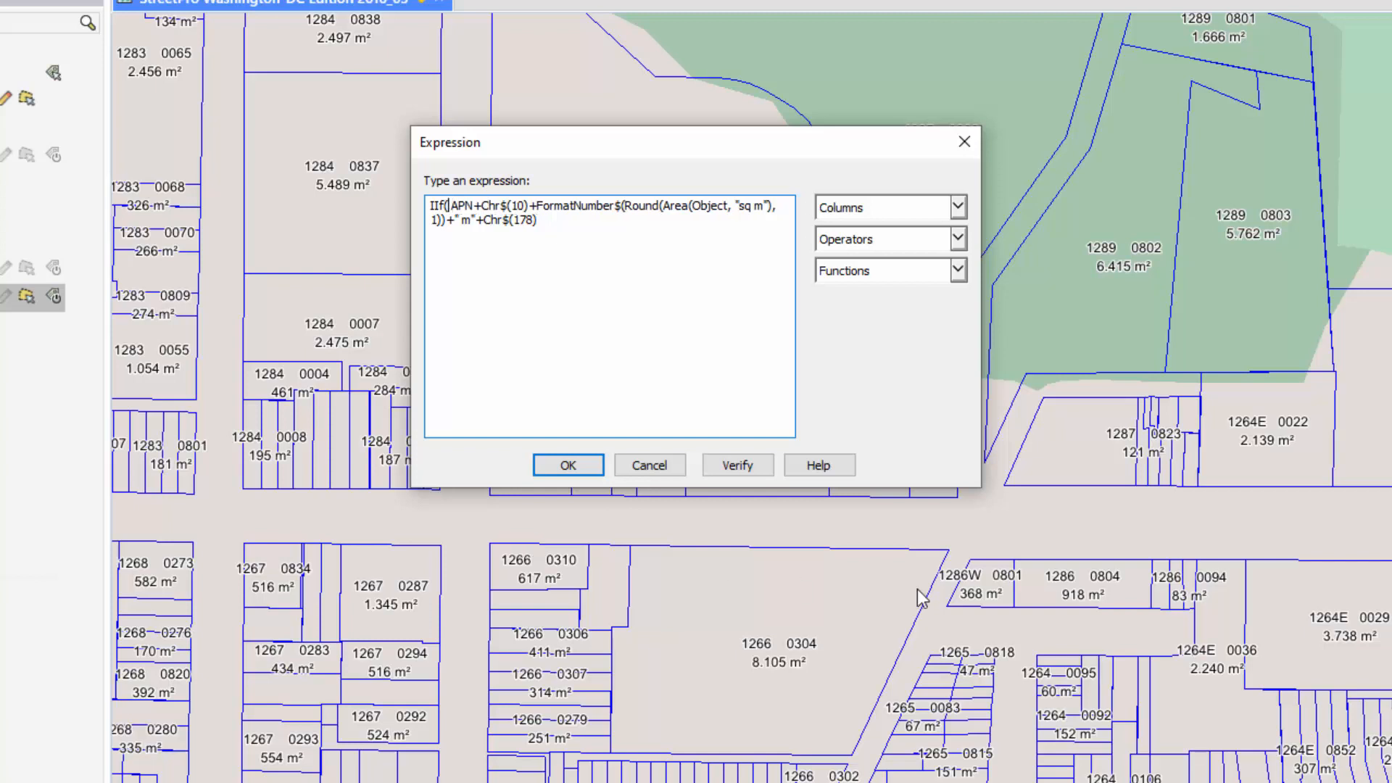
{"action": "left_click", "coordinate": [957, 269]}
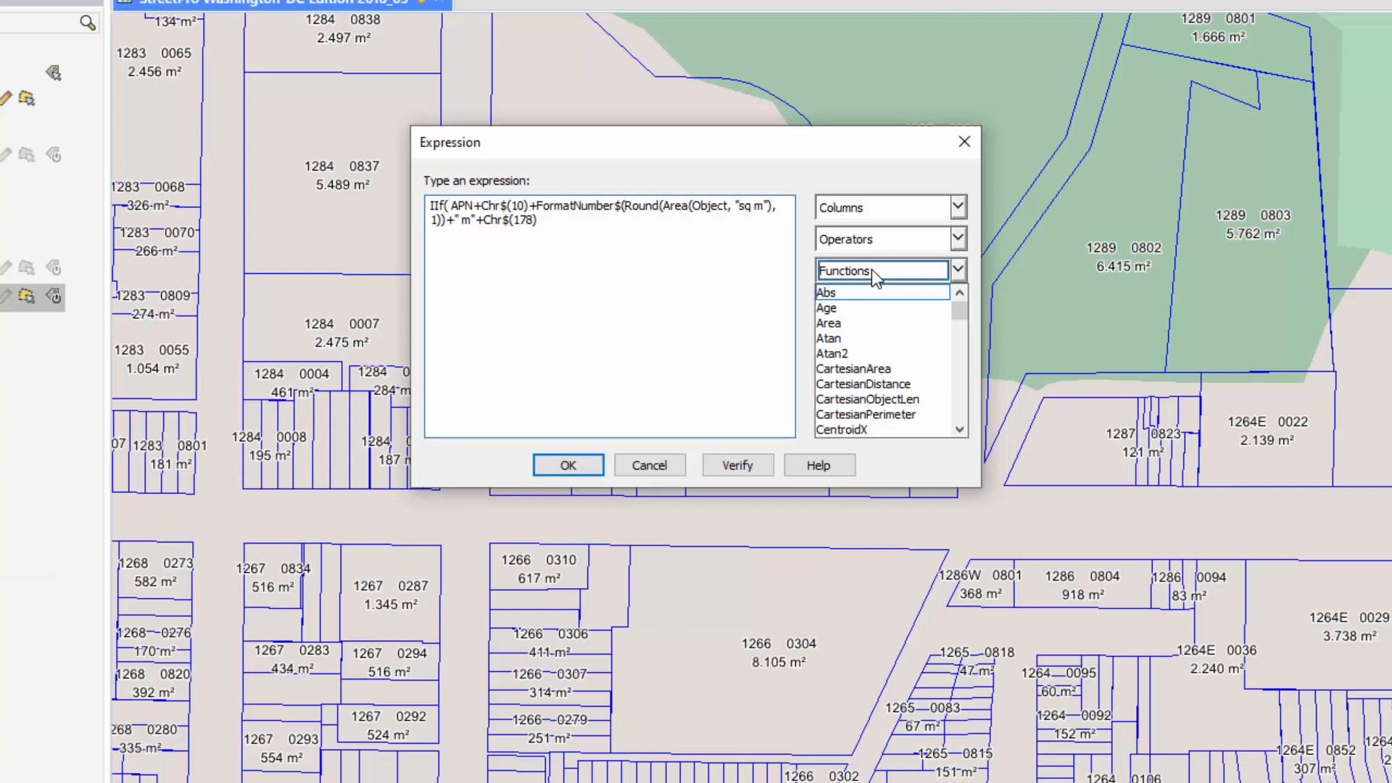
{"action": "mouse_move", "coordinate": [857, 364]}
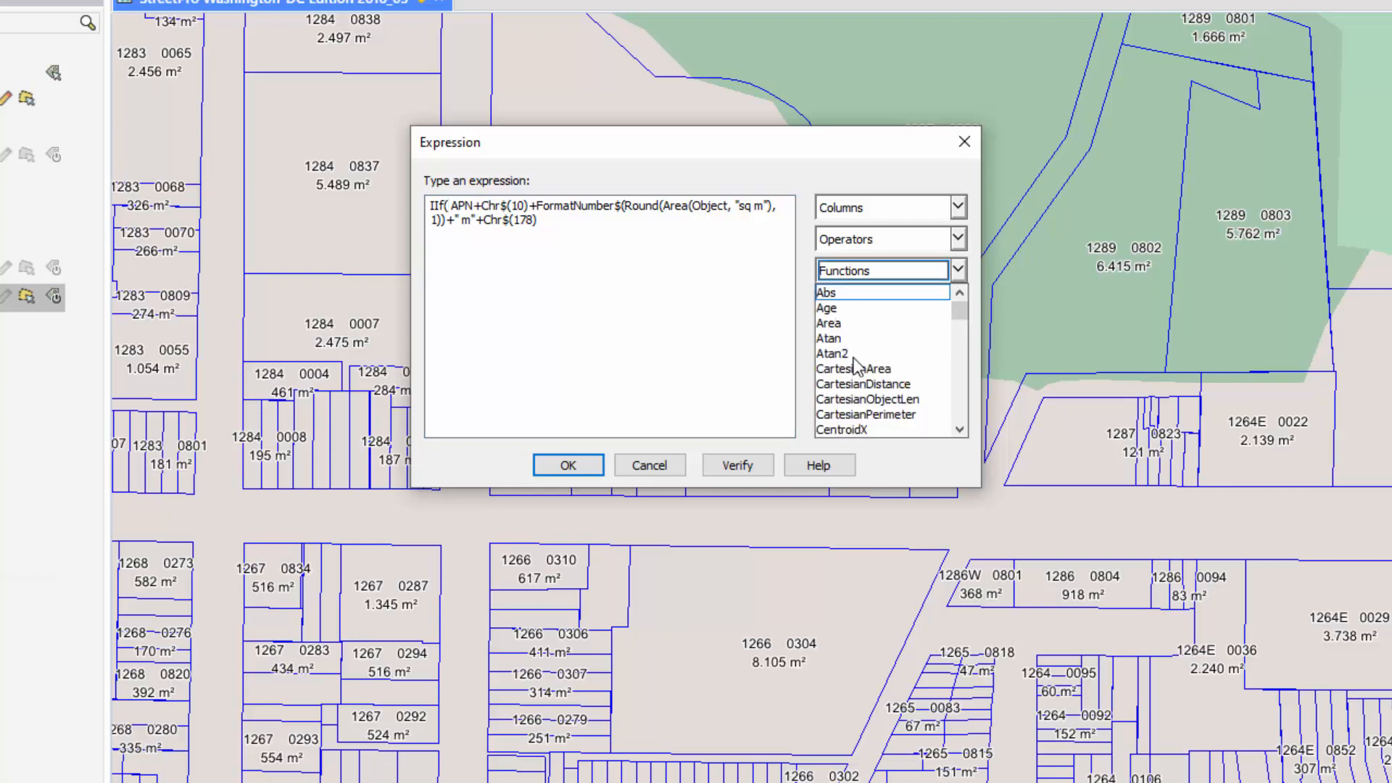
{"action": "mouse_move", "coordinate": [840, 322]}
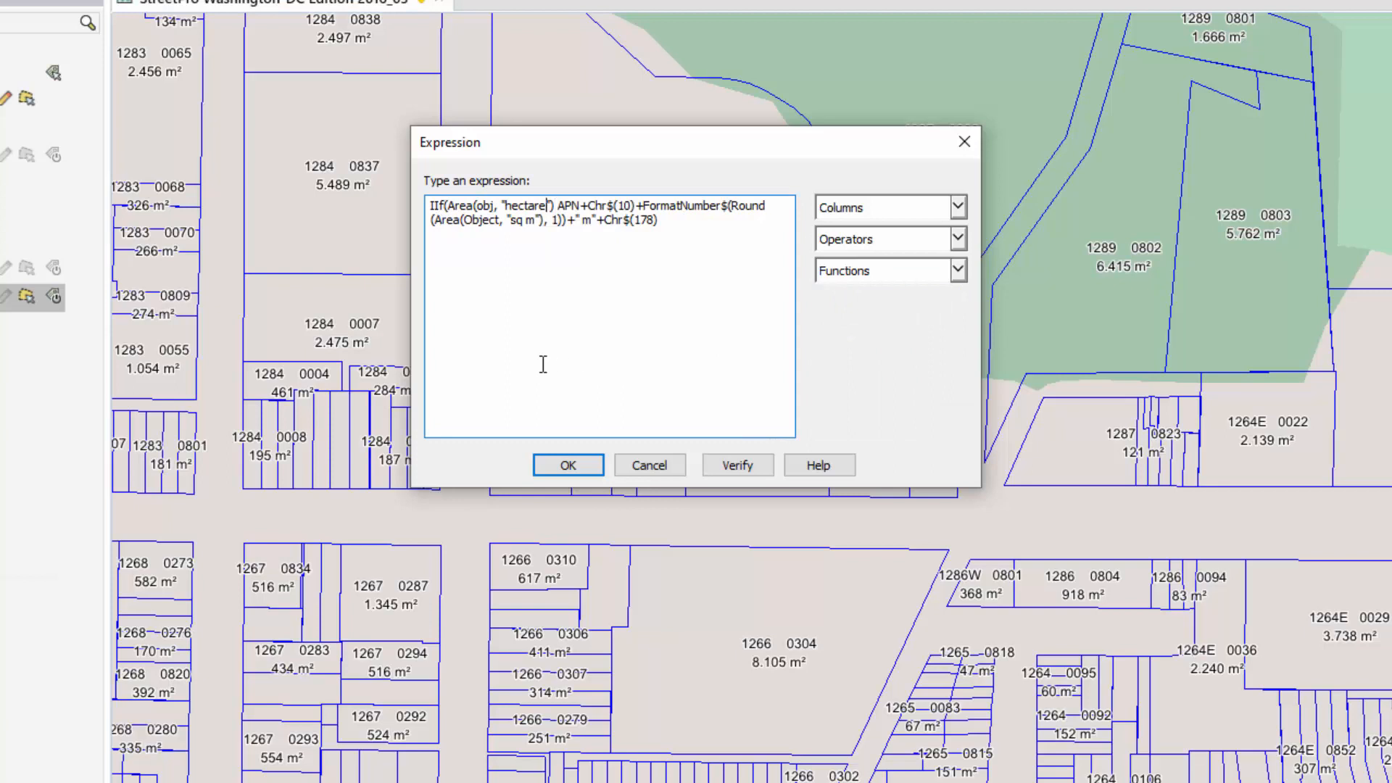
{"action": "double_click", "coordinate": [525, 205]}
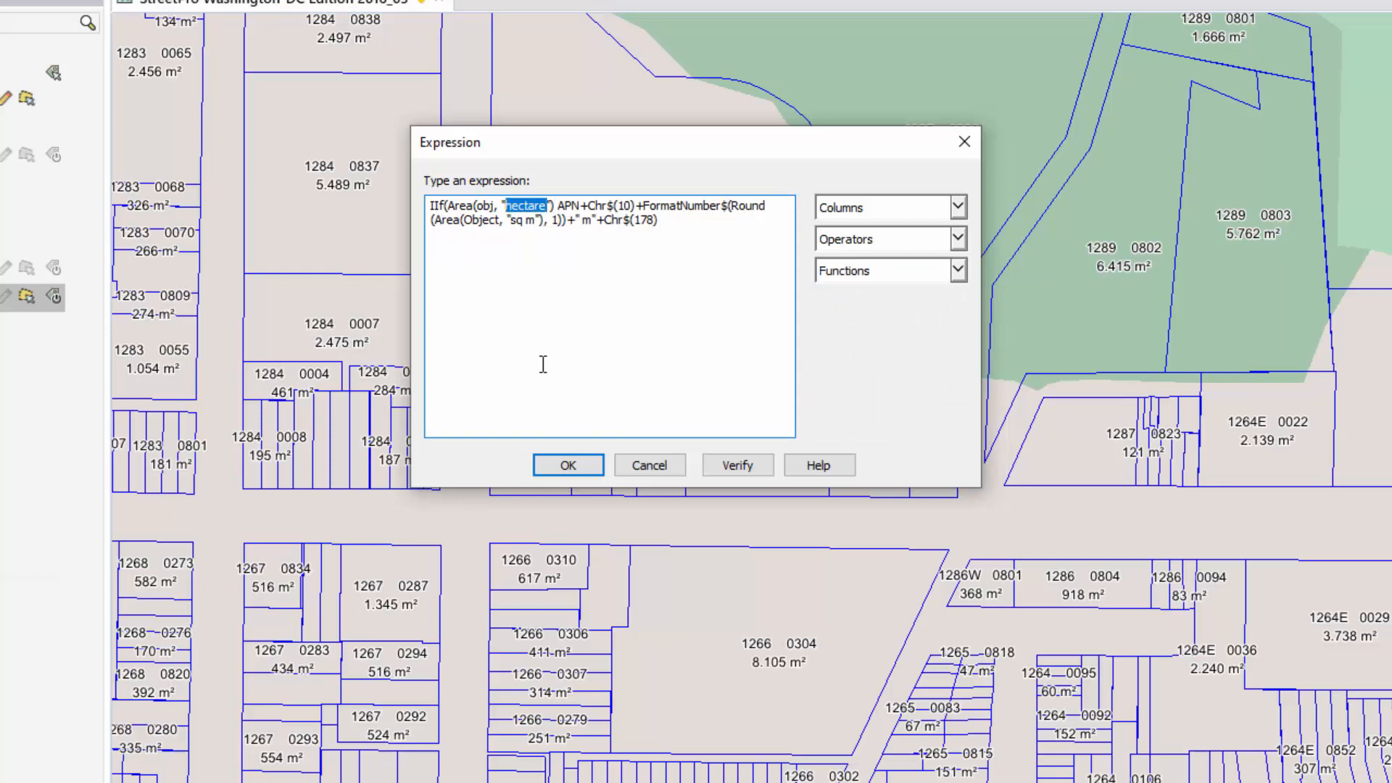
{"action": "type", "text": "sq m"}
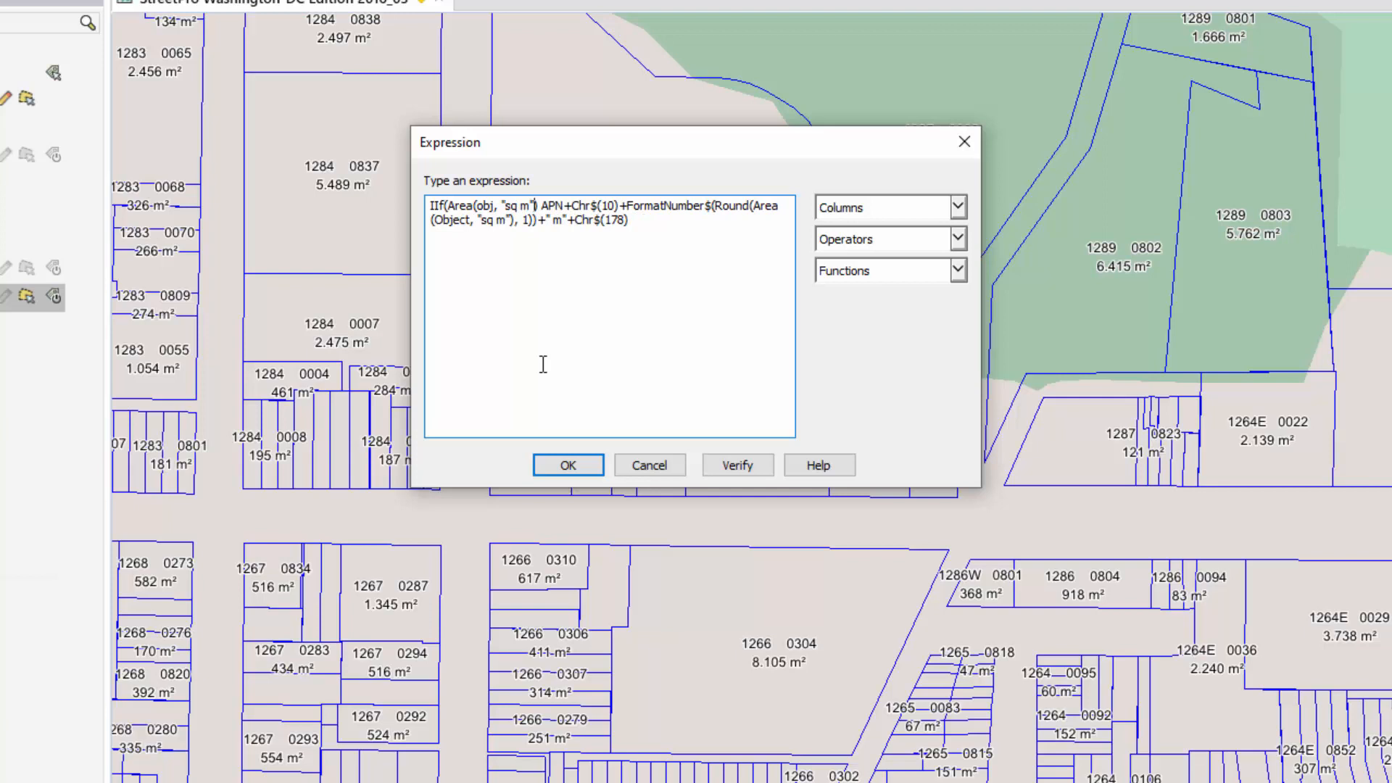
- Complete IIf(Area > 800, …, "") so only parcels over 800 m² are labelled, and apply it
{"action": "type", "text": ">"}
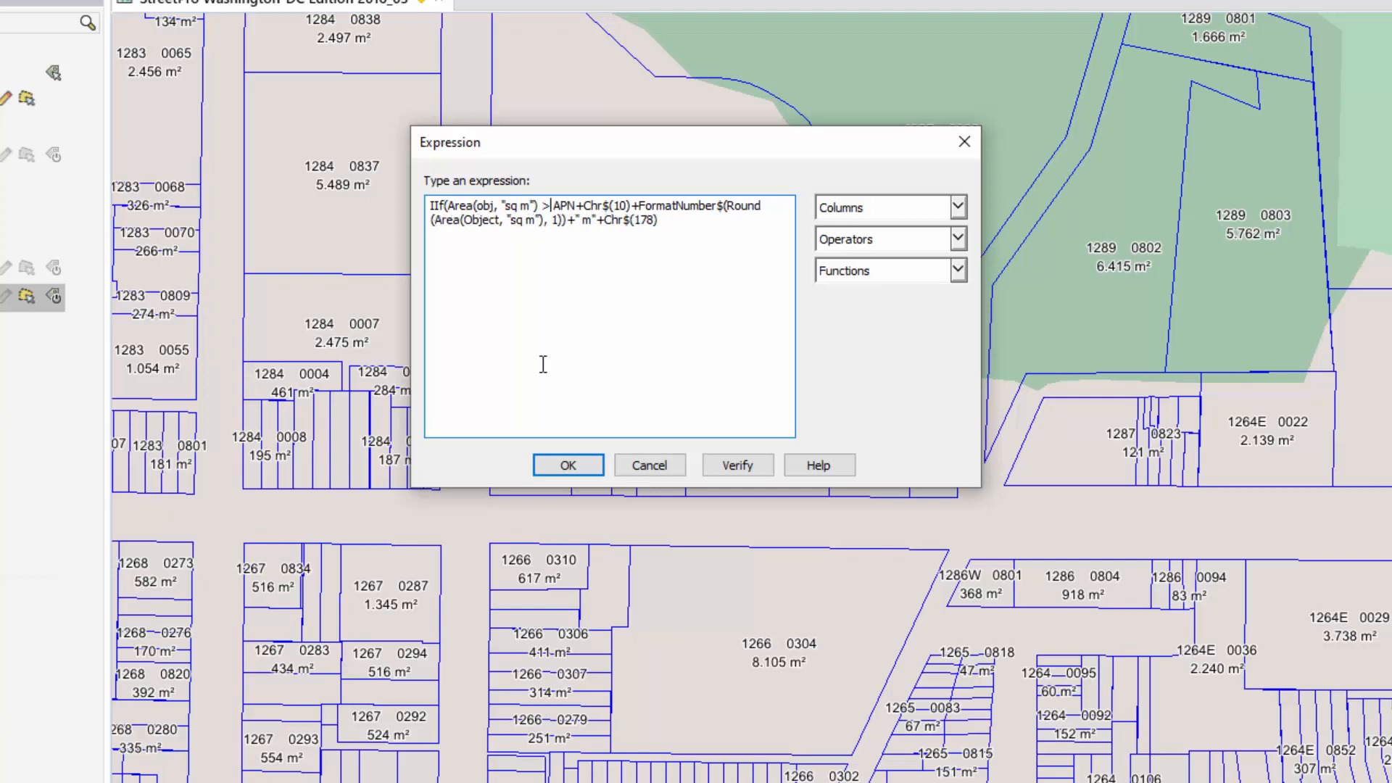
{"action": "type", "text": "800,"}
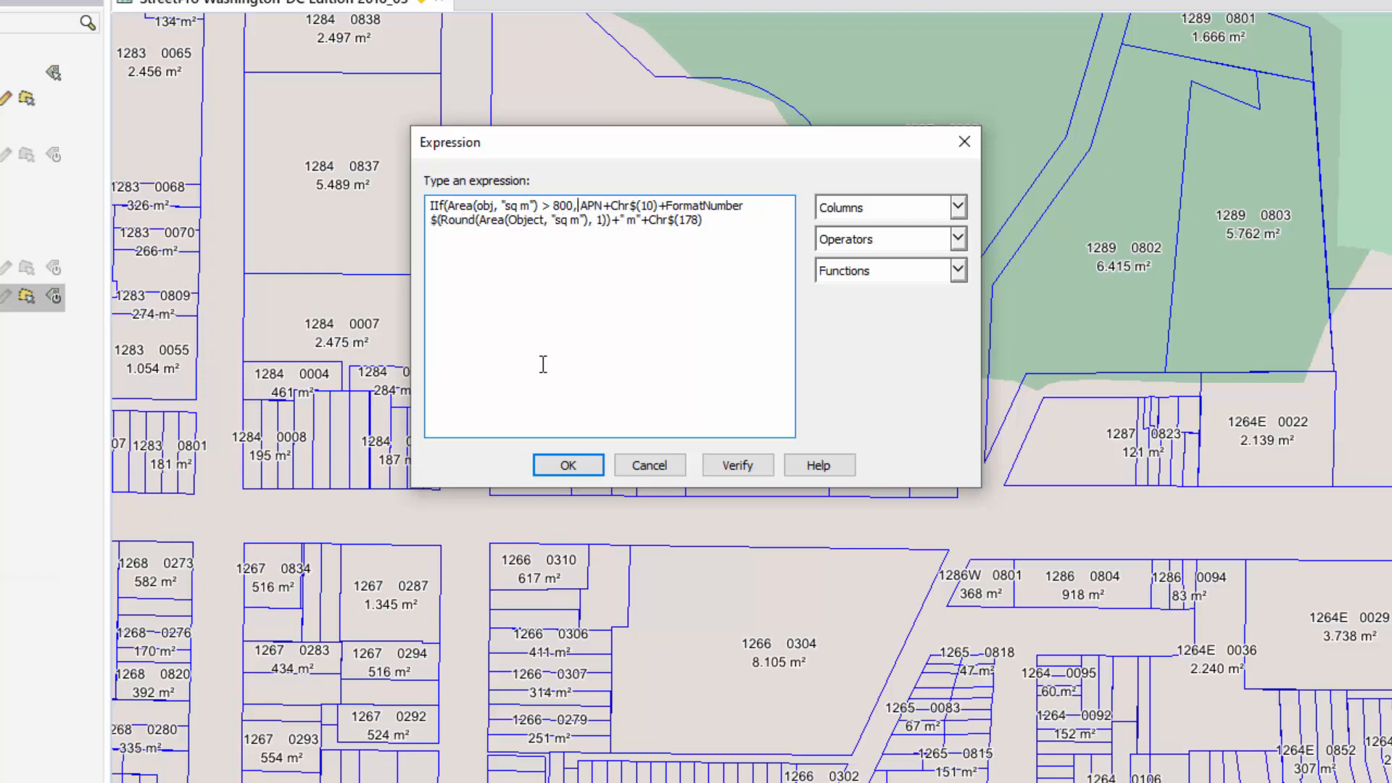
{"action": "left_click", "coordinate": [572, 220]}
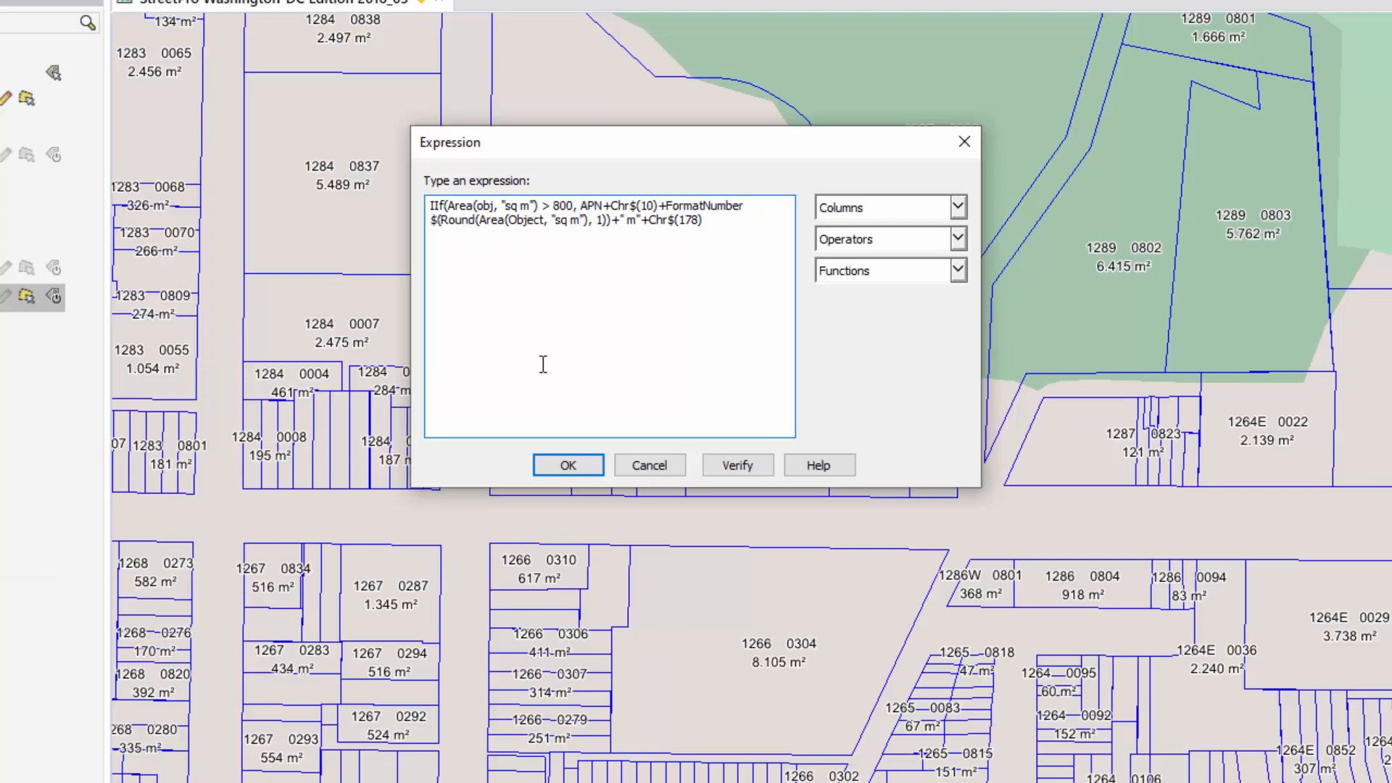
{"action": "type", "text": ", \"\")"}
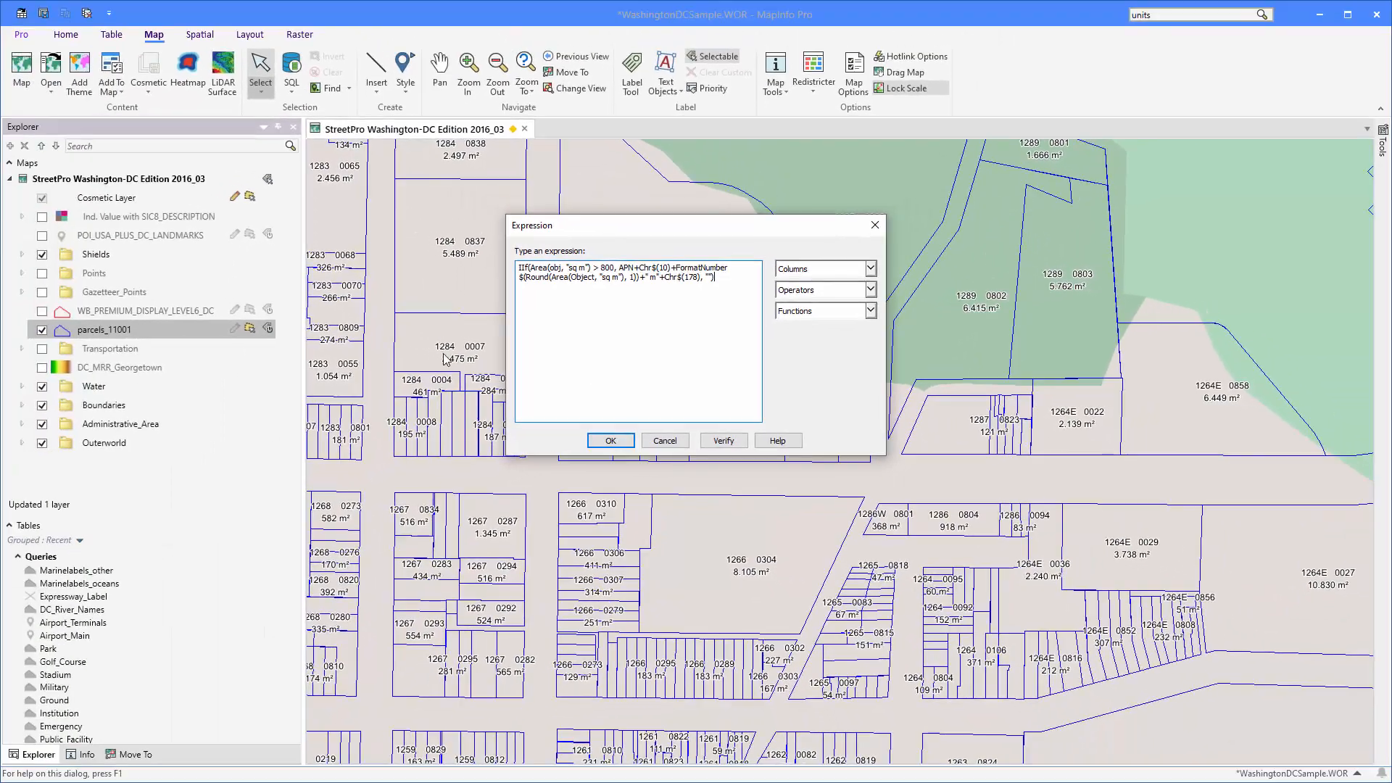
{"action": "left_click", "coordinate": [610, 441]}
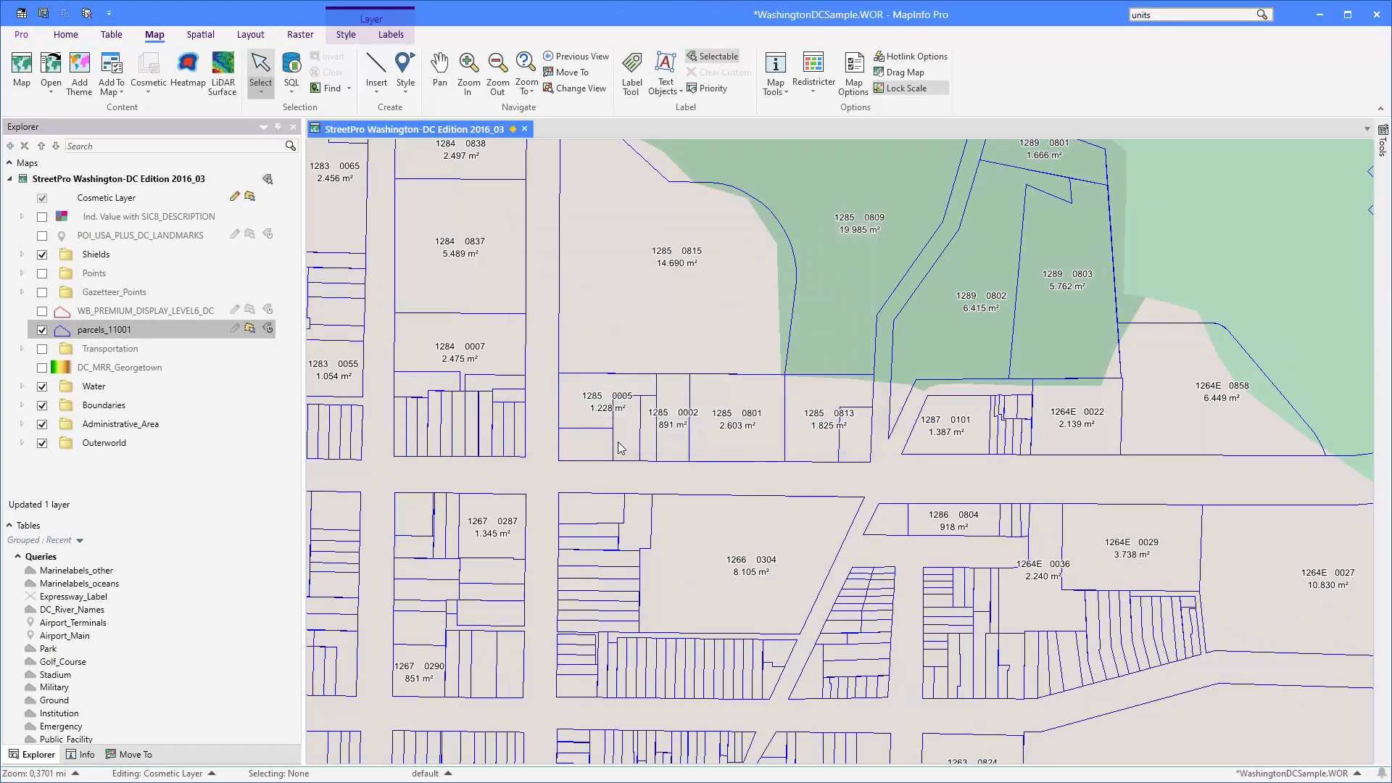
{"action": "mouse_move", "coordinate": [728, 303]}
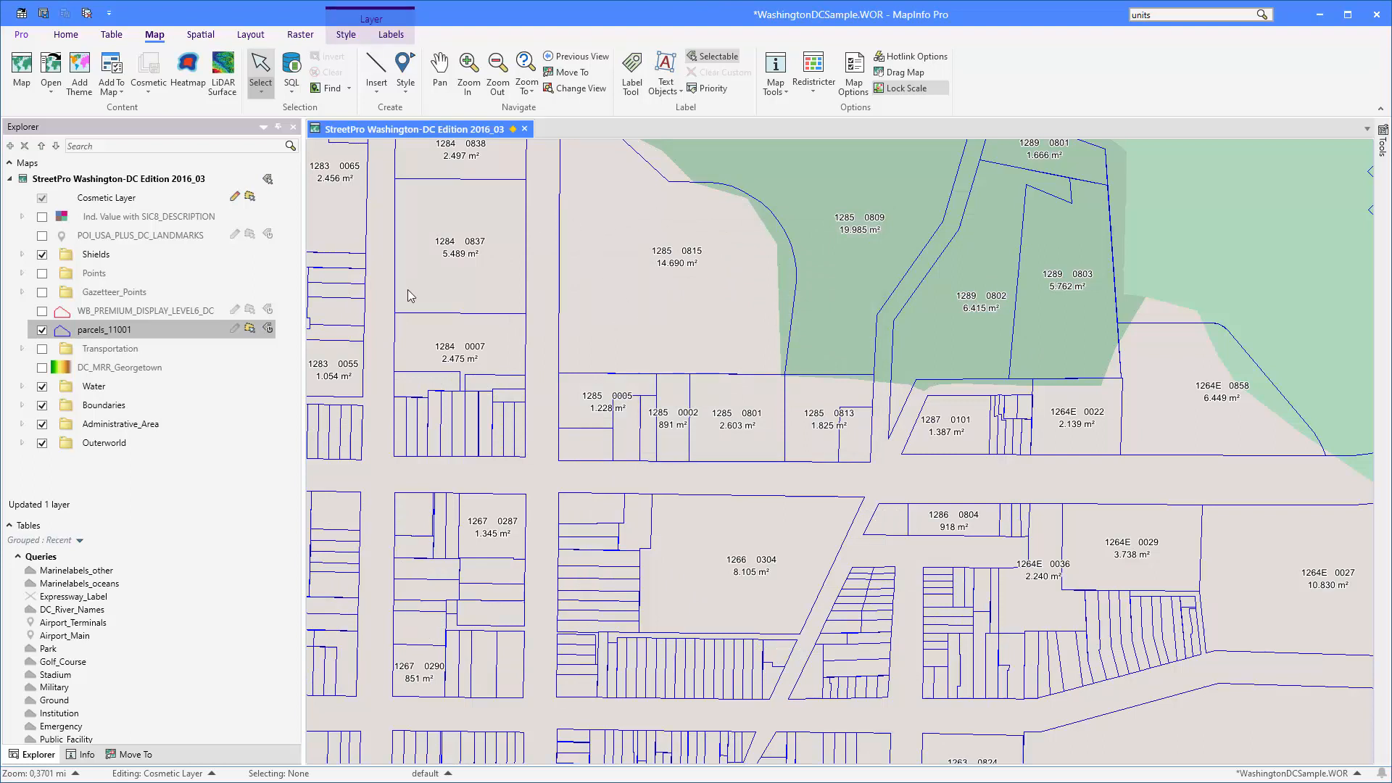
{"action": "mouse_move", "coordinate": [741, 619]}
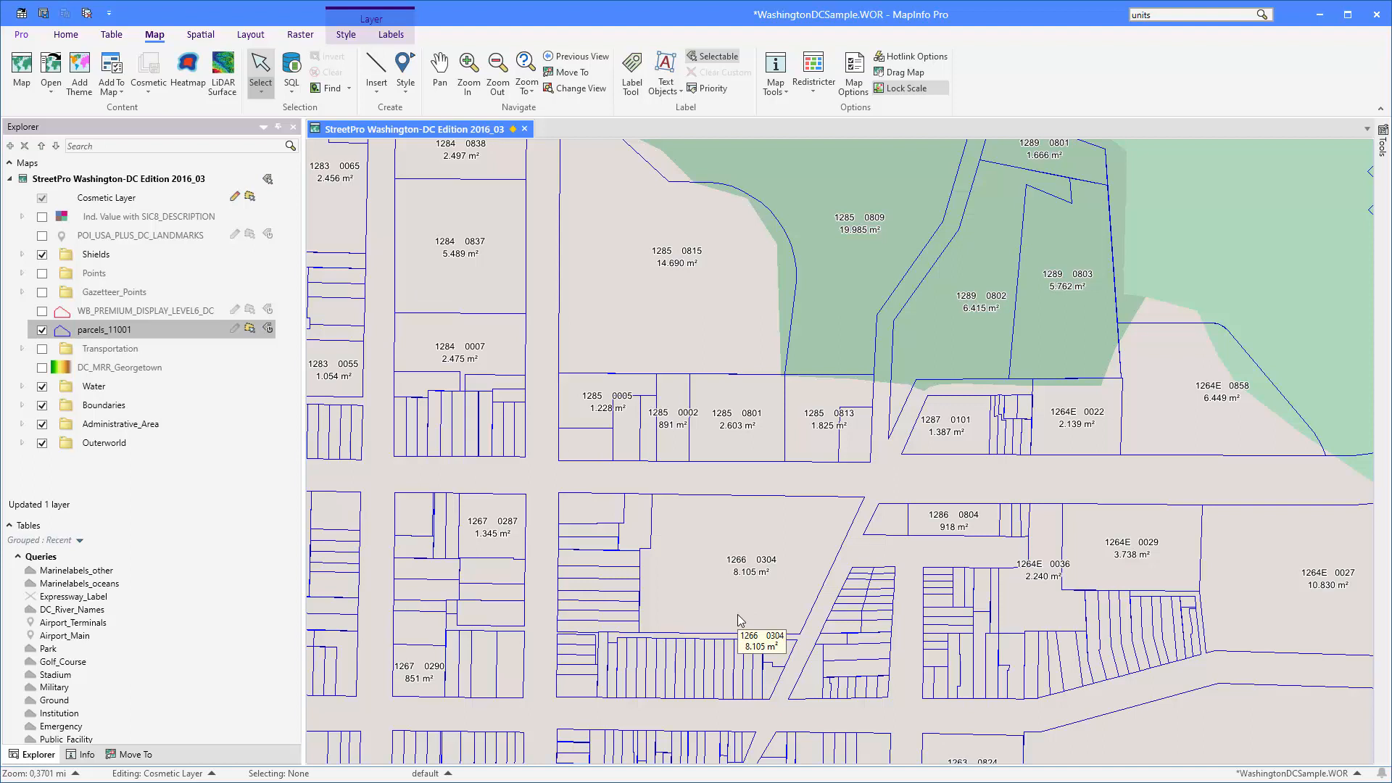
{"action": "mouse_move", "coordinate": [868, 482]}
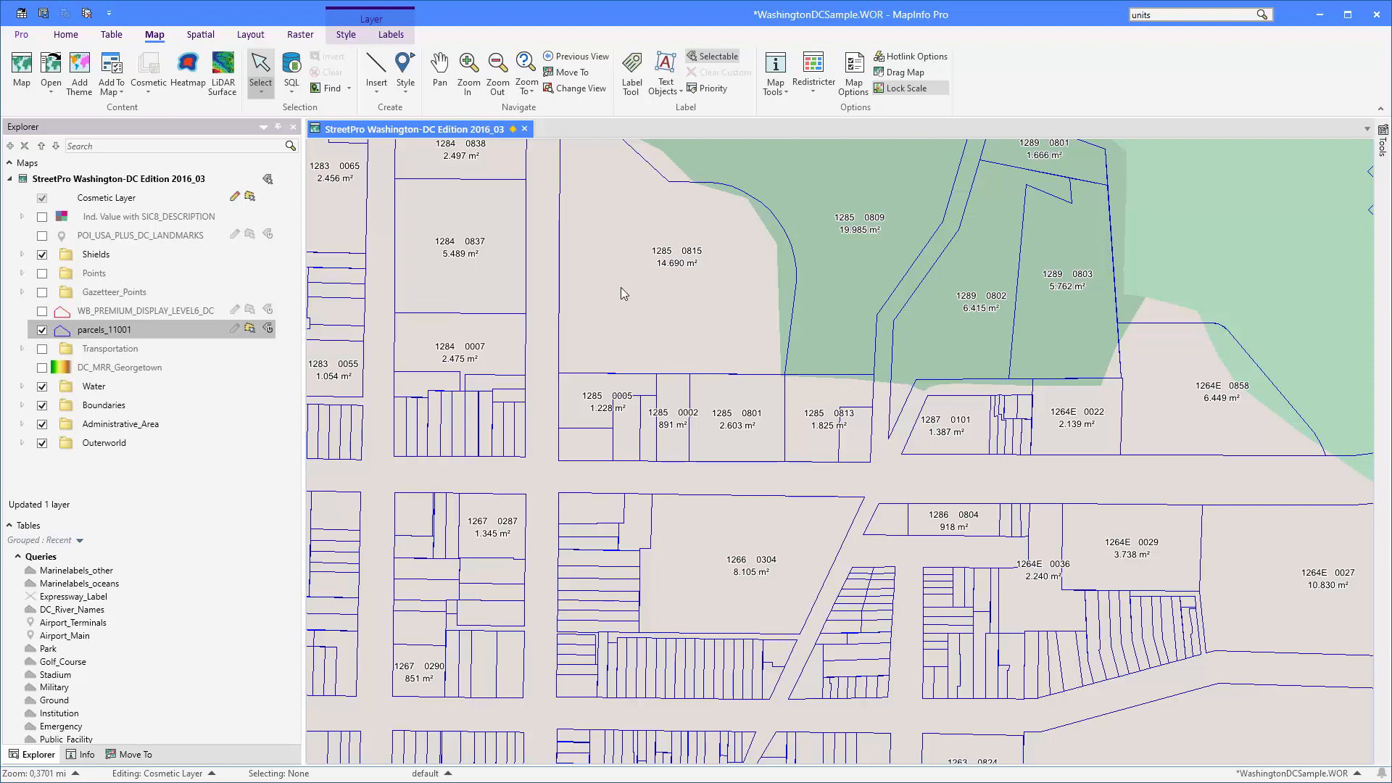
{"action": "mouse_move", "coordinate": [635, 302]}
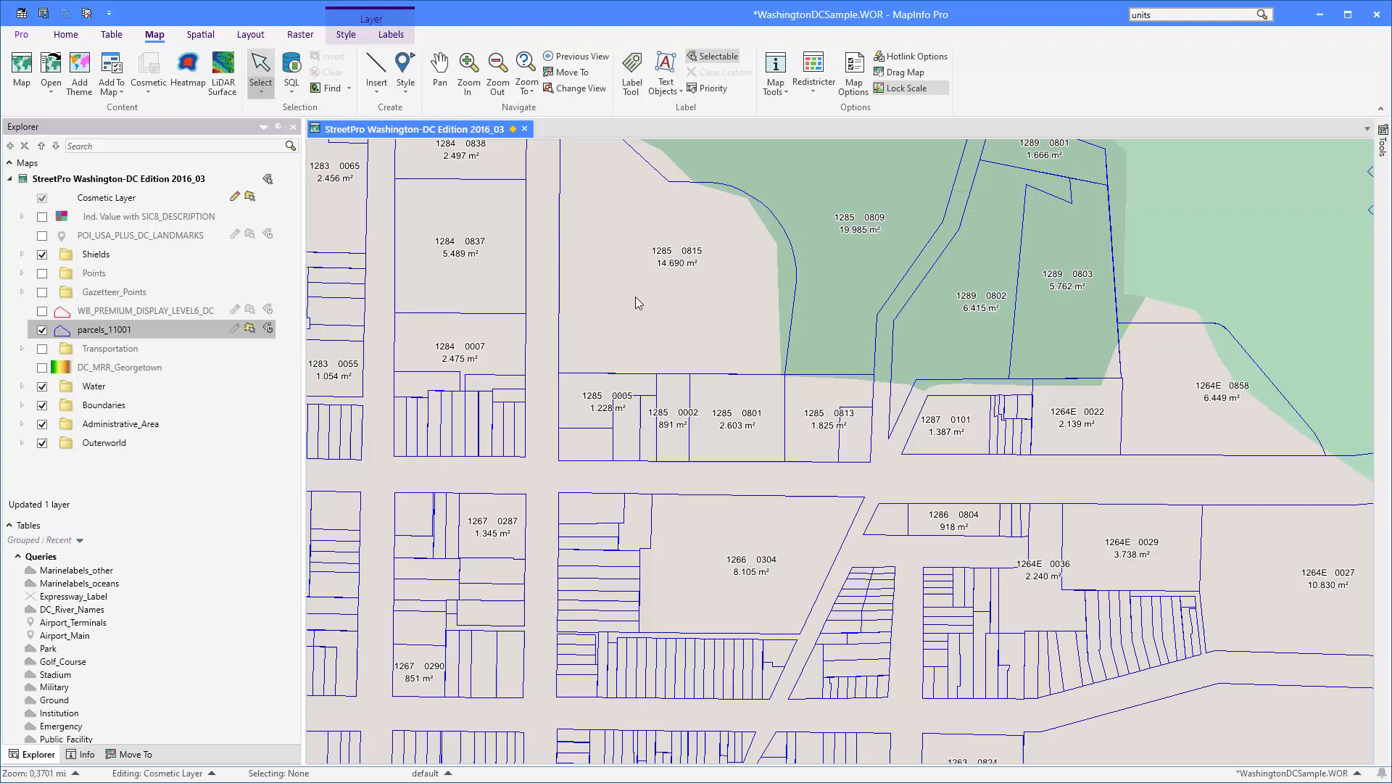